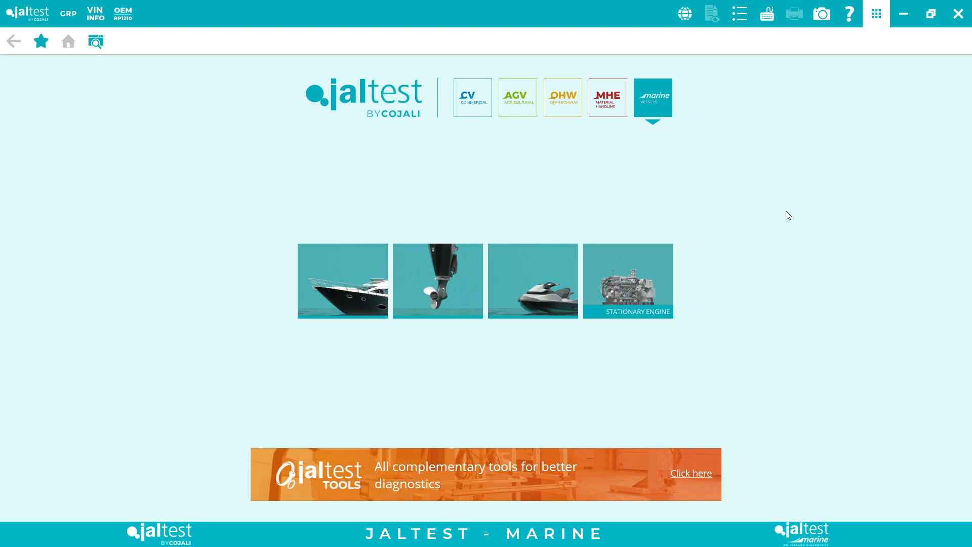
mouse_move(747, 238)
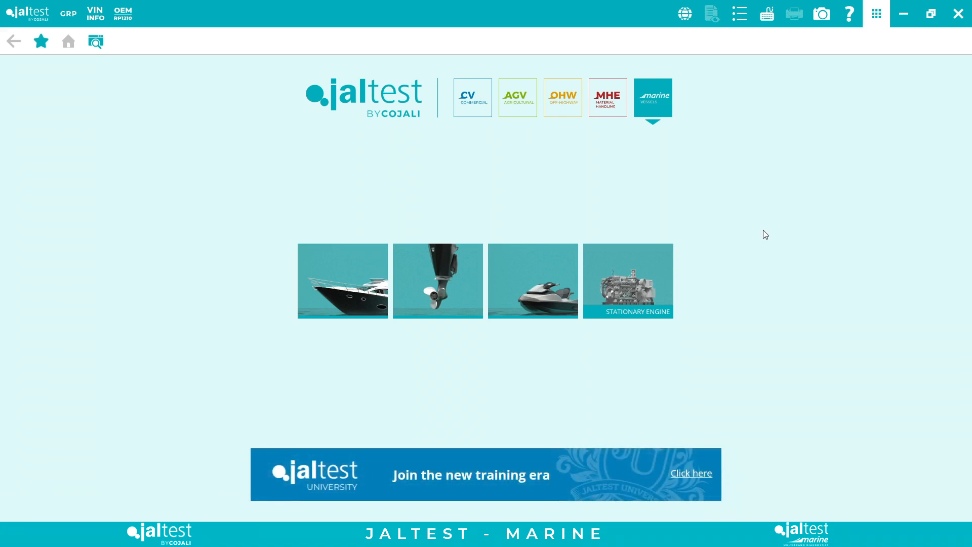
mouse_move(772, 233)
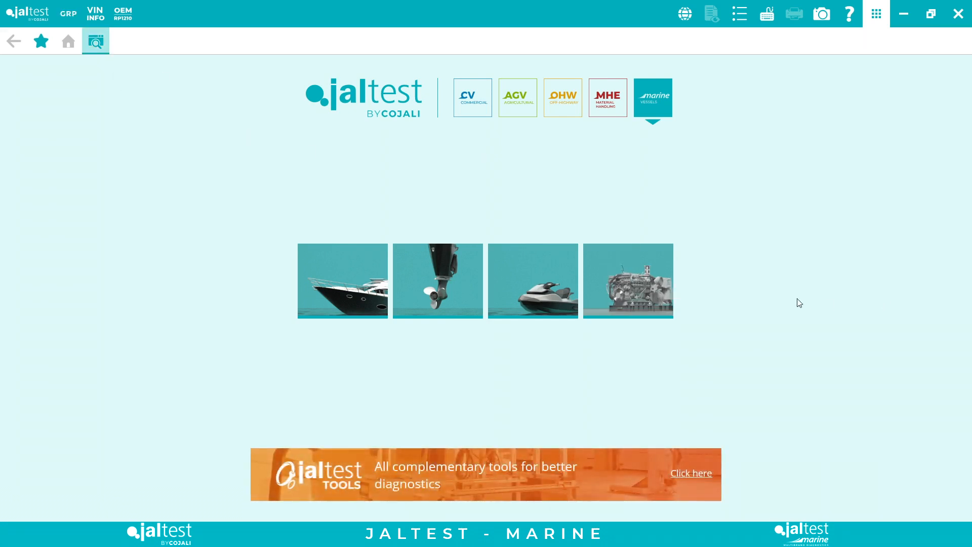
mouse_move(814, 272)
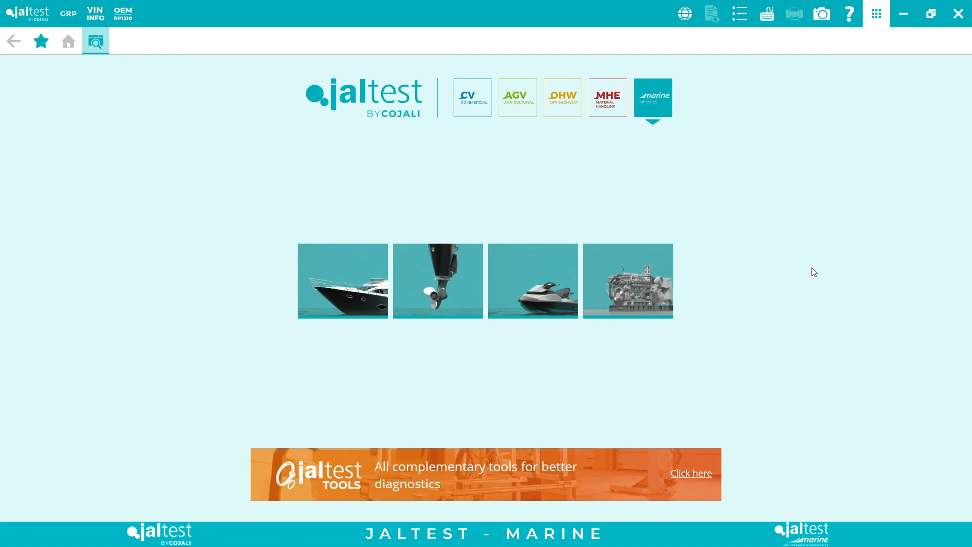
mouse_move(692, 370)
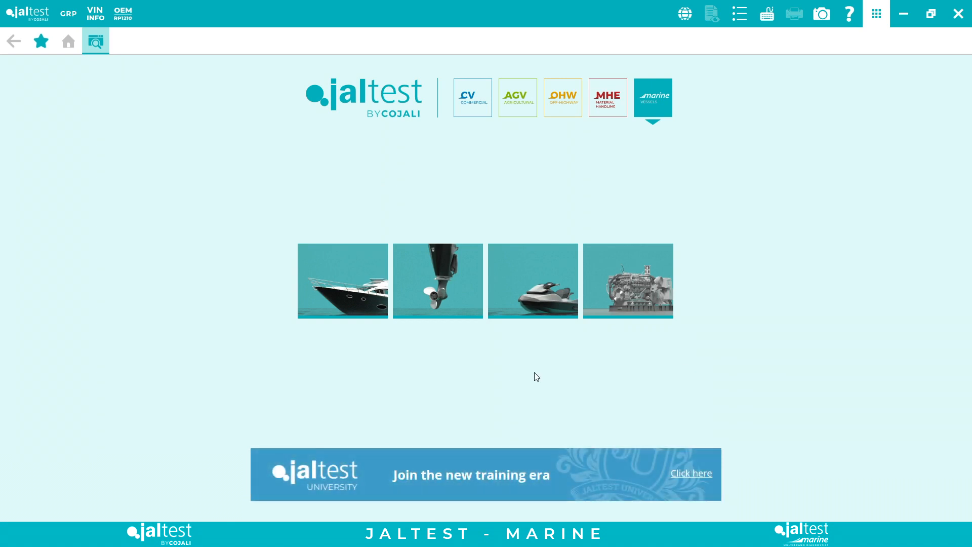
mouse_move(437, 310)
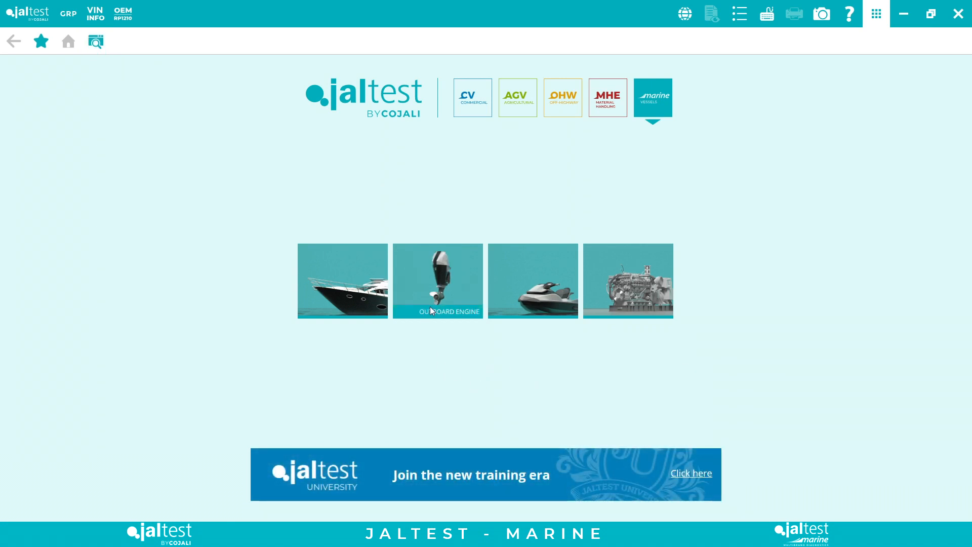
mouse_move(465, 371)
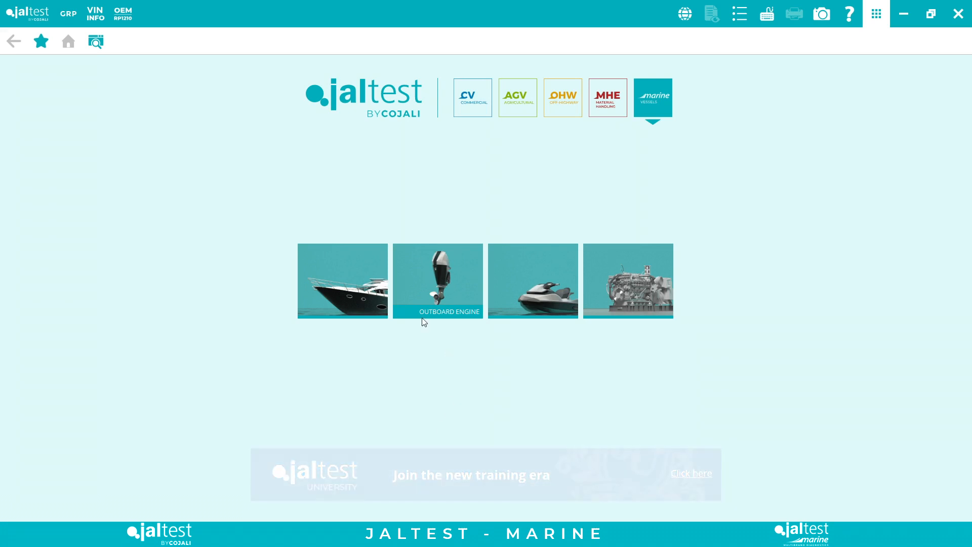
mouse_move(607, 310)
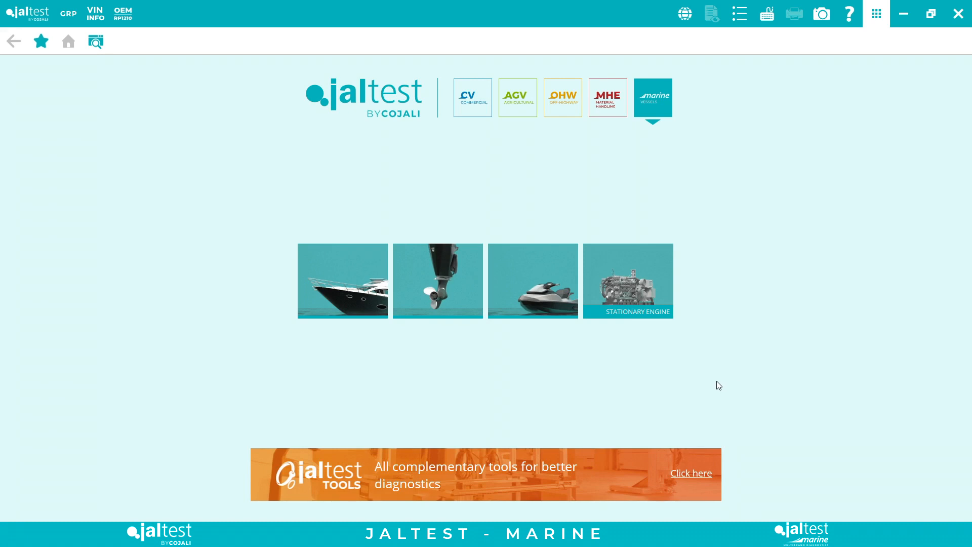
mouse_move(334, 300)
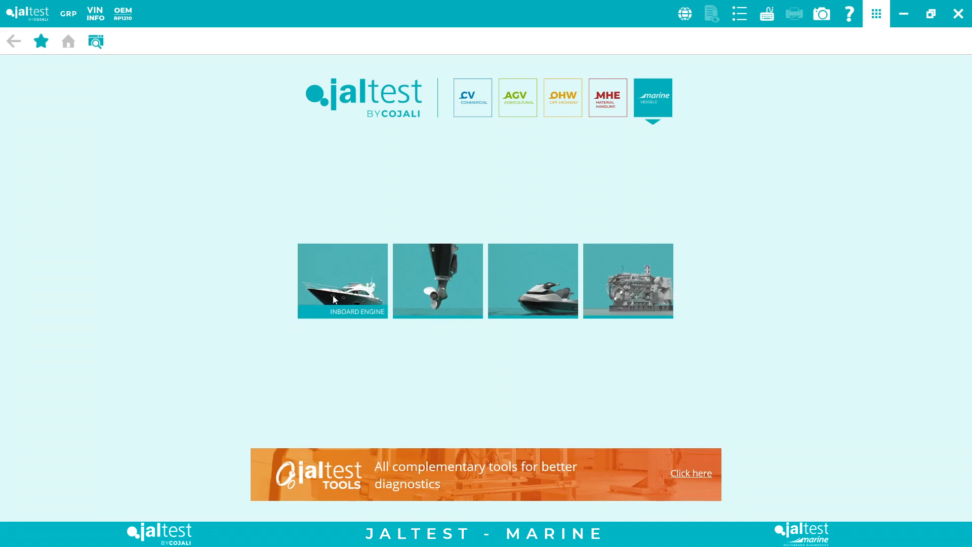
- Browse the inboard engine and watercraft brand lists, then show the stationary engine brands
left_click(343, 281)
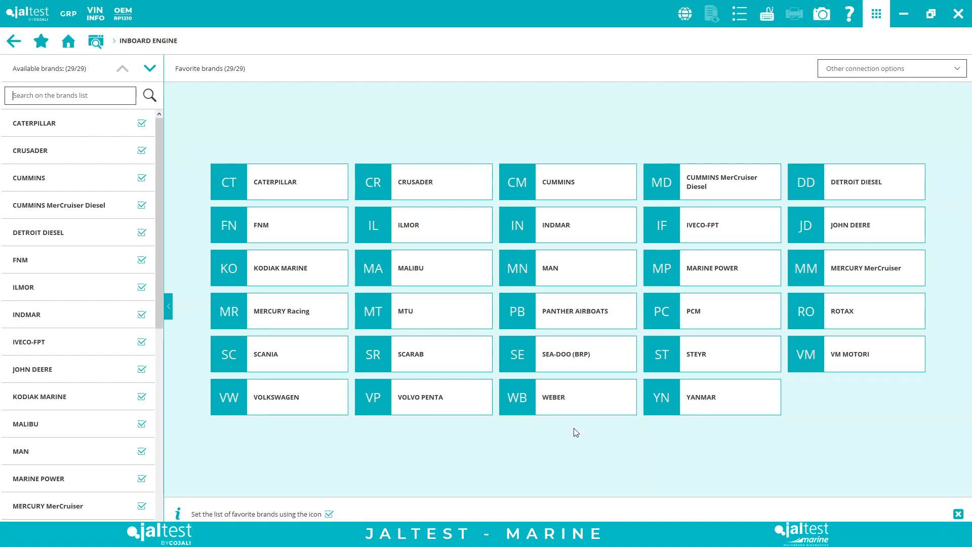
mouse_move(68, 41)
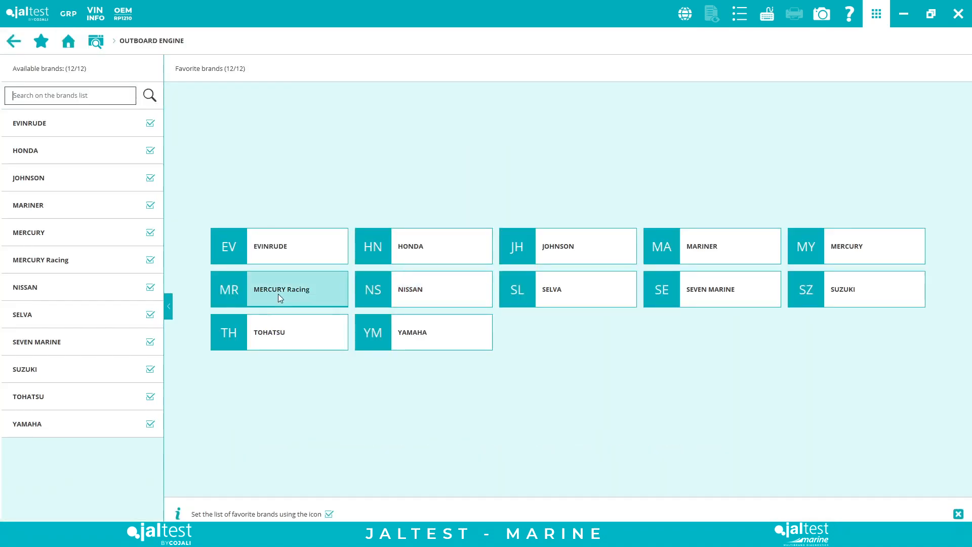
mouse_move(538, 386)
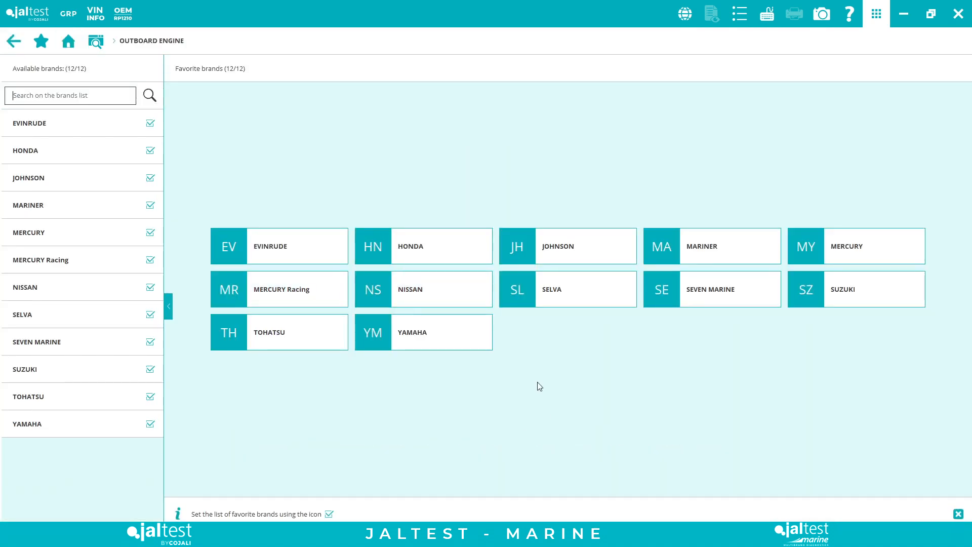
mouse_move(67, 41)
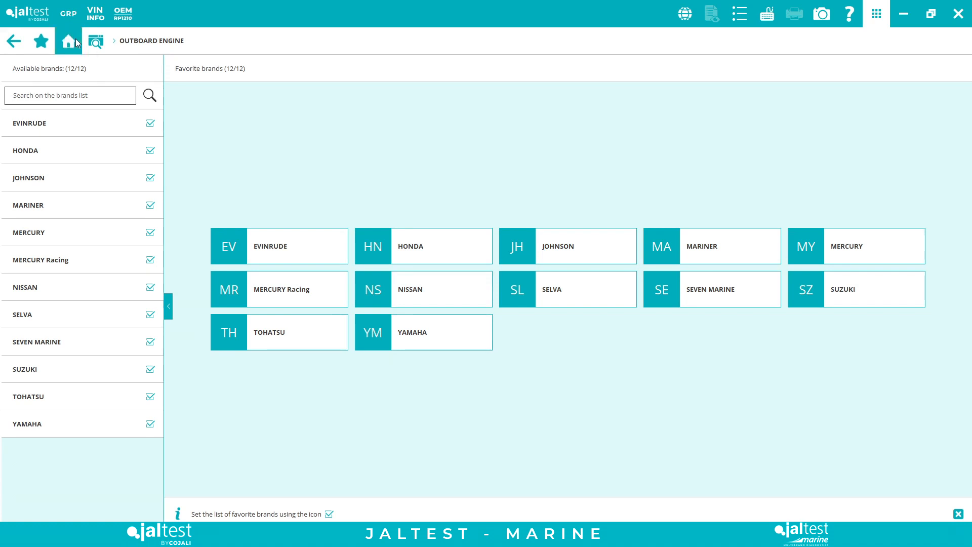
left_click(68, 40)
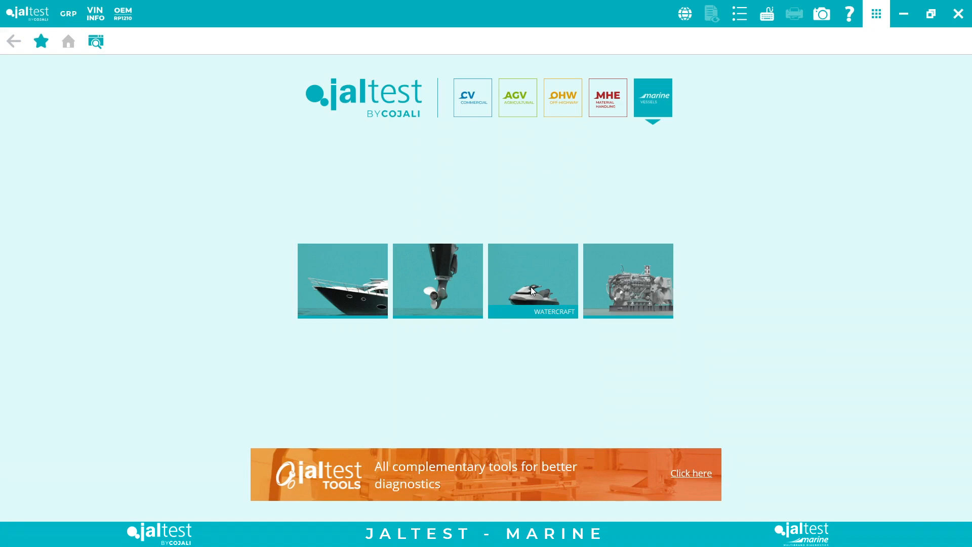
left_click(533, 280)
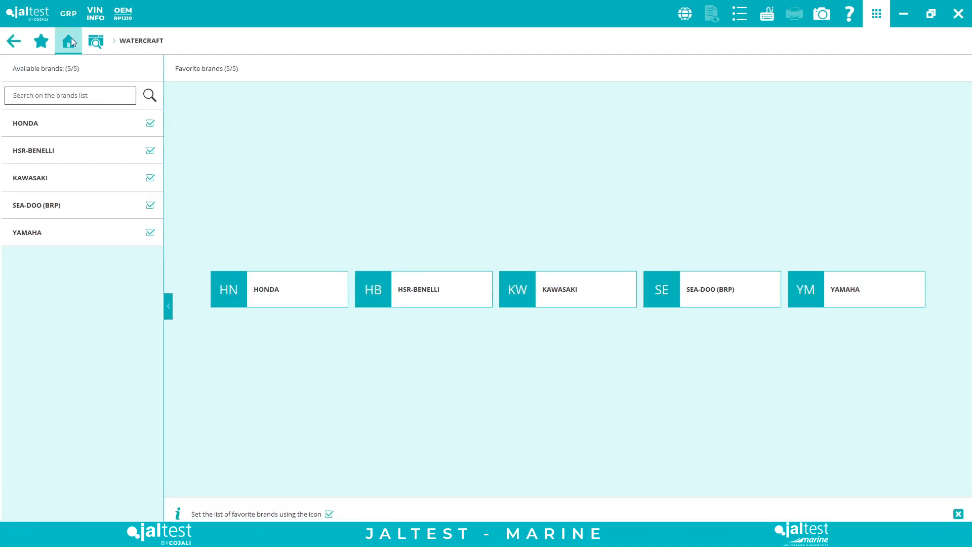
mouse_move(68, 41)
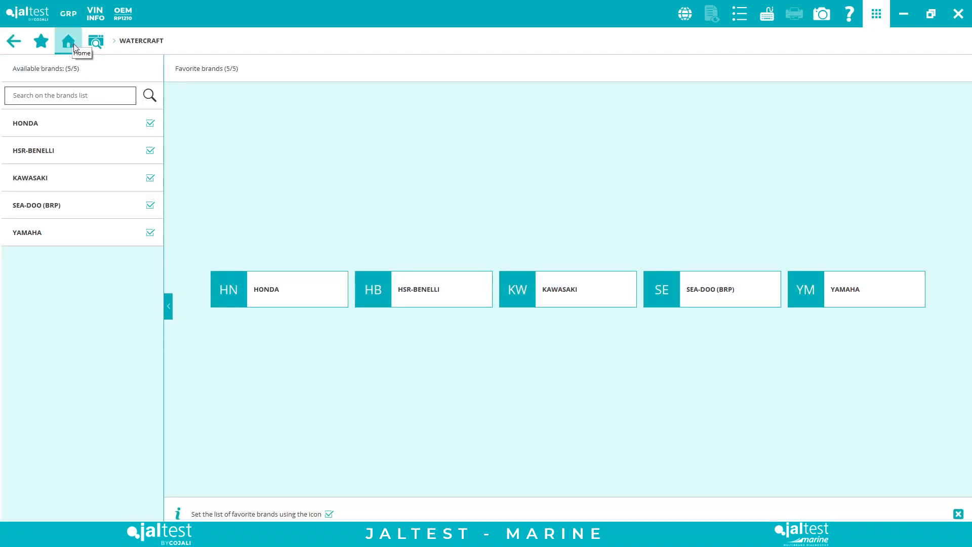
left_click(68, 41)
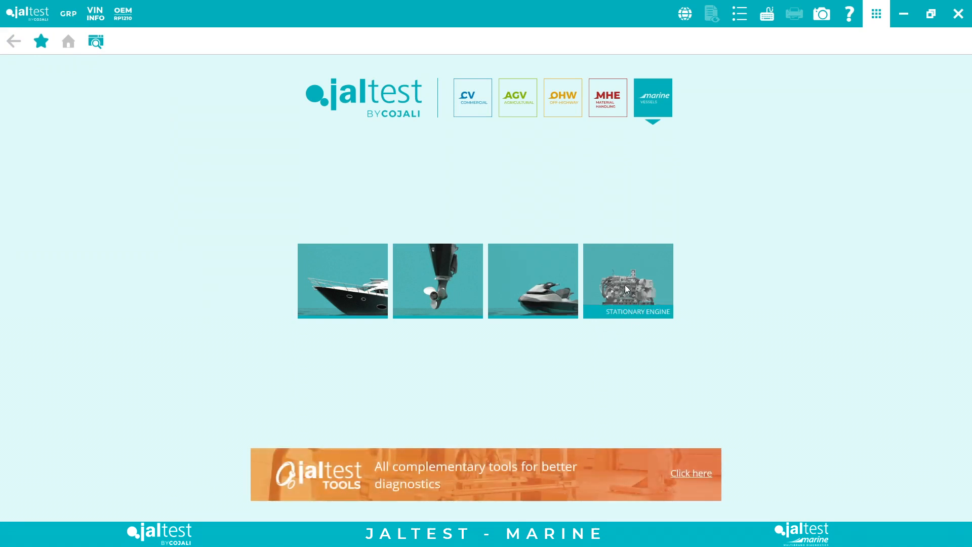
left_click(628, 281)
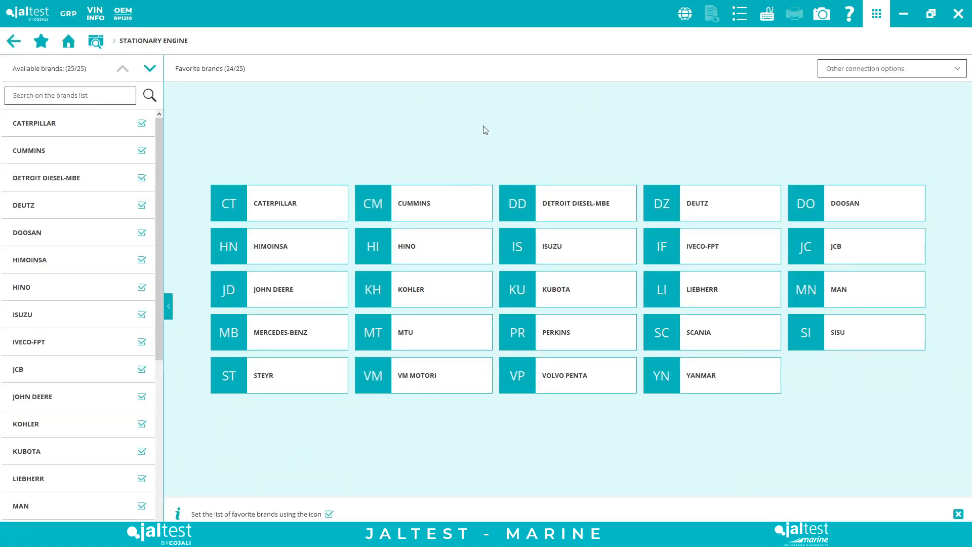
mouse_move(477, 136)
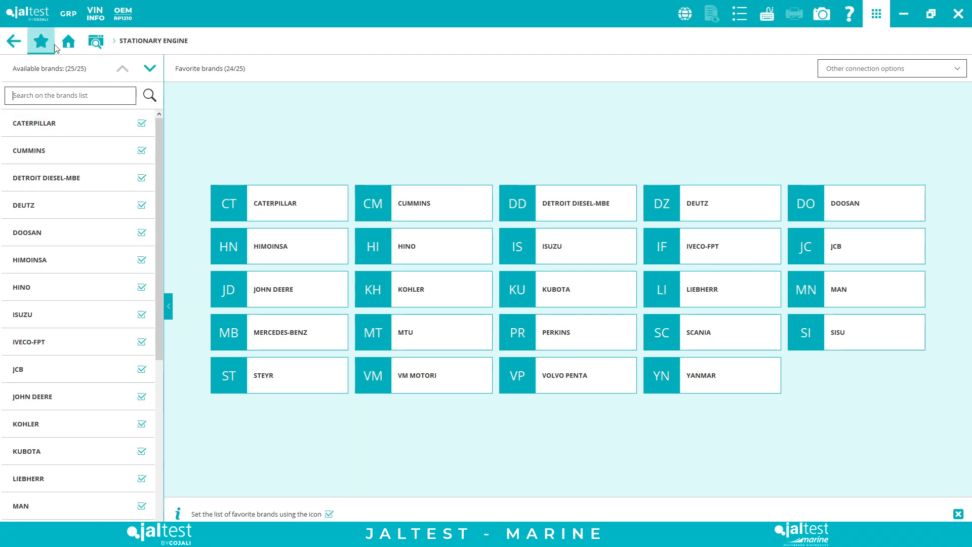
- Return to the home screen with the four marine vehicle categories
left_click(95, 41)
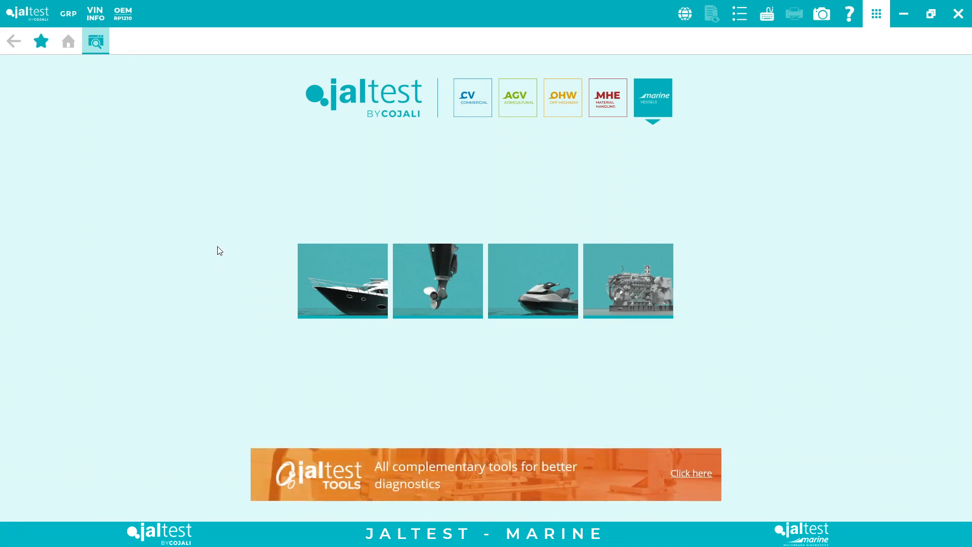
mouse_move(236, 217)
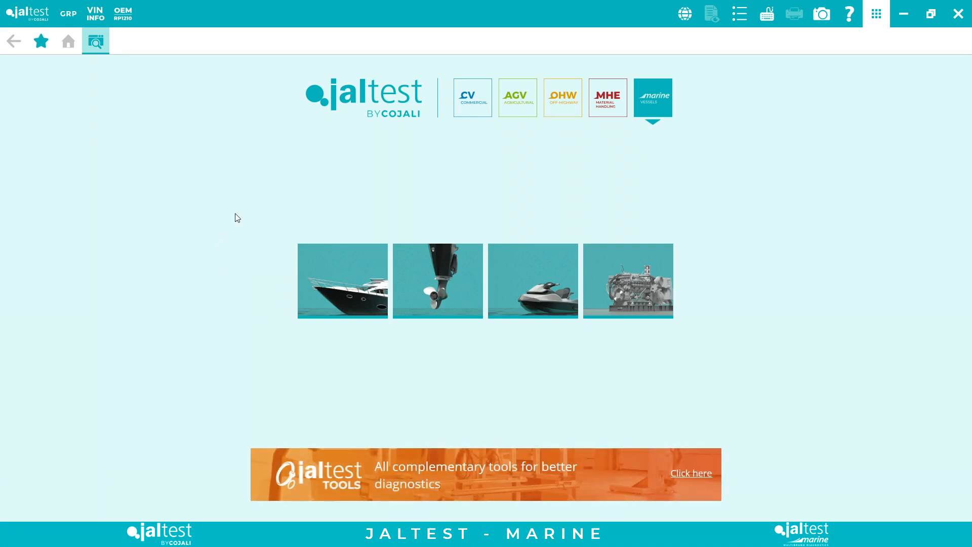
mouse_move(436, 166)
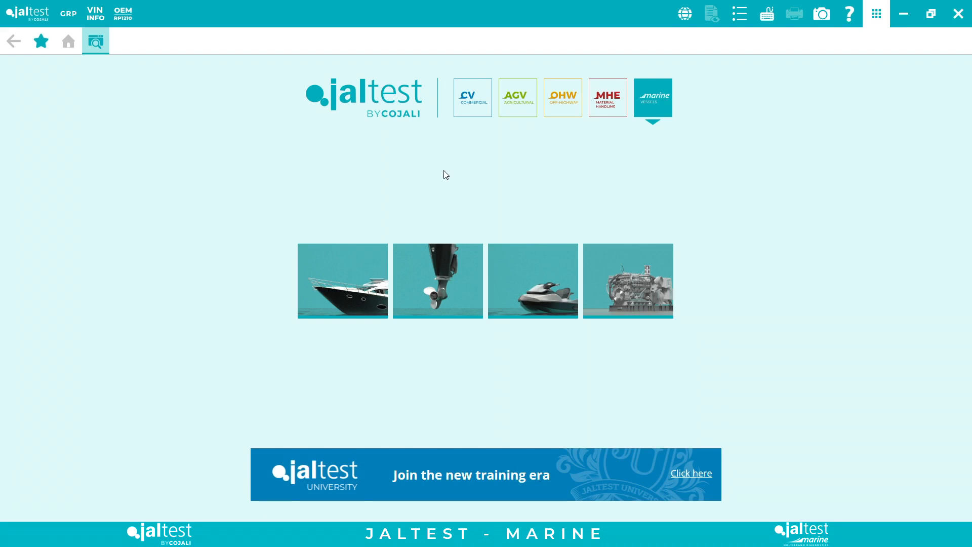
mouse_move(437, 287)
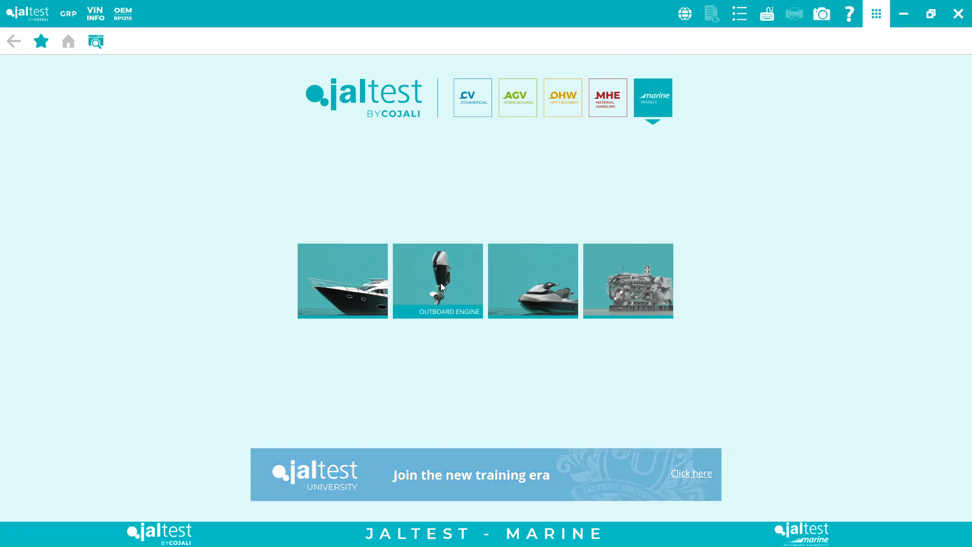
- Choose Outboard Engine and list the MERCURY outboard models
left_click(437, 280)
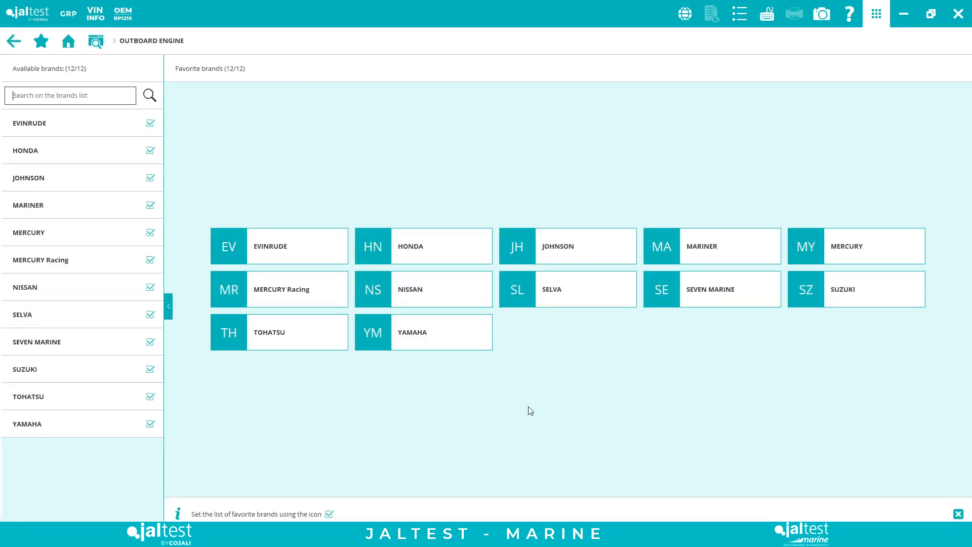
mouse_move(875, 245)
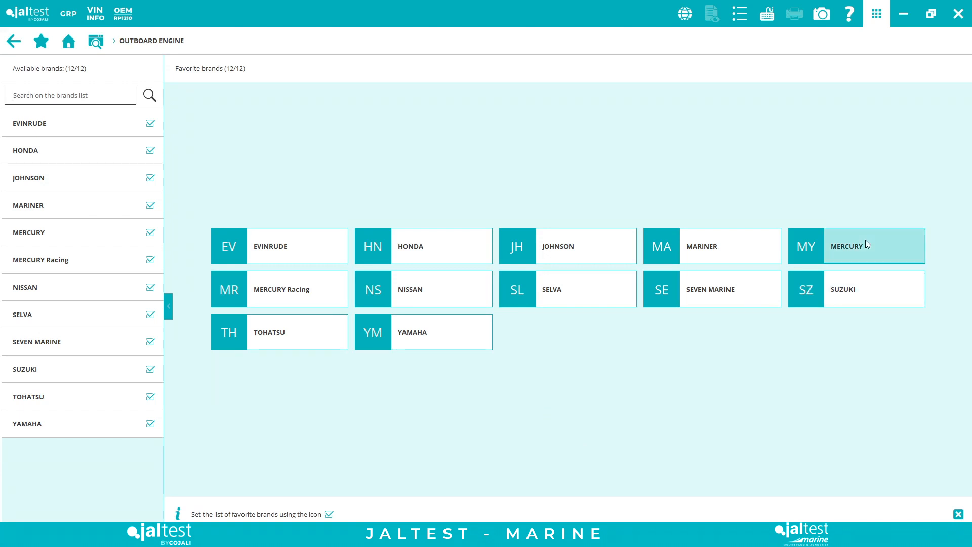
left_click(875, 245)
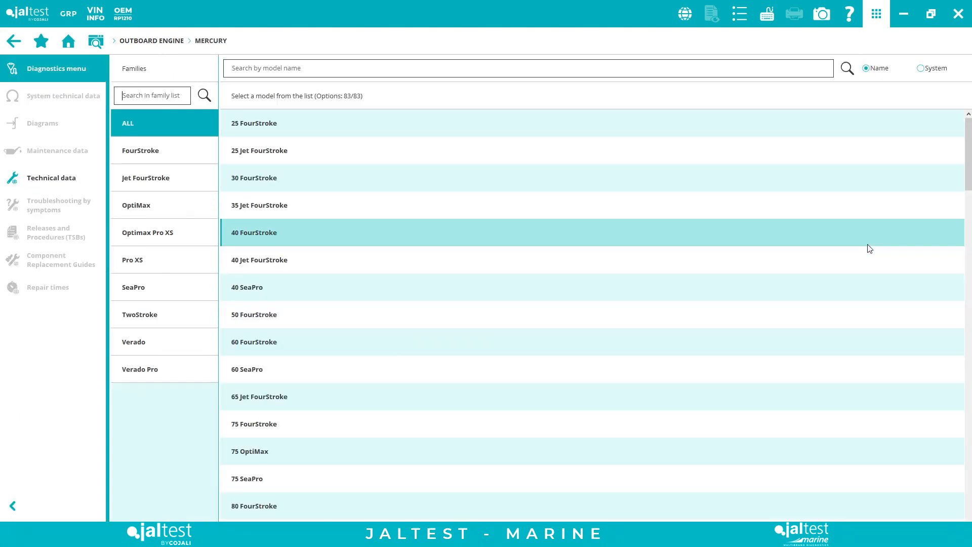
mouse_move(327, 462)
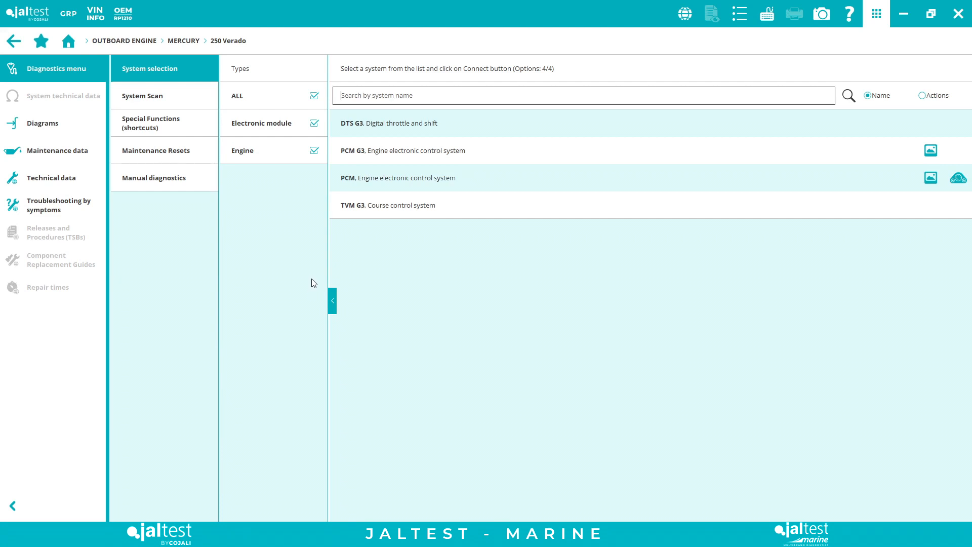
mouse_move(328, 270)
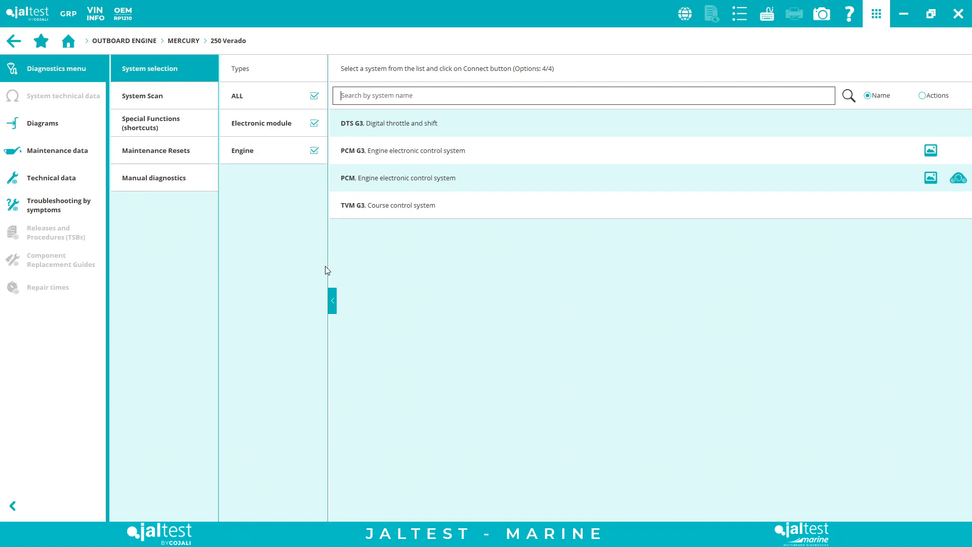
mouse_move(496, 284)
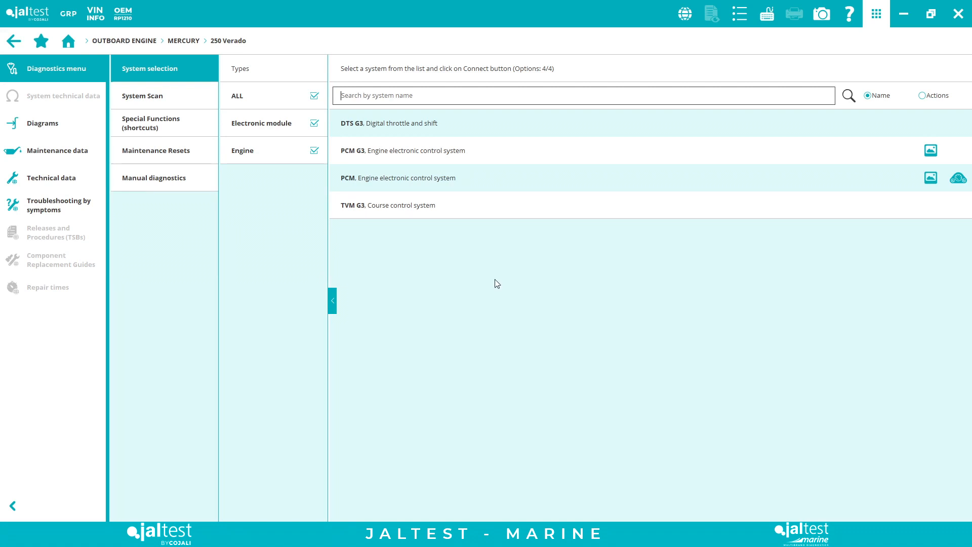
mouse_move(362, 279)
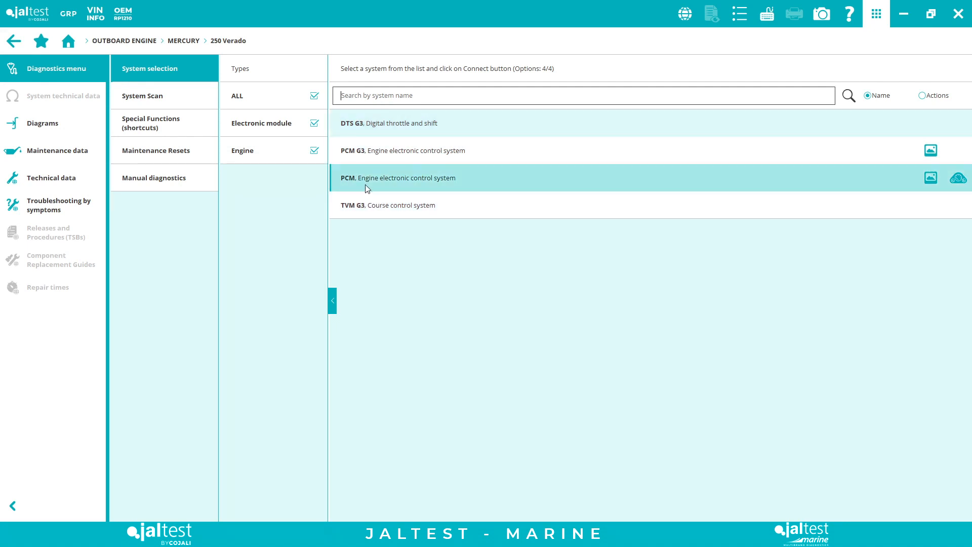
mouse_move(295, 223)
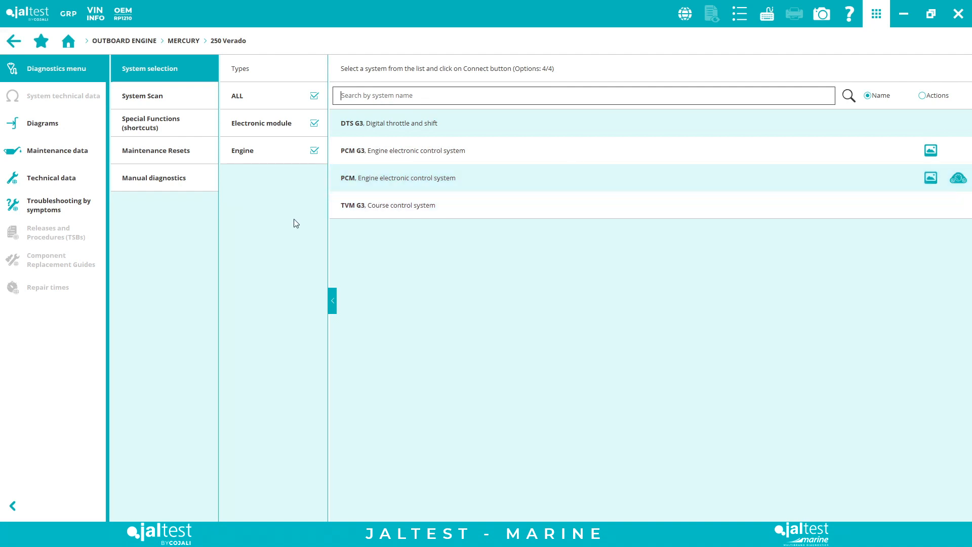
mouse_move(497, 293)
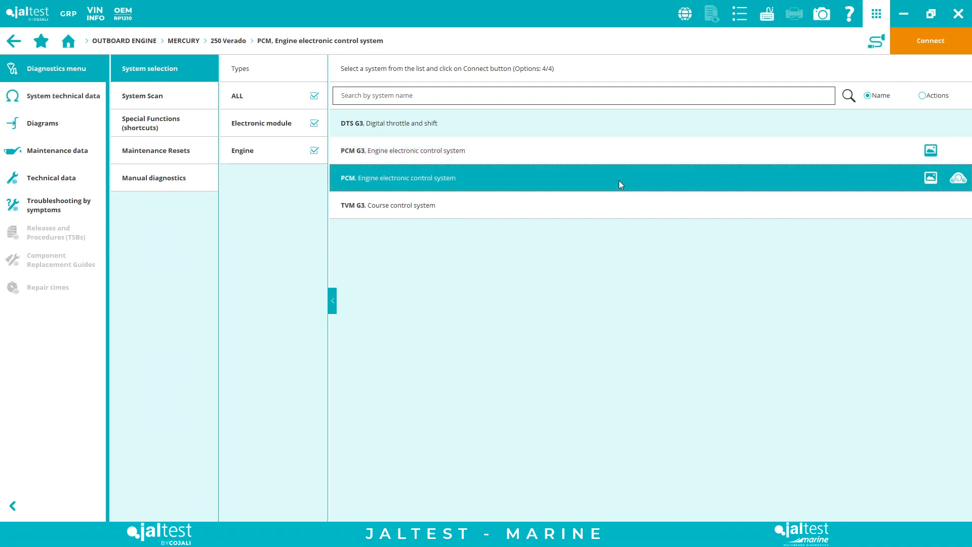
mouse_move(876, 39)
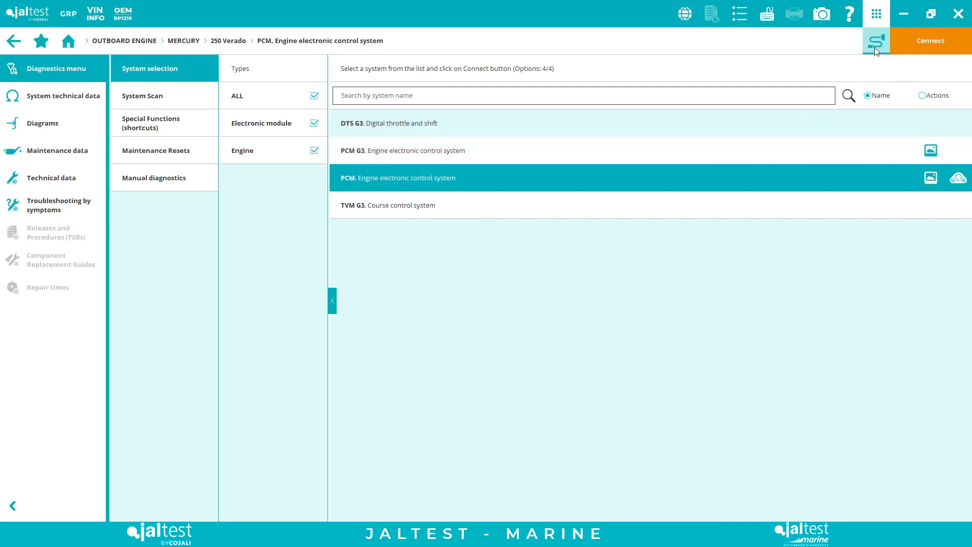
mouse_move(878, 41)
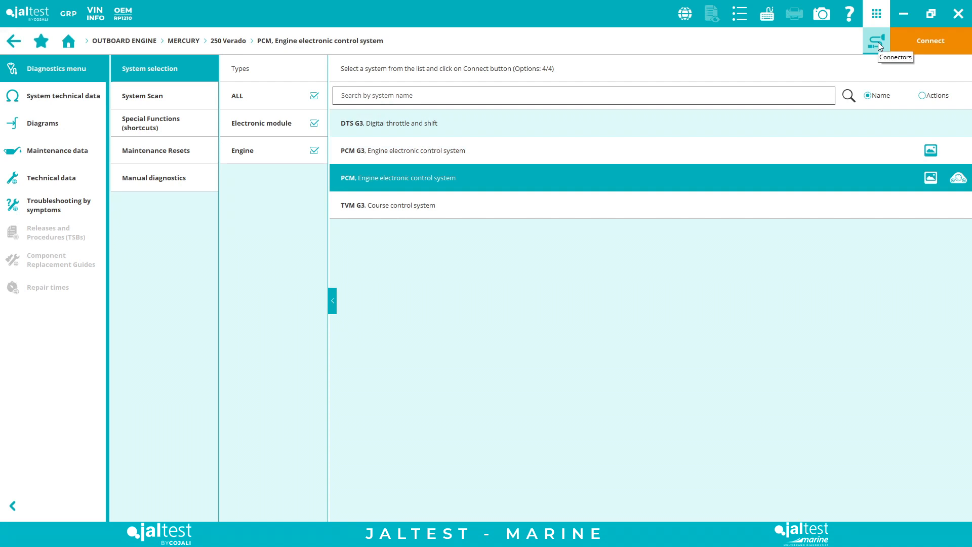
- View the PCM connection instructions: connector detail photo, A–D pin-out and JDC 213.9 + JDC 603A cable
left_click(877, 40)
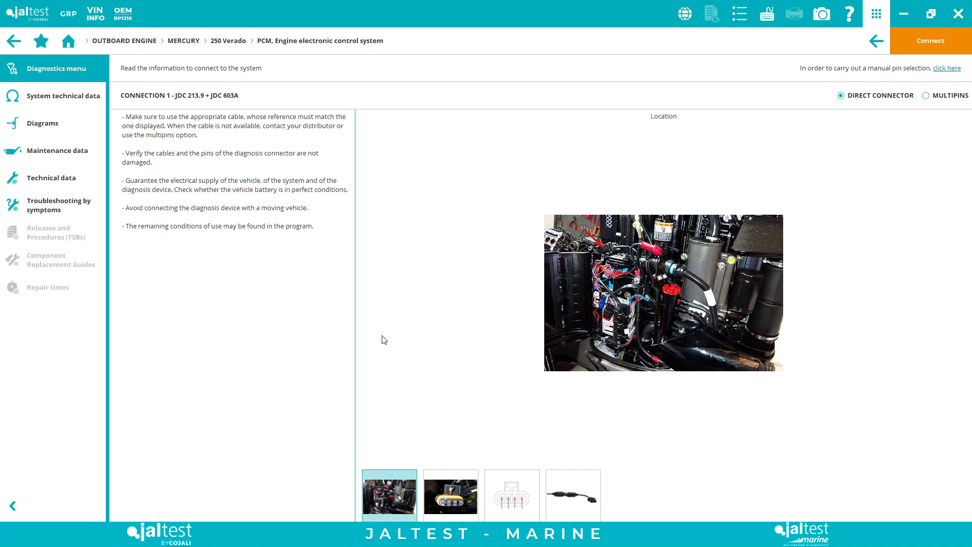
mouse_move(576, 234)
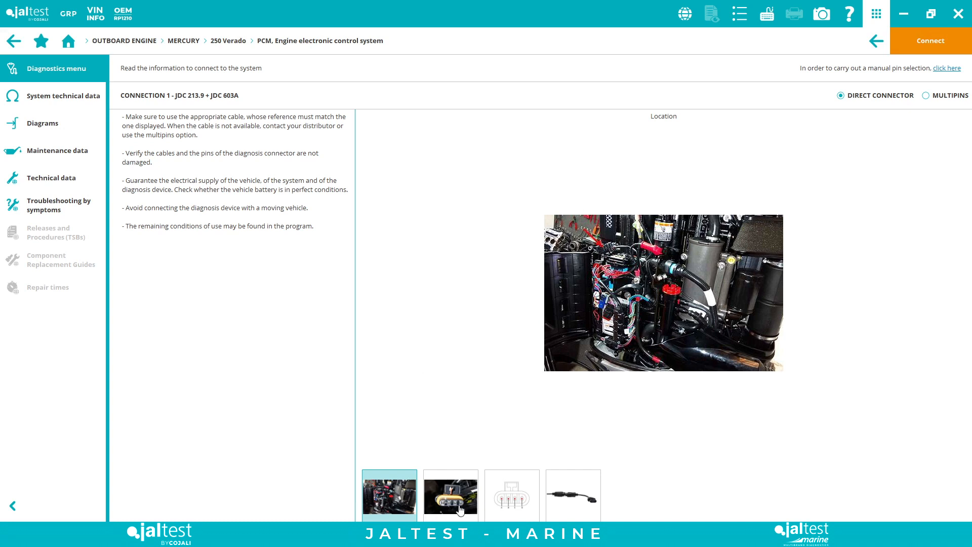
left_click(449, 494)
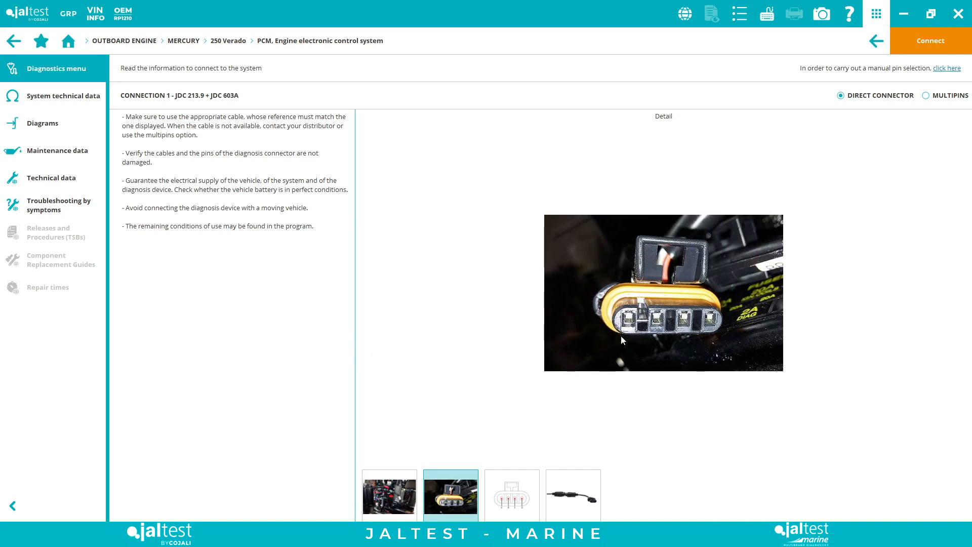
mouse_move(529, 481)
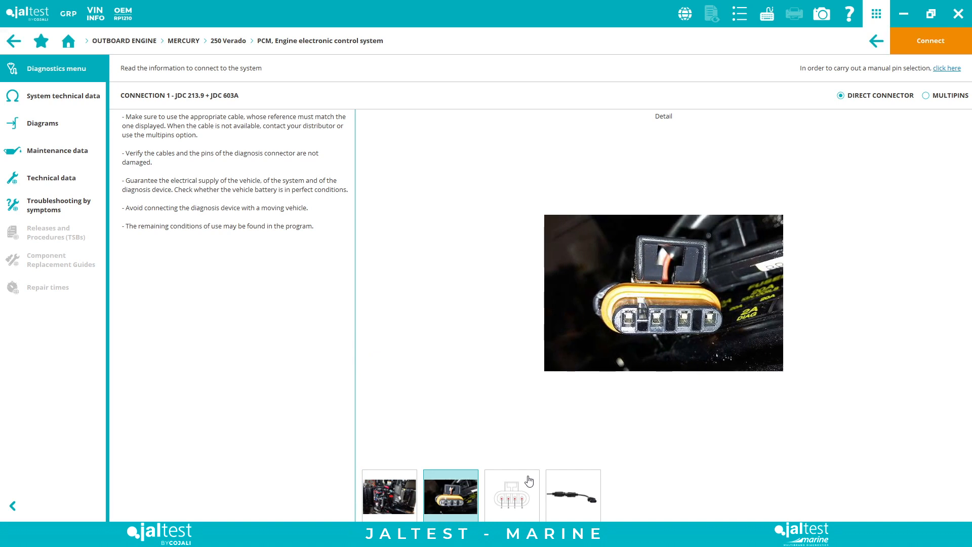
left_click(511, 494)
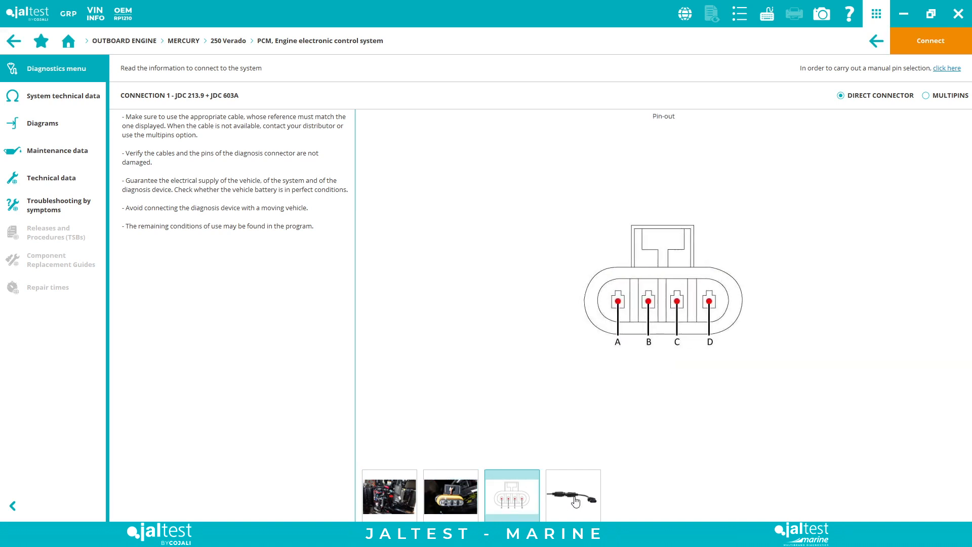
left_click(573, 494)
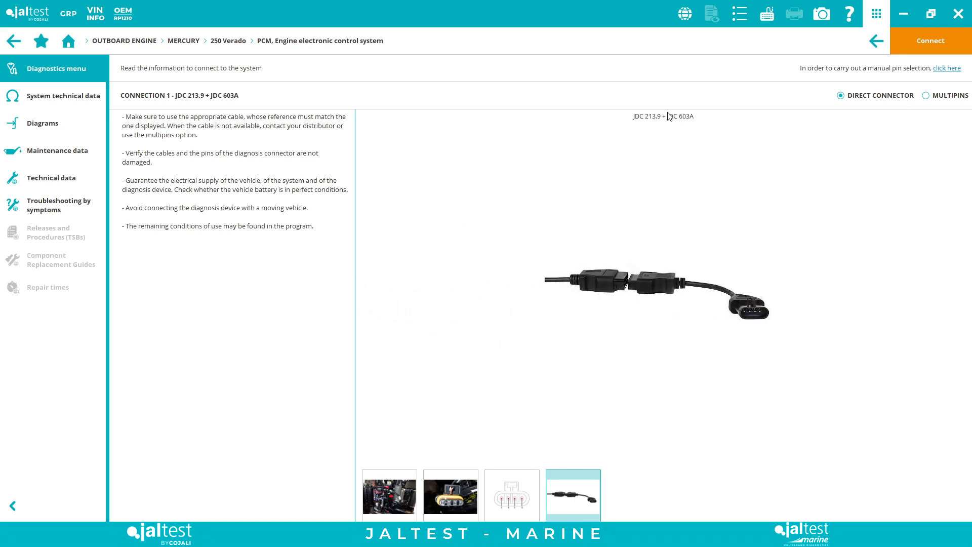
mouse_move(440, 224)
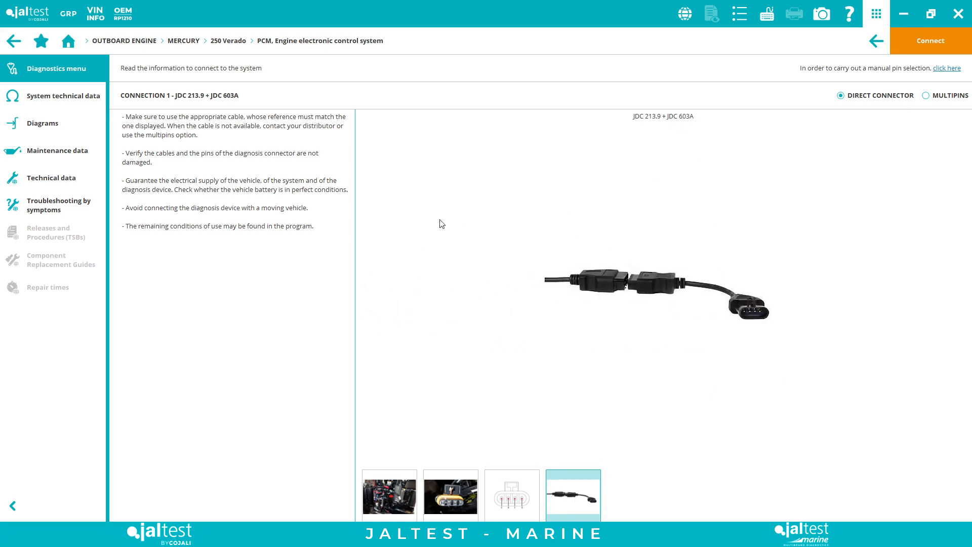
mouse_move(687, 126)
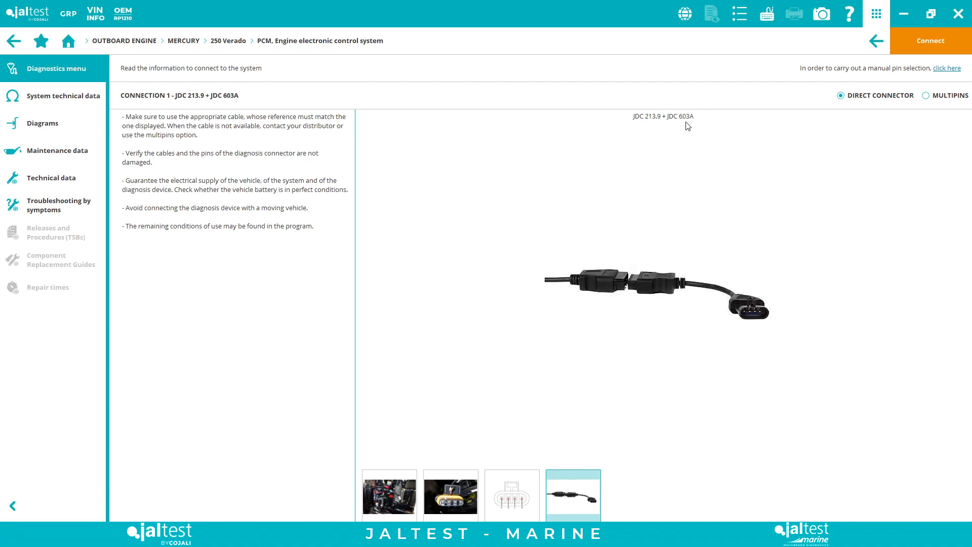
mouse_move(722, 146)
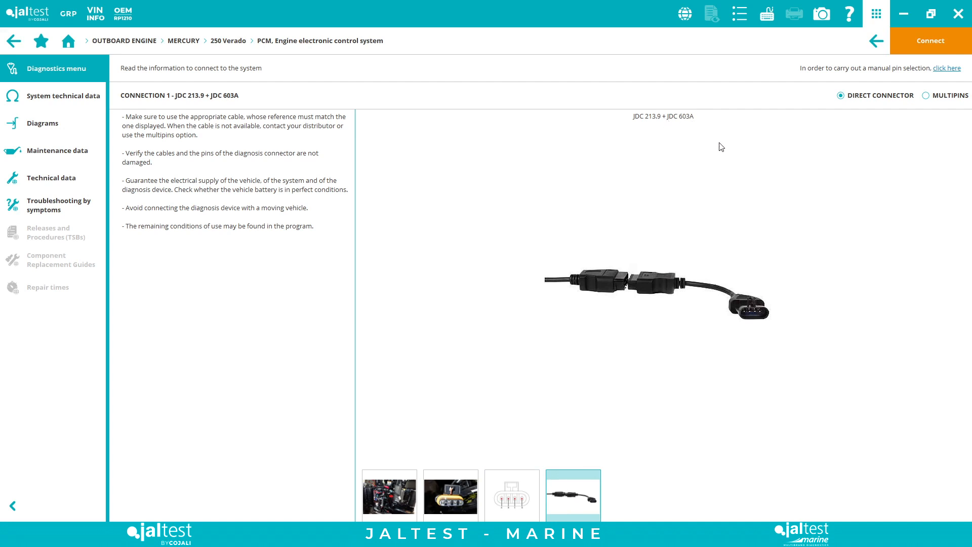
mouse_move(594, 271)
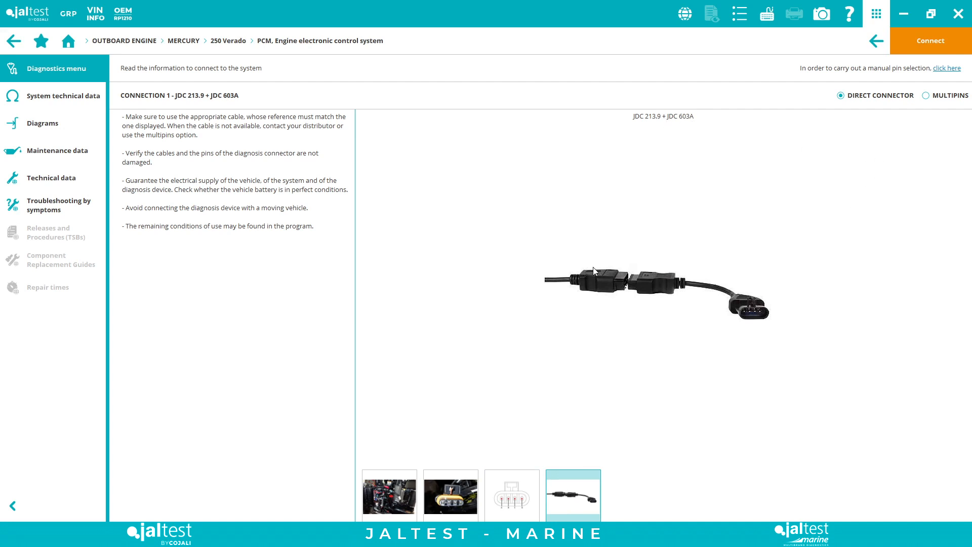
mouse_move(569, 238)
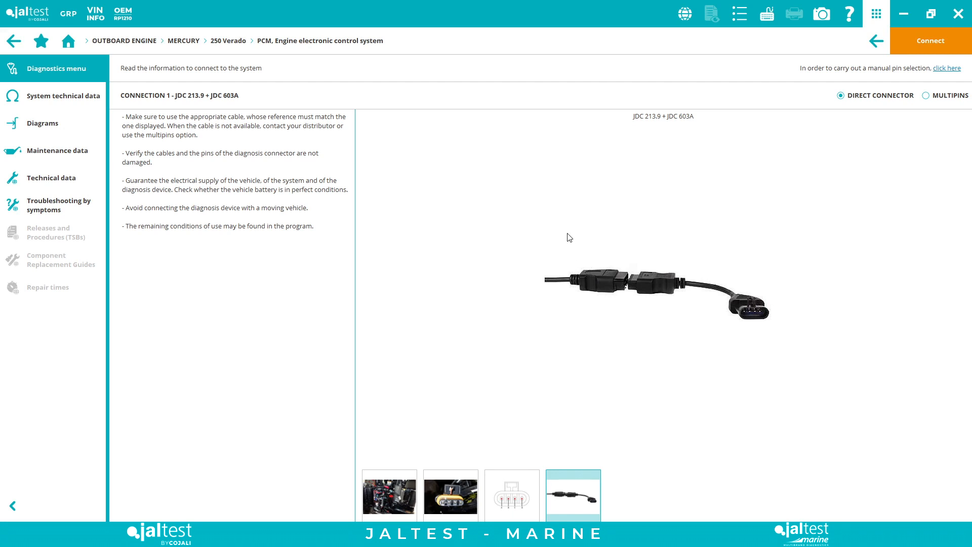
mouse_move(606, 264)
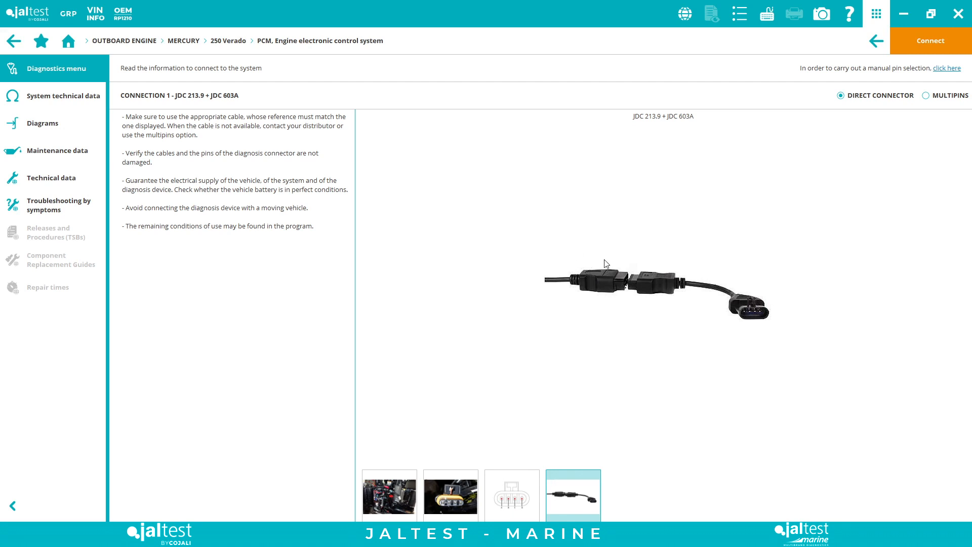
mouse_move(621, 306)
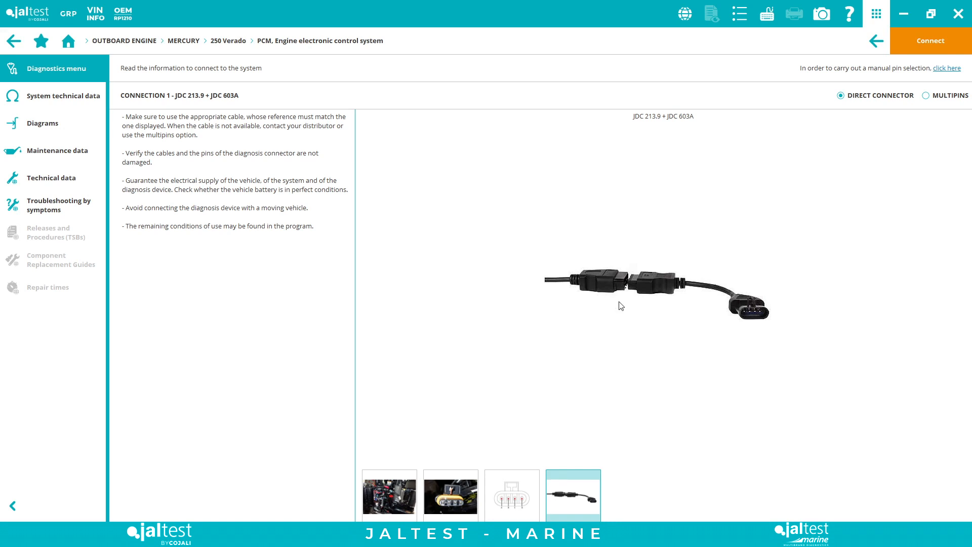
- Switch to the MULTIPINS method and view its pin-out and JDC 213.9 + JTP 101 cable image
left_click(925, 95)
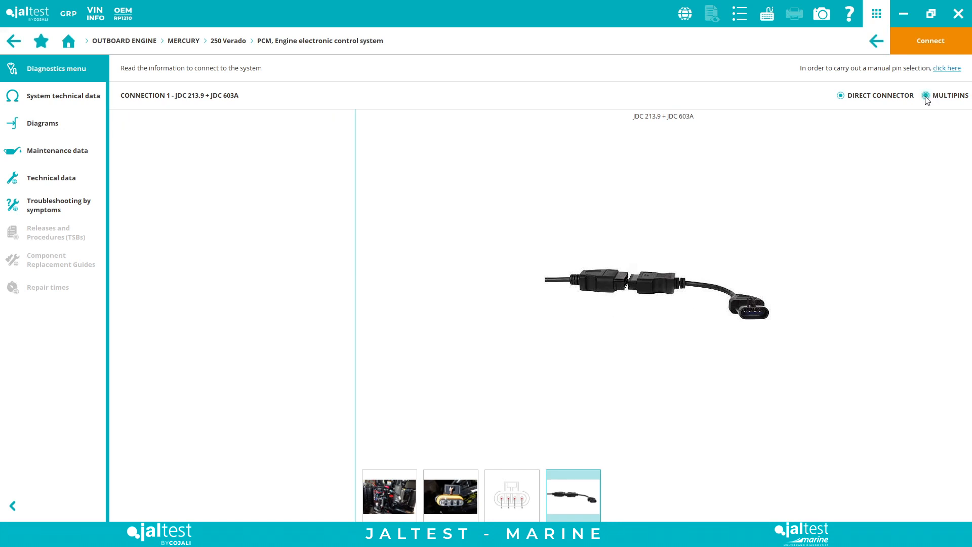
left_click(925, 95)
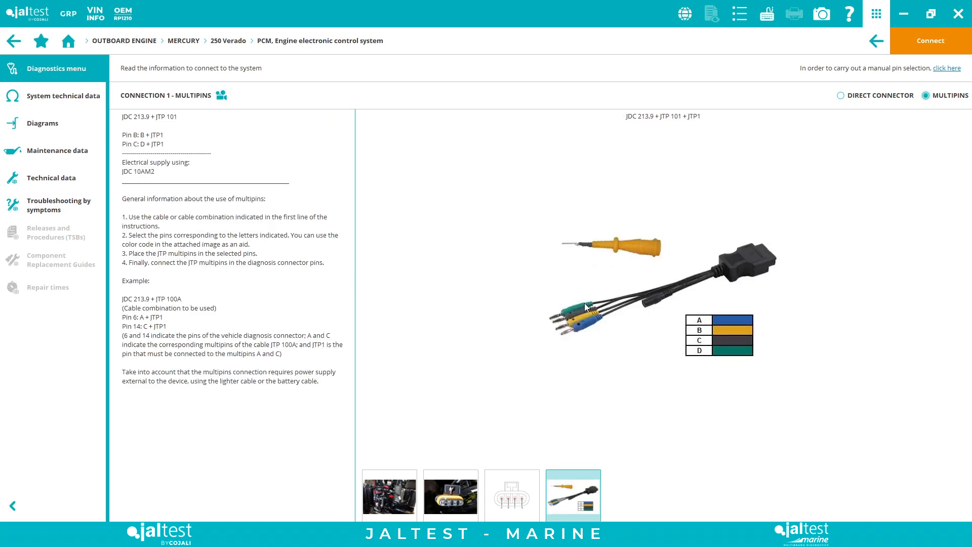
mouse_move(643, 318)
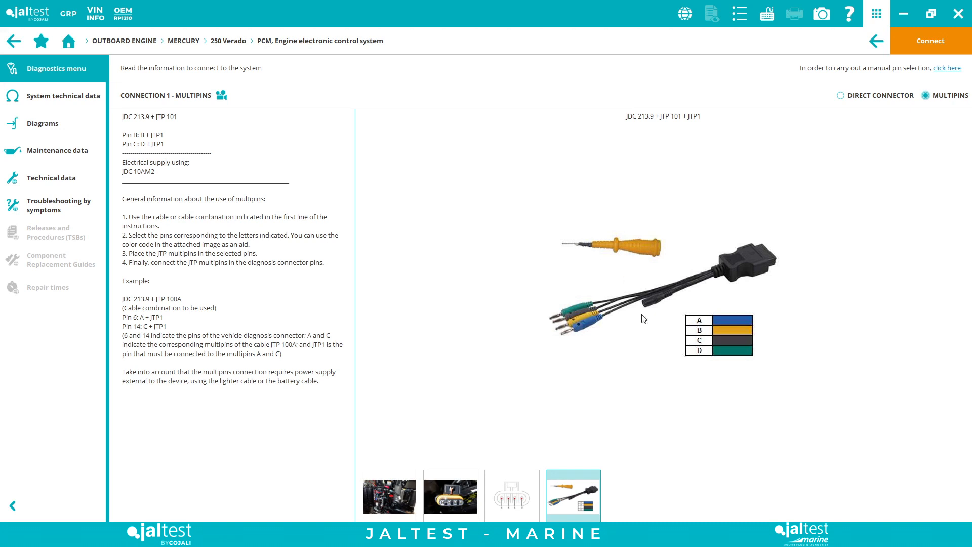
left_click(511, 494)
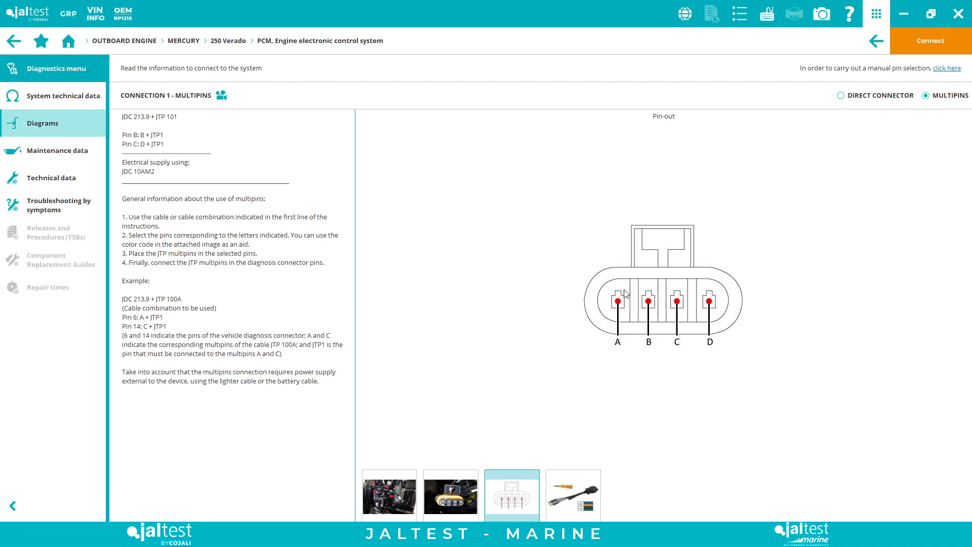
left_click(574, 495)
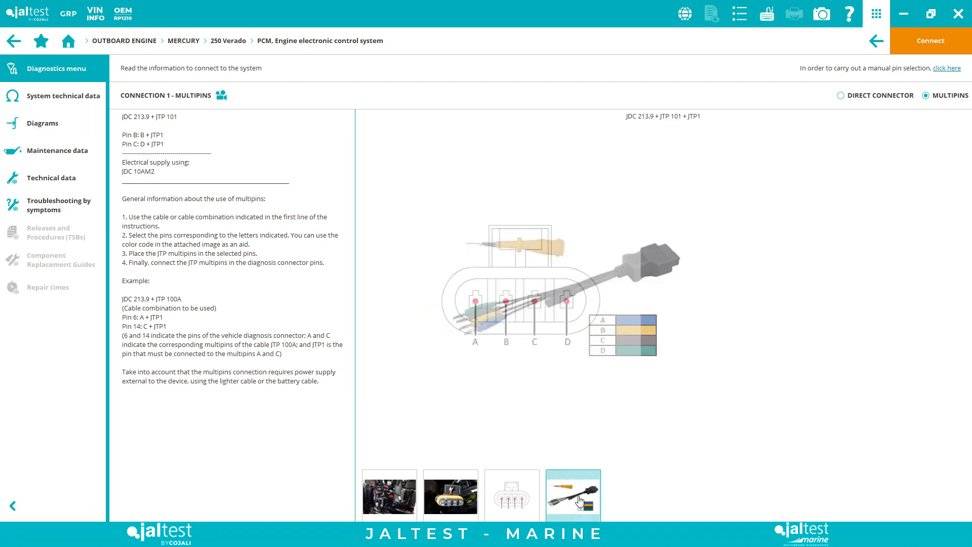
left_click(574, 494)
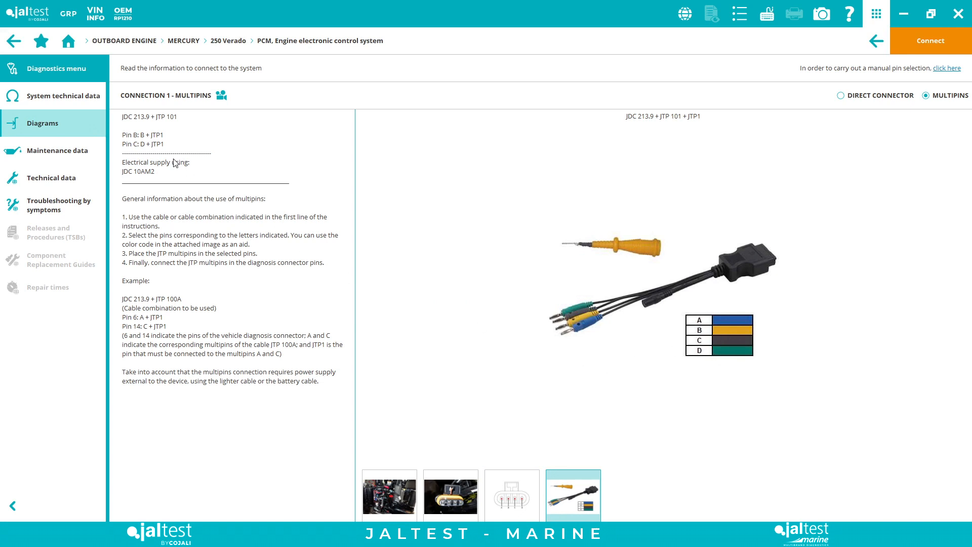
mouse_move(539, 281)
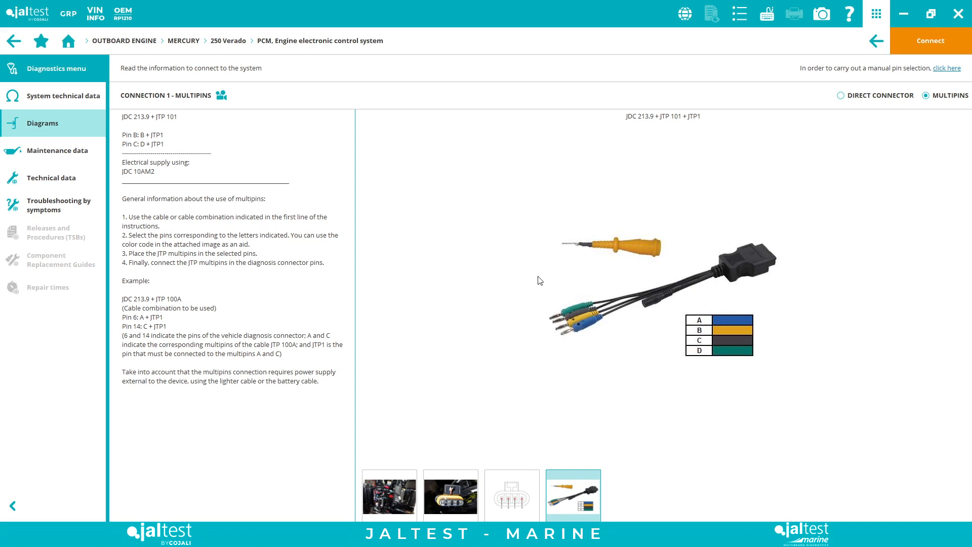
mouse_move(578, 217)
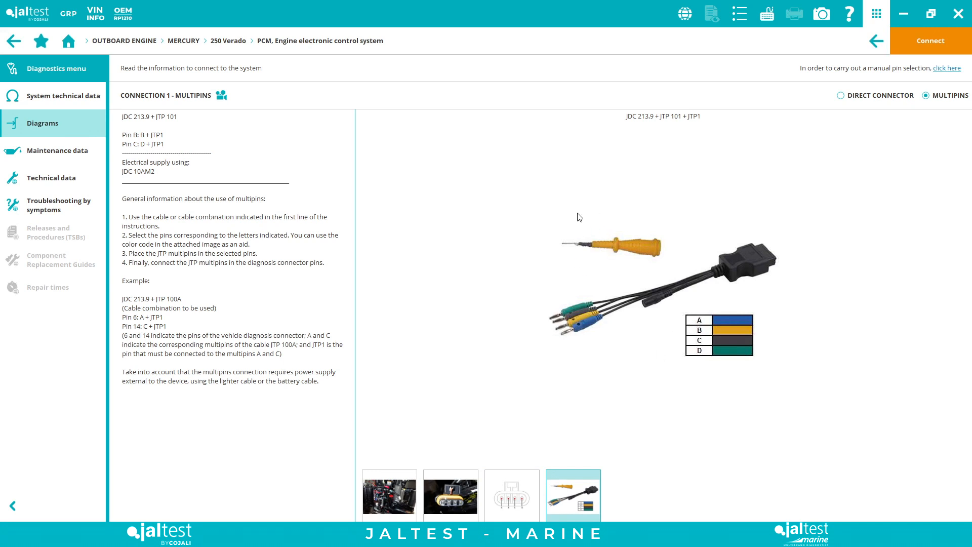
mouse_move(183, 146)
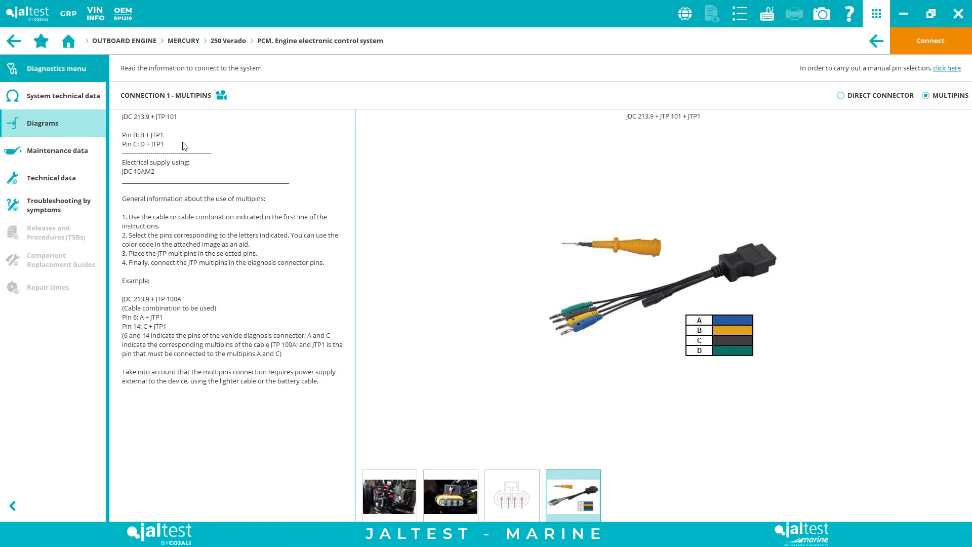
mouse_move(175, 175)
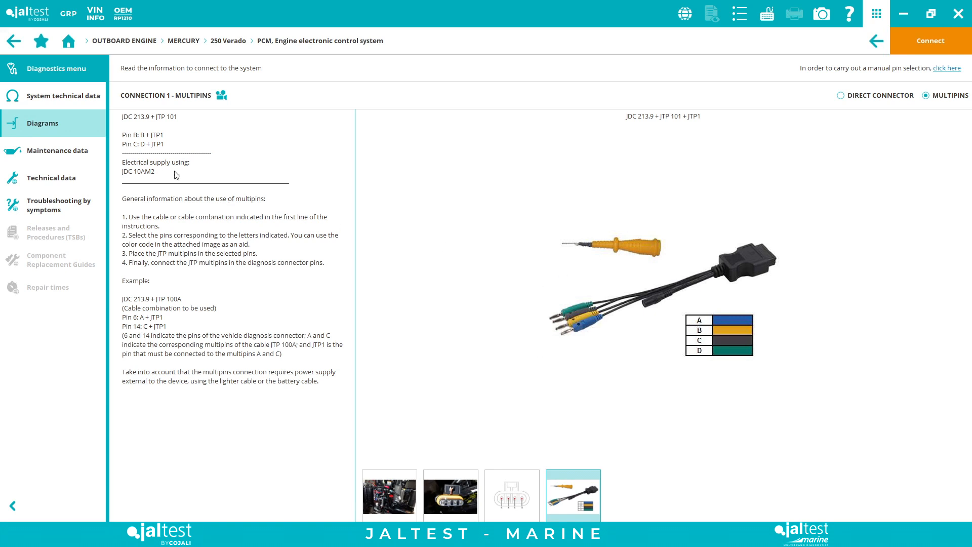
mouse_move(147, 167)
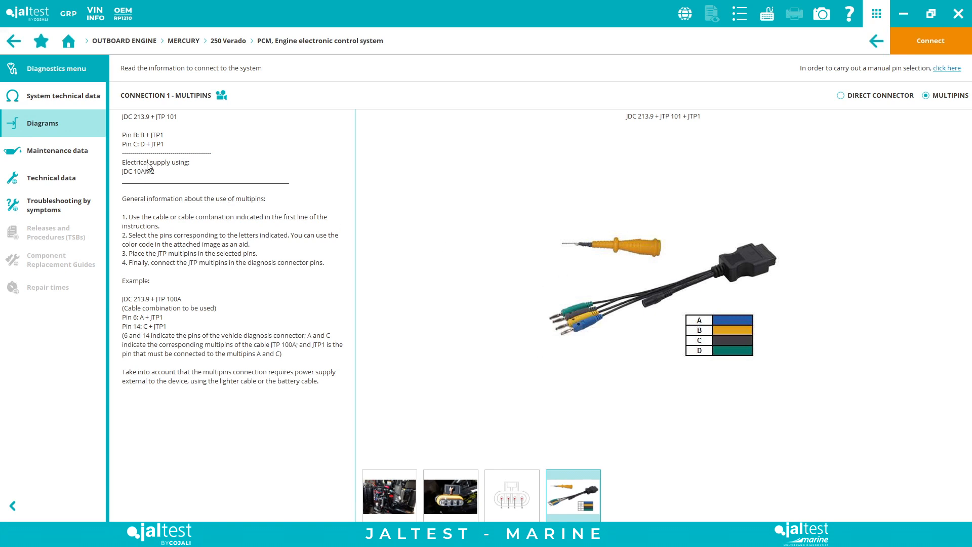
mouse_move(165, 172)
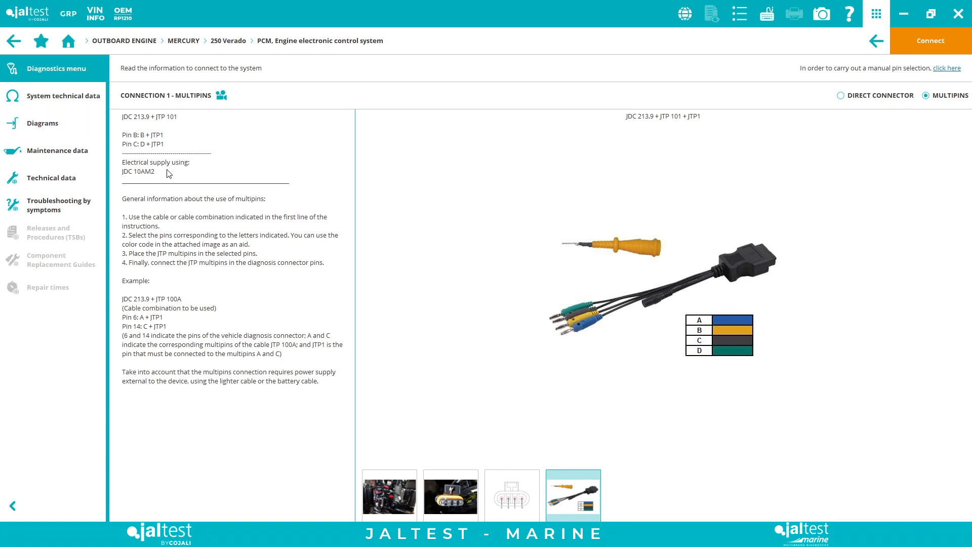
- Select DIRECT CONNECTOR again and connect to the Mercury 250 Verado PCM
left_click(840, 95)
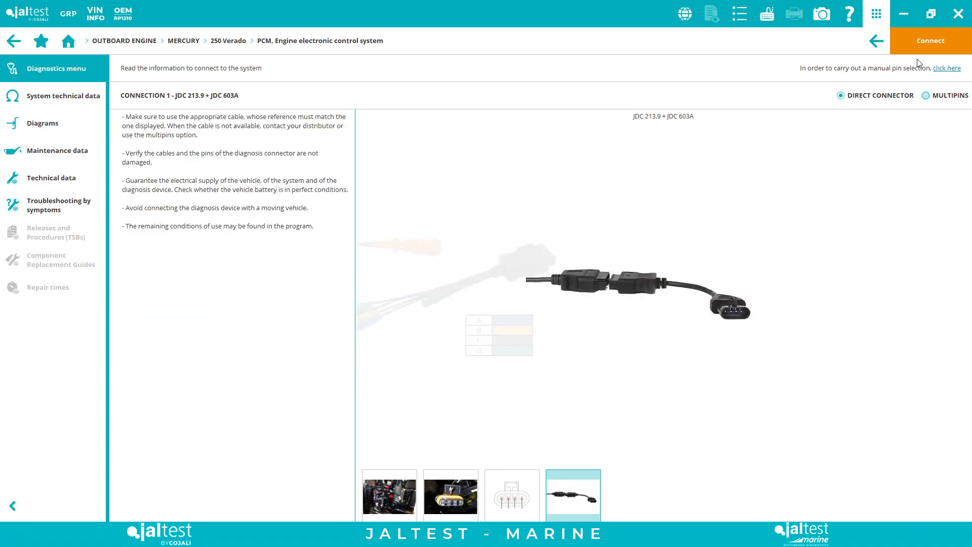
left_click(930, 40)
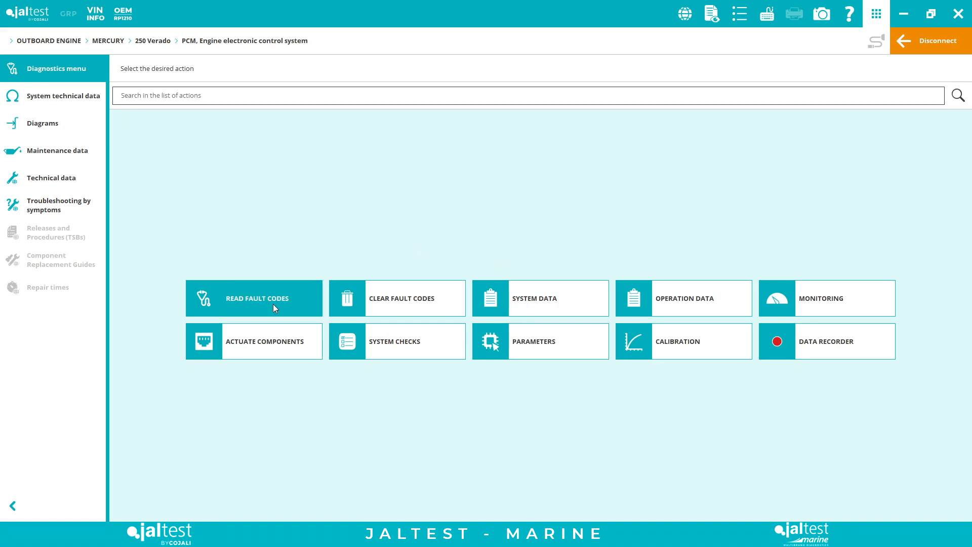
left_click(255, 298)
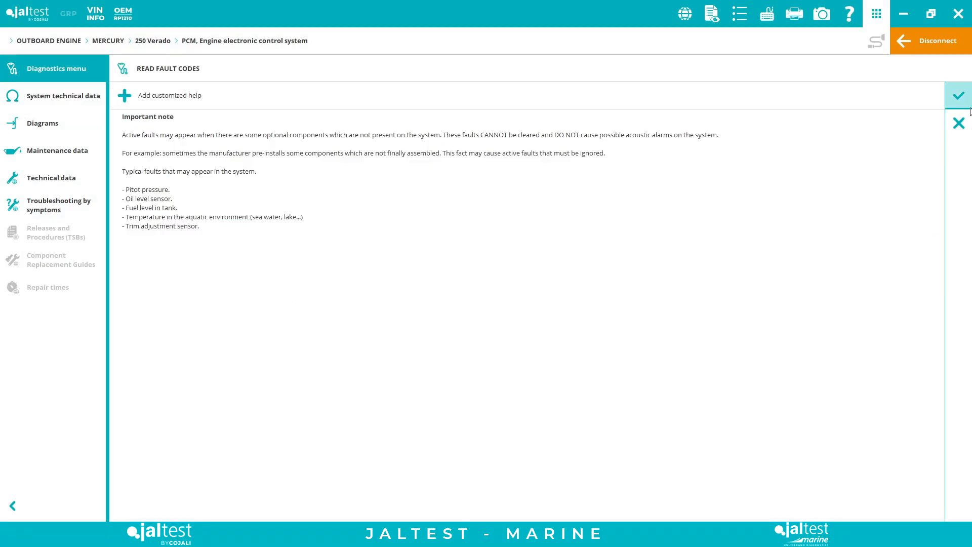
left_click(958, 95)
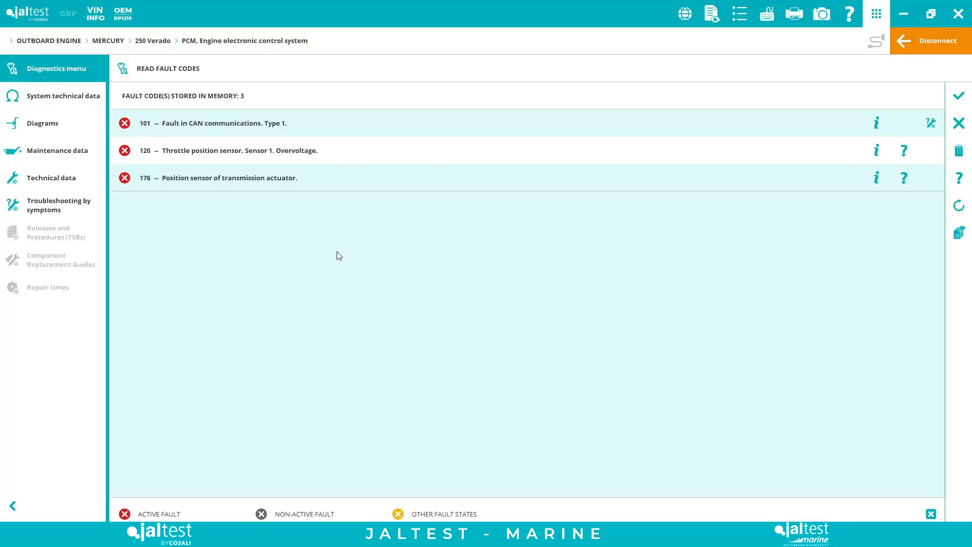
mouse_move(116, 219)
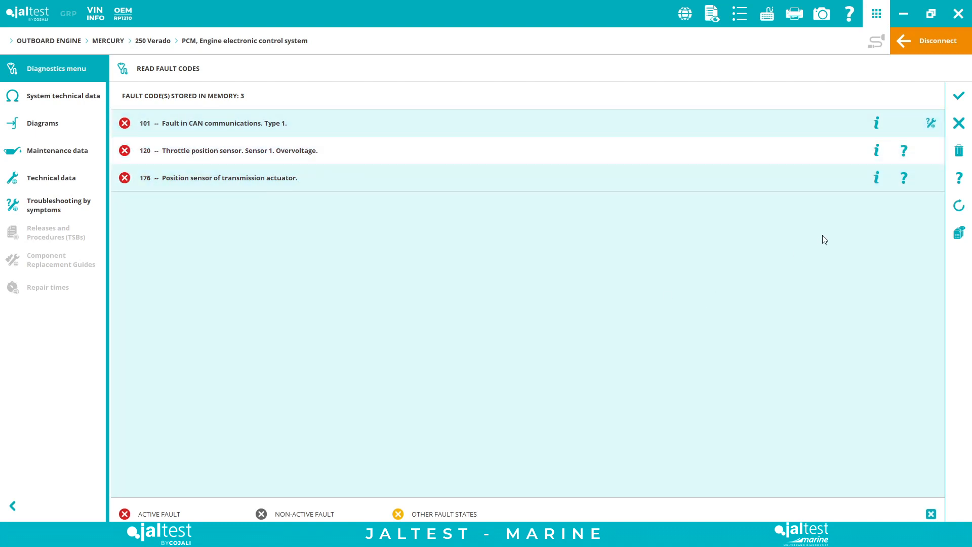
left_click(435, 177)
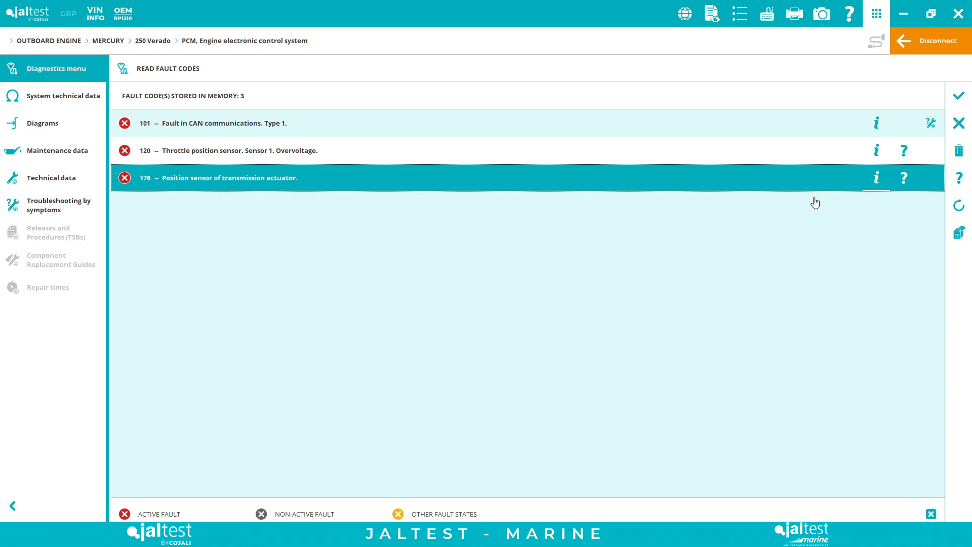
- Show the details of stored fault 176
left_click(876, 178)
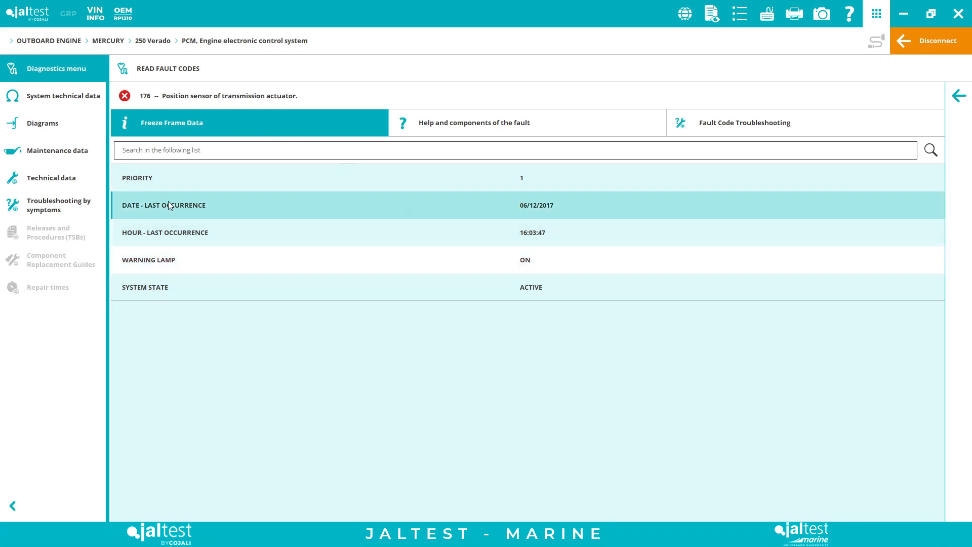
mouse_move(378, 208)
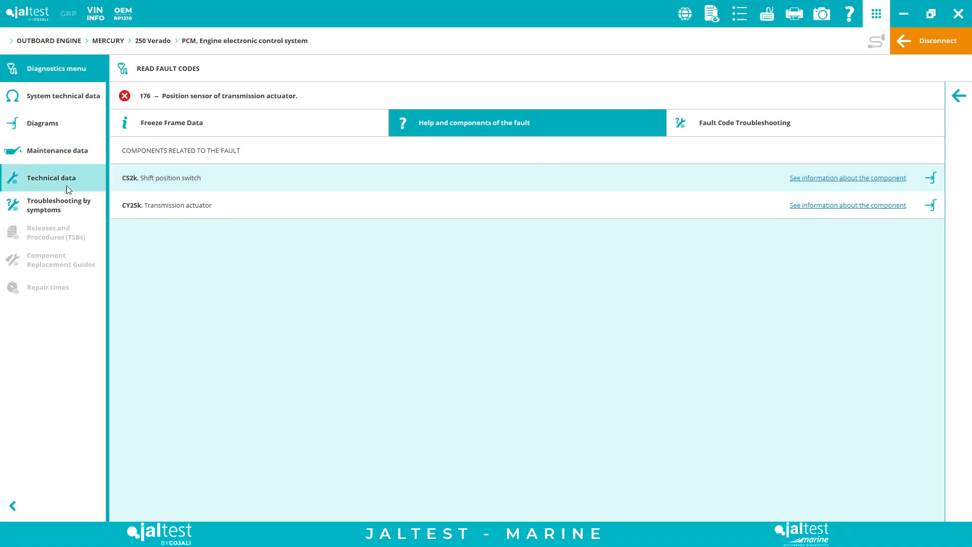
mouse_move(58, 205)
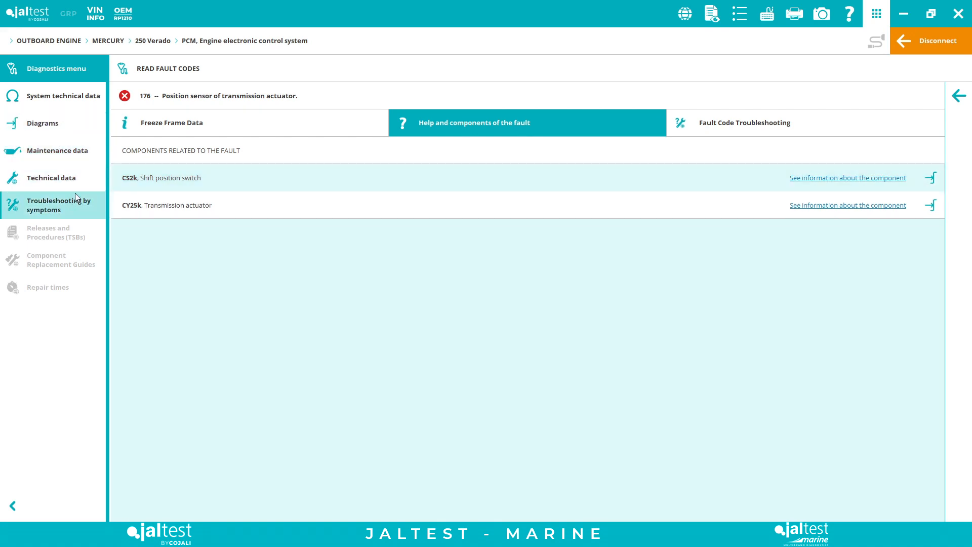
mouse_move(55, 150)
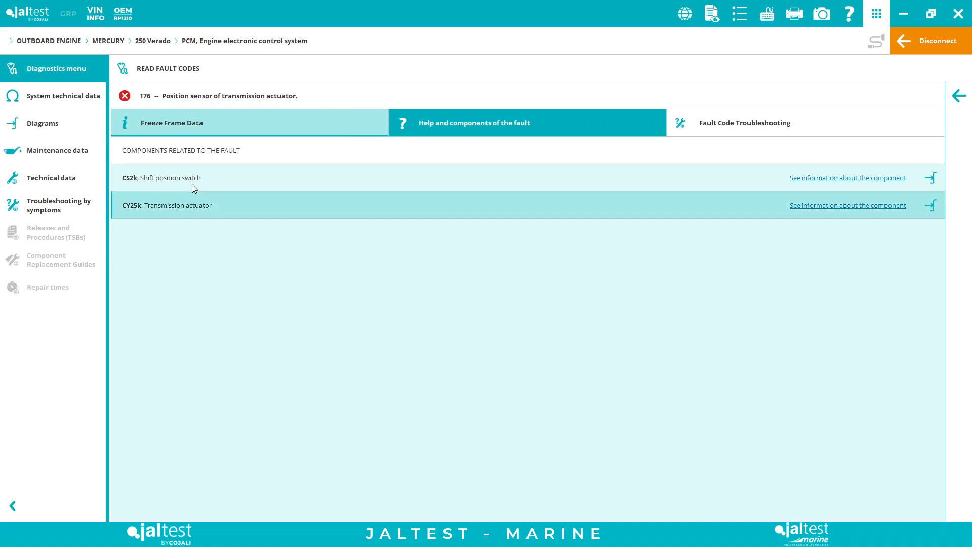
mouse_move(476, 323)
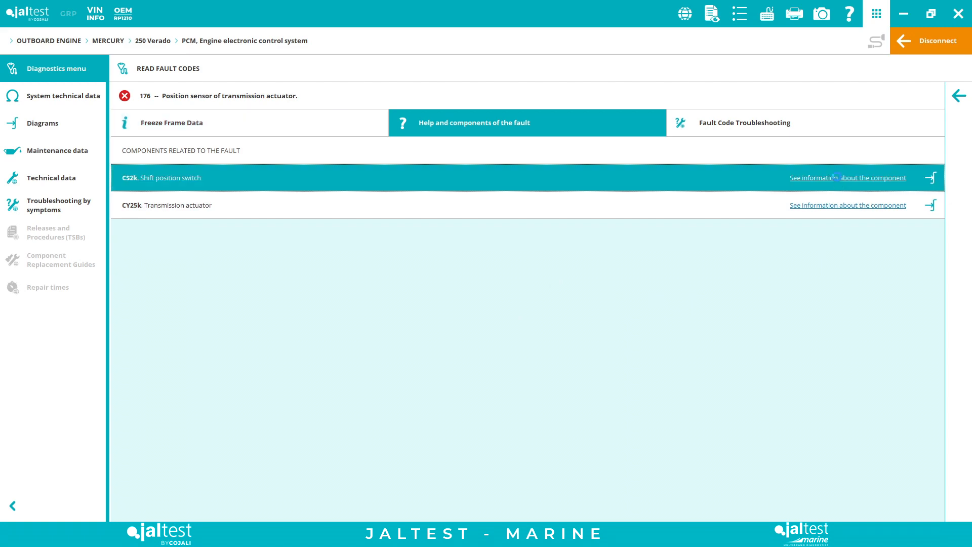
- View the CS2k shift position switch component information with its picture and location drawing
left_click(848, 177)
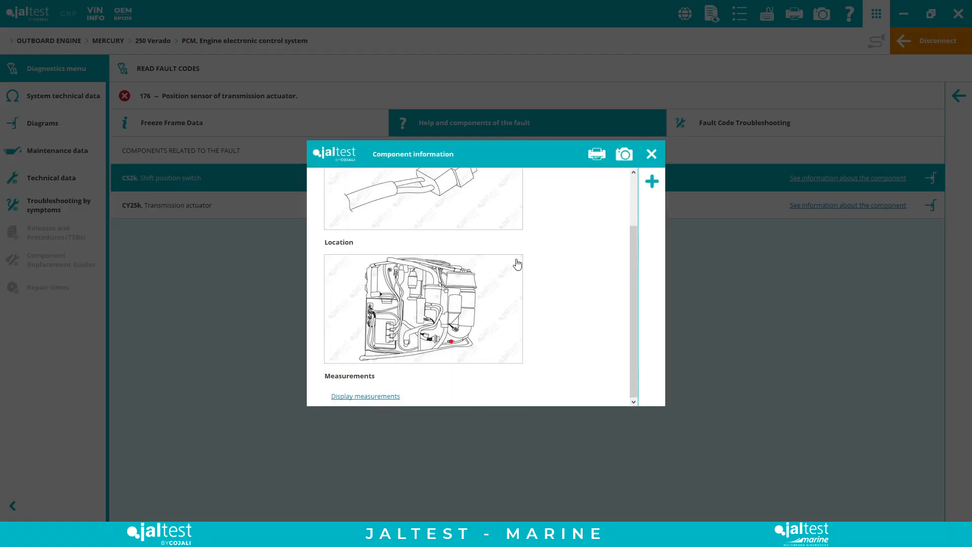
scroll("up", 3)
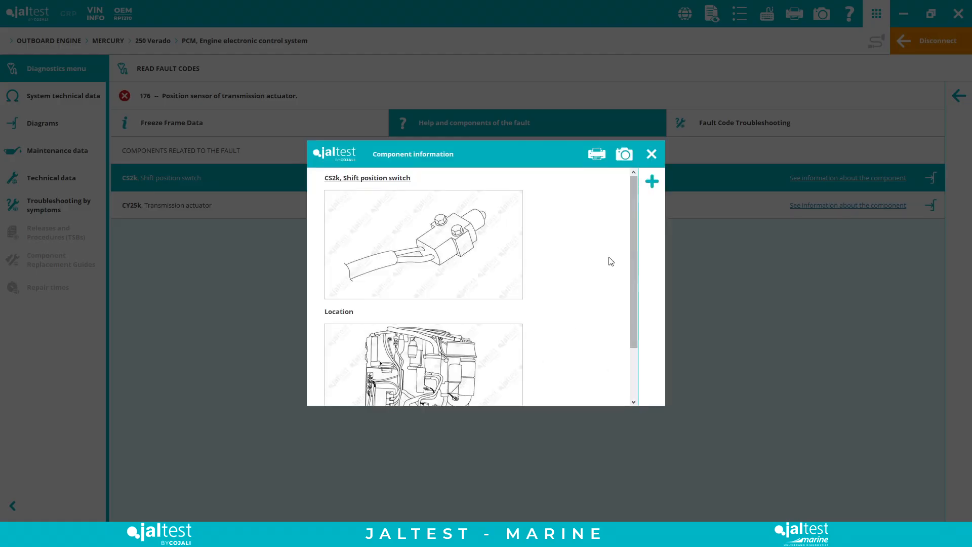
scroll("down", 3)
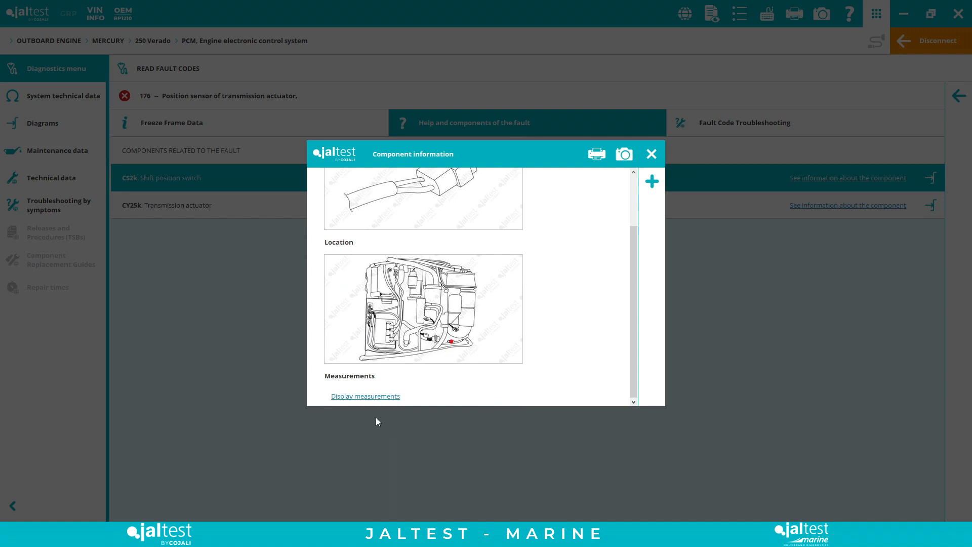
mouse_move(700, 139)
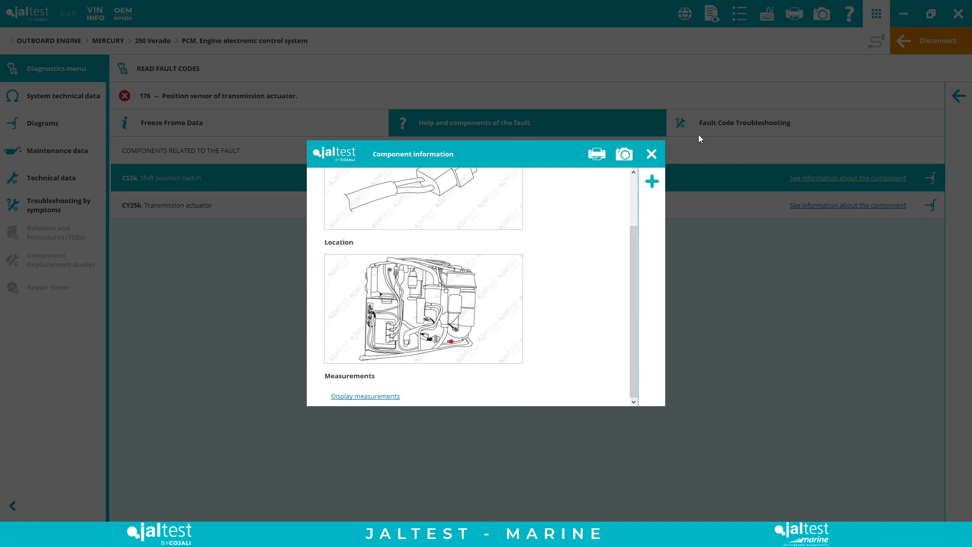
- Show CS2k in the Mercury Outboard PCM/ECM wiring diagram and select control unit CA1k
left_click(652, 154)
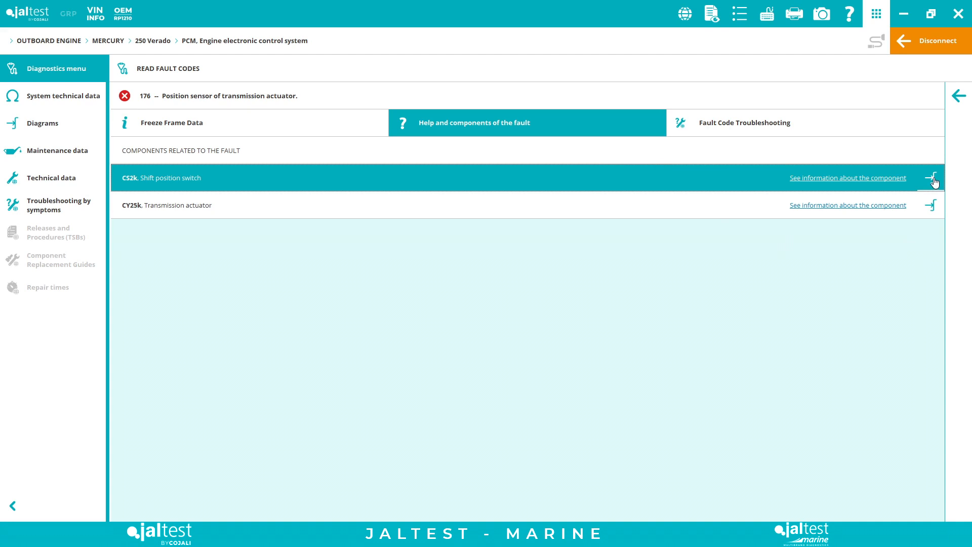
left_click(930, 178)
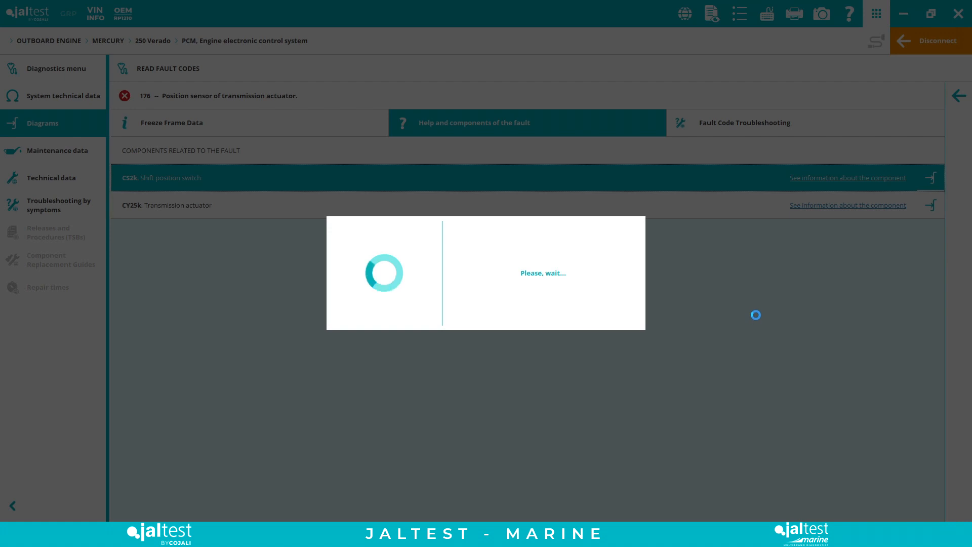
left_click(848, 178)
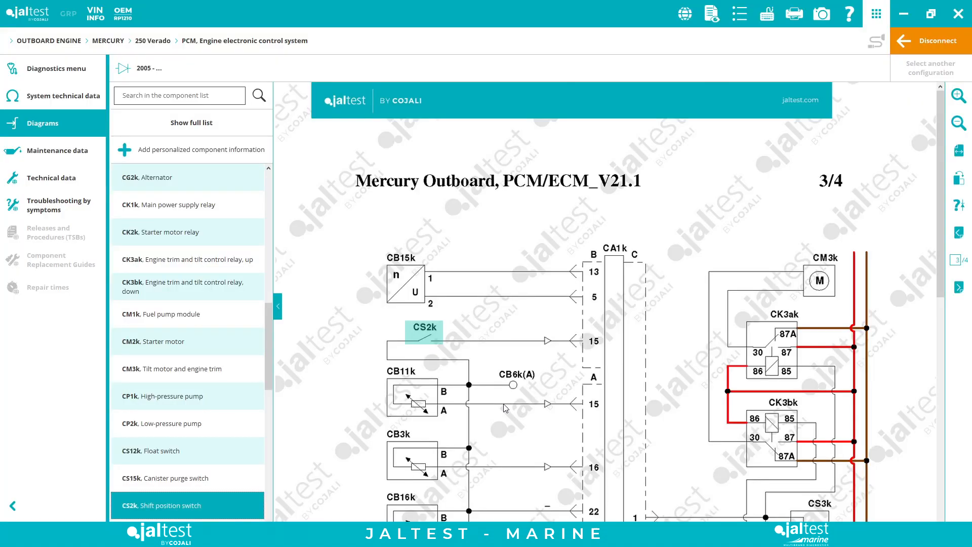
mouse_move(600, 181)
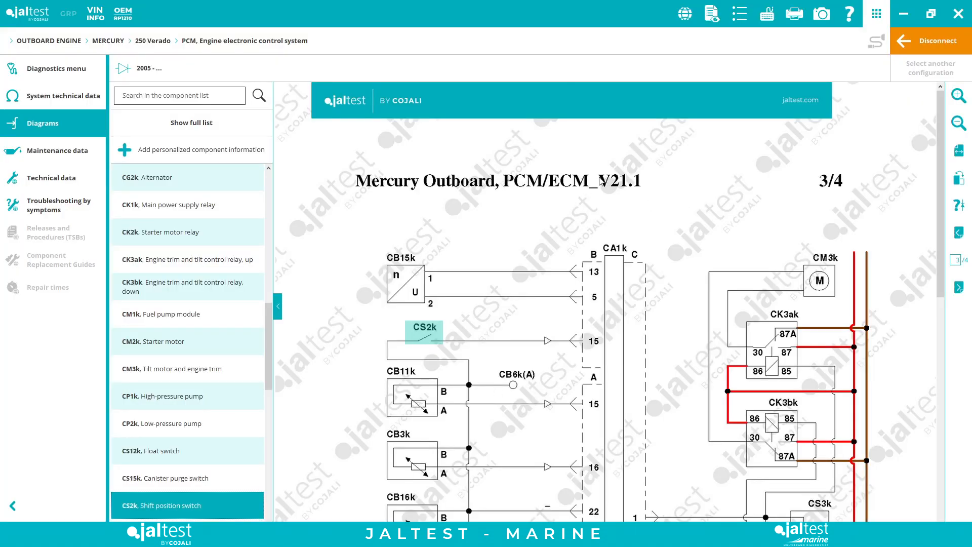
mouse_move(225, 189)
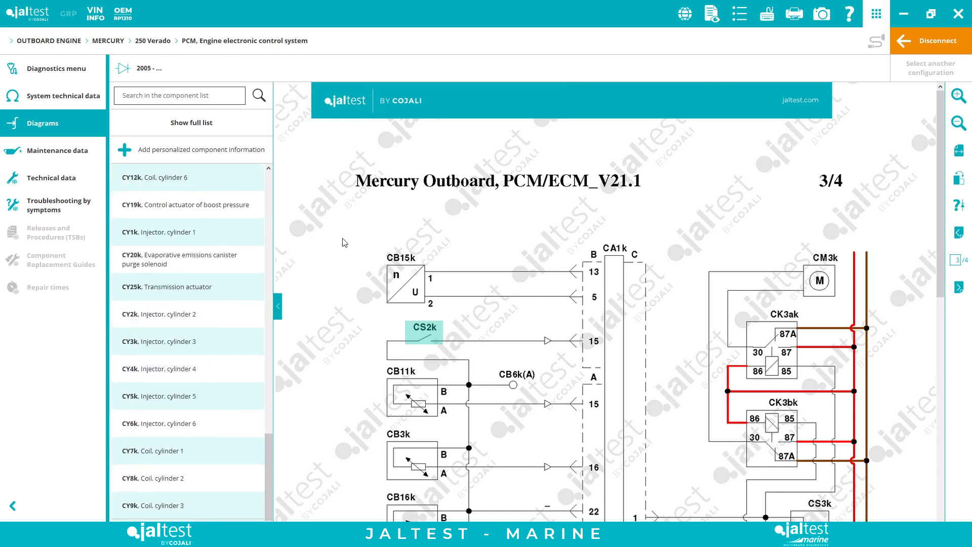
mouse_move(458, 328)
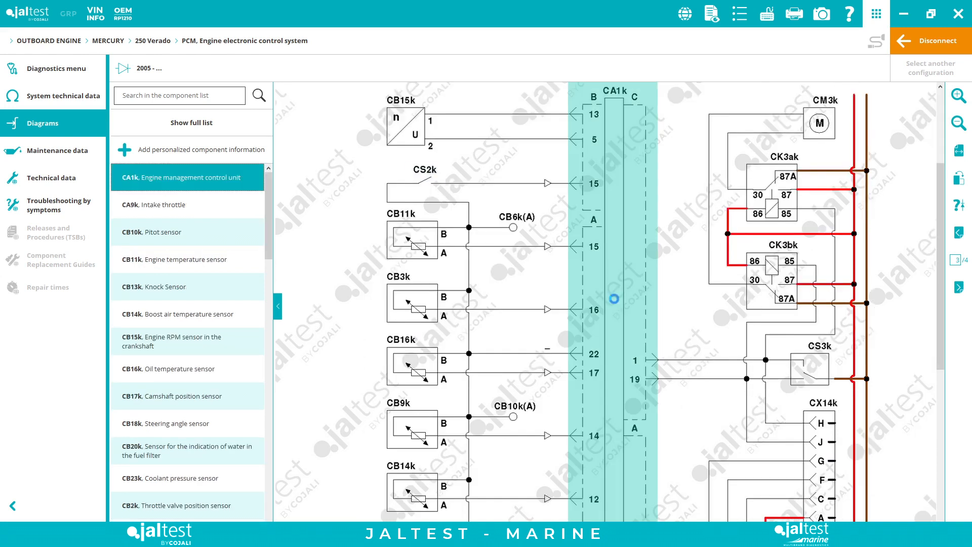
- View the CA1k engine management control unit information and enlarge its connector pin-out drawing
left_click(180, 177)
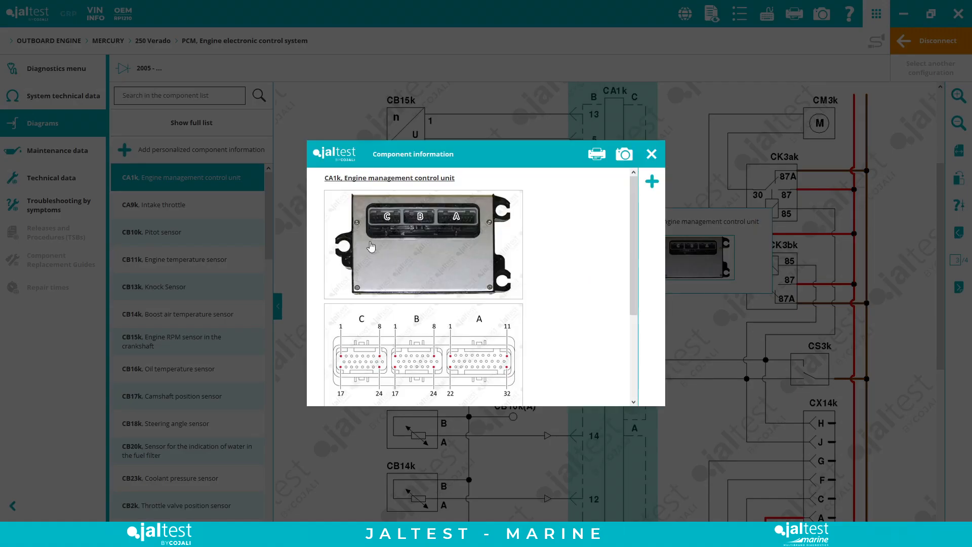
scroll("down", 3)
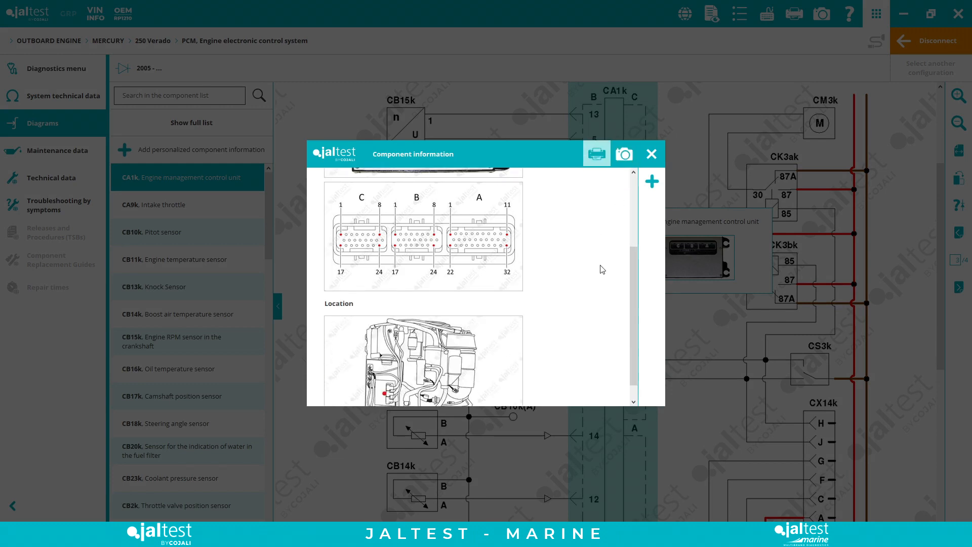
scroll("up", 3)
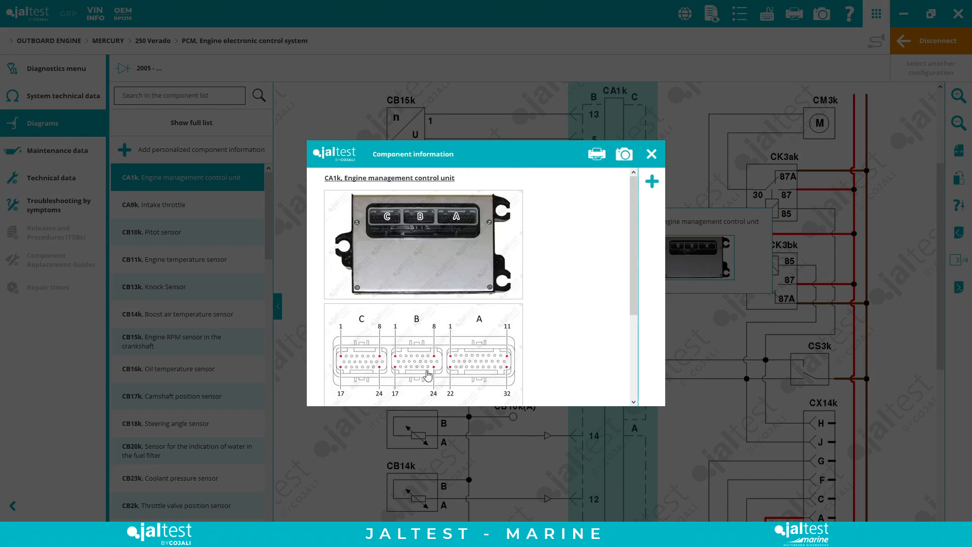
left_click(424, 353)
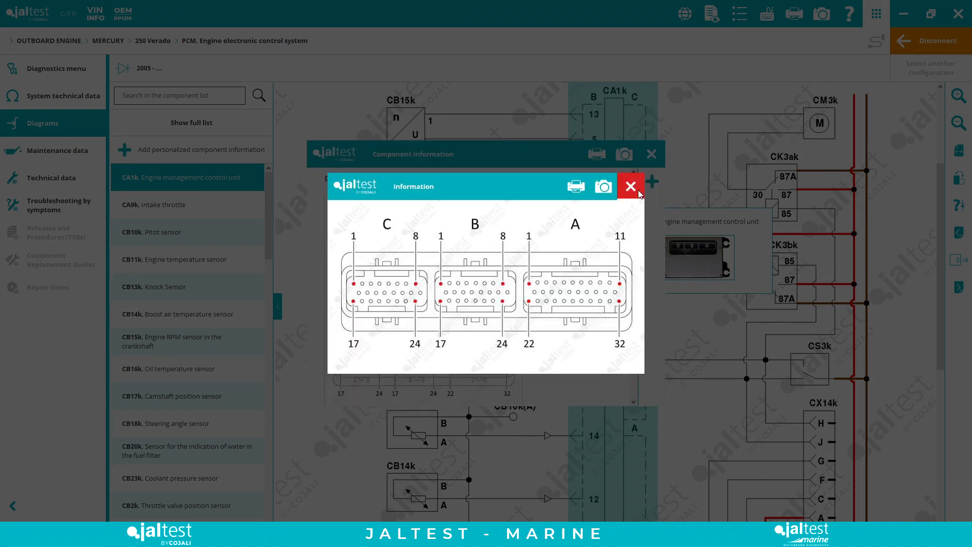
mouse_move(640, 190)
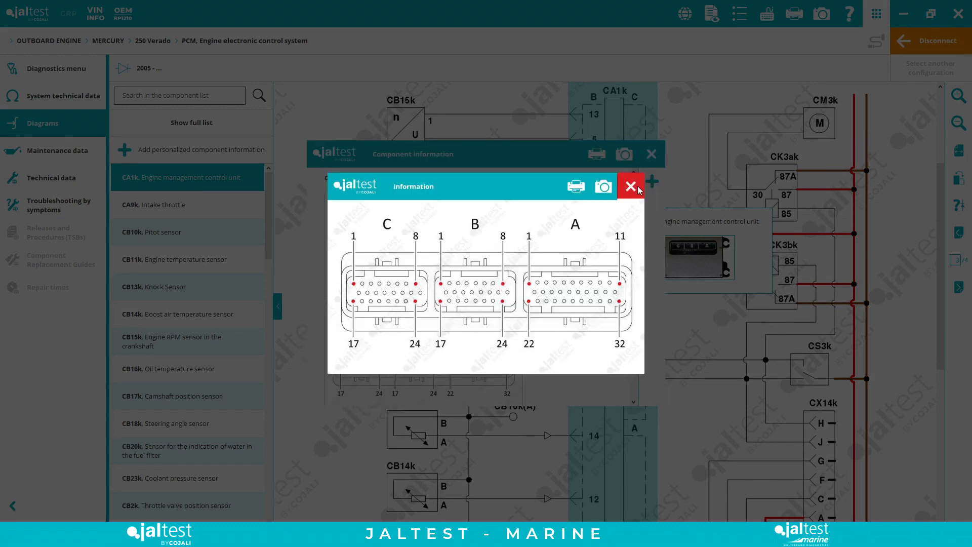
left_click(630, 186)
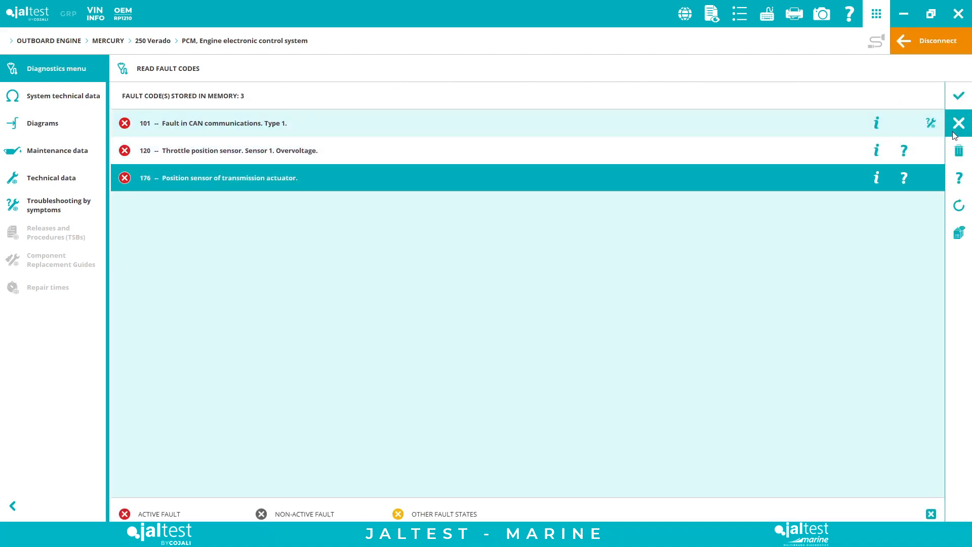
- Leave the fault code list and view the System Data actions, then return to the action list
left_click(959, 123)
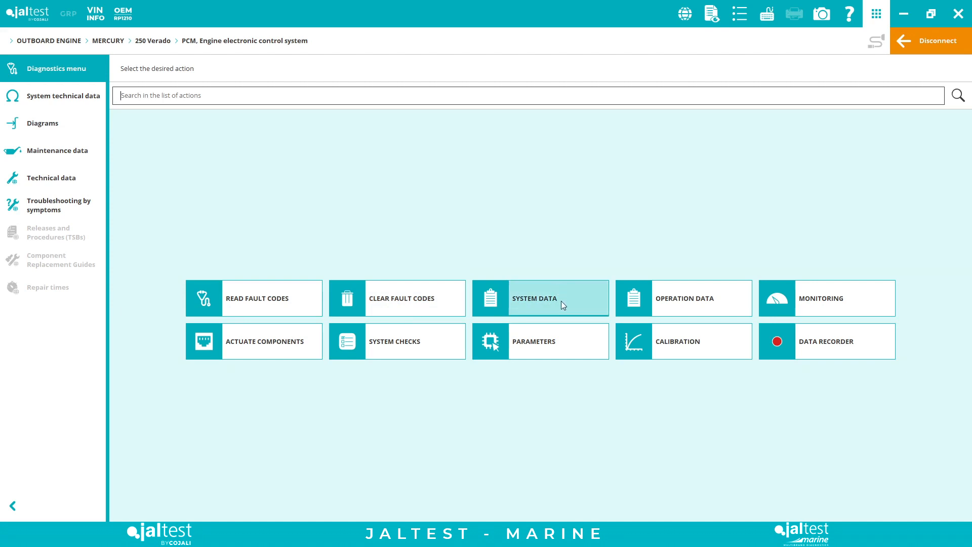
left_click(540, 298)
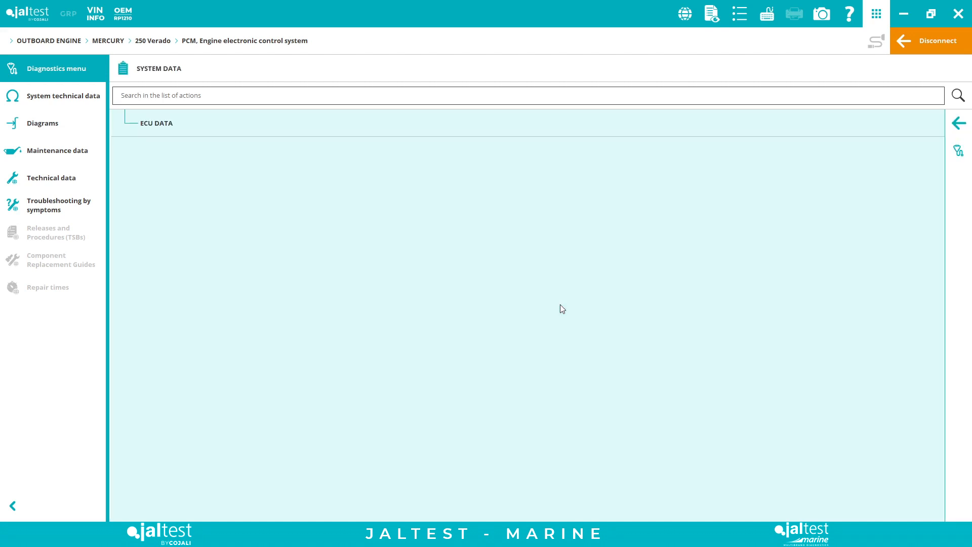
left_click(958, 123)
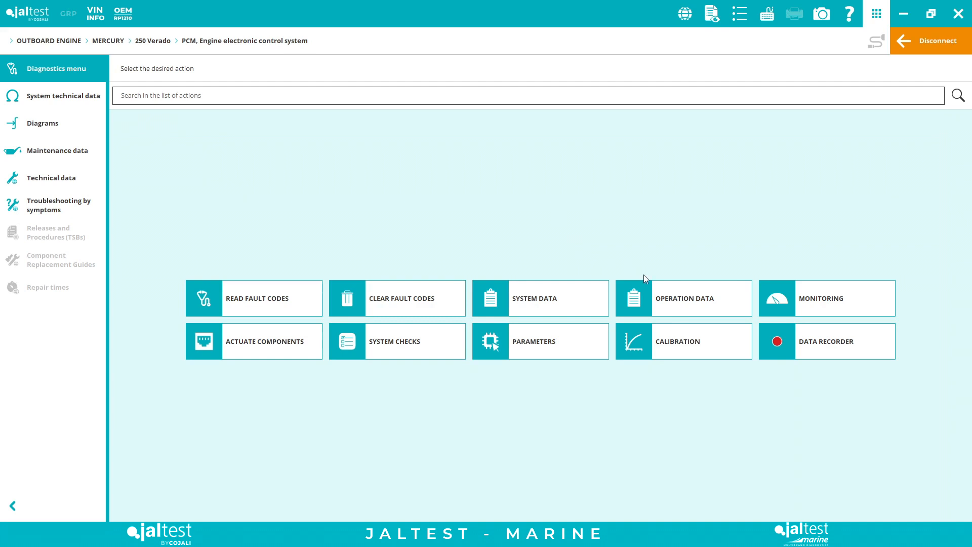
- View Operation Data with all entries expanded (Trip Data, Trip Data Reset)
left_click(683, 298)
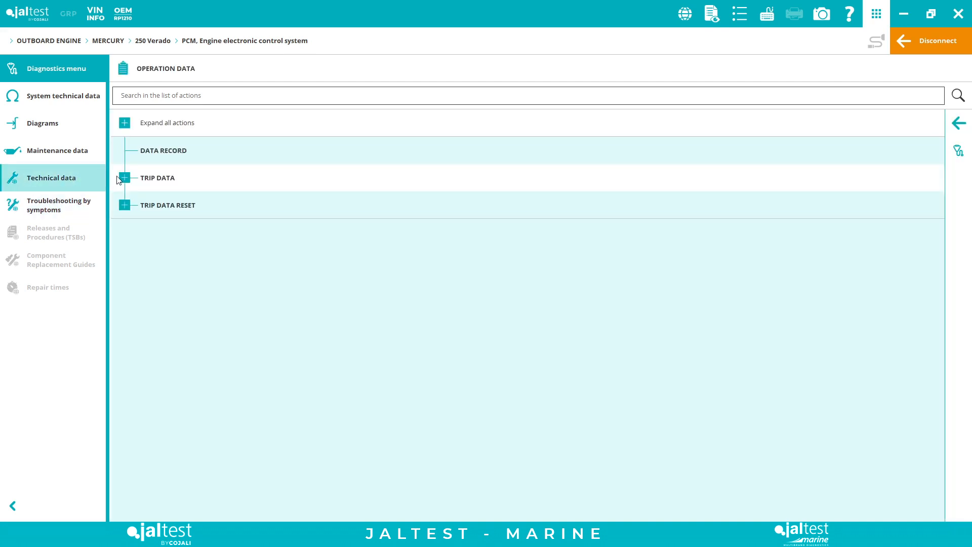
left_click(124, 122)
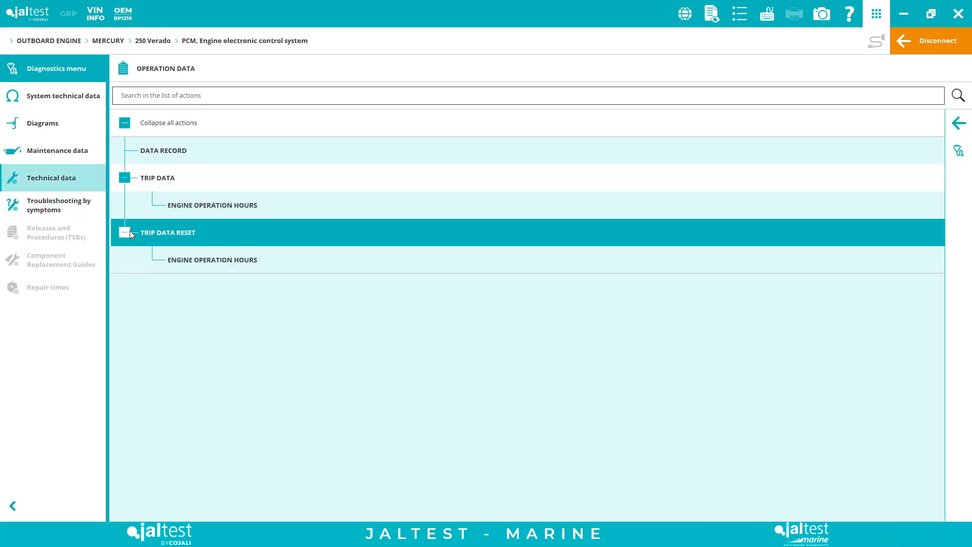
mouse_move(231, 216)
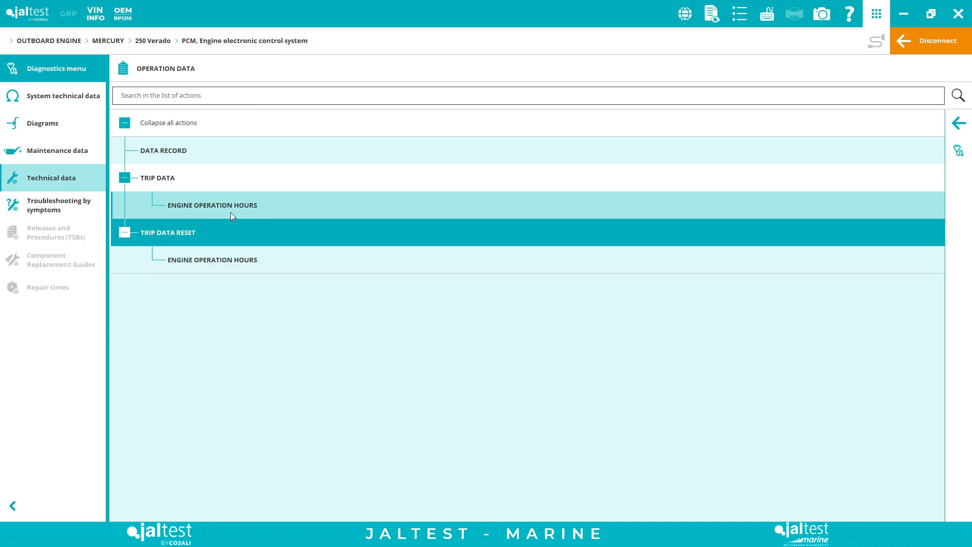
mouse_move(230, 214)
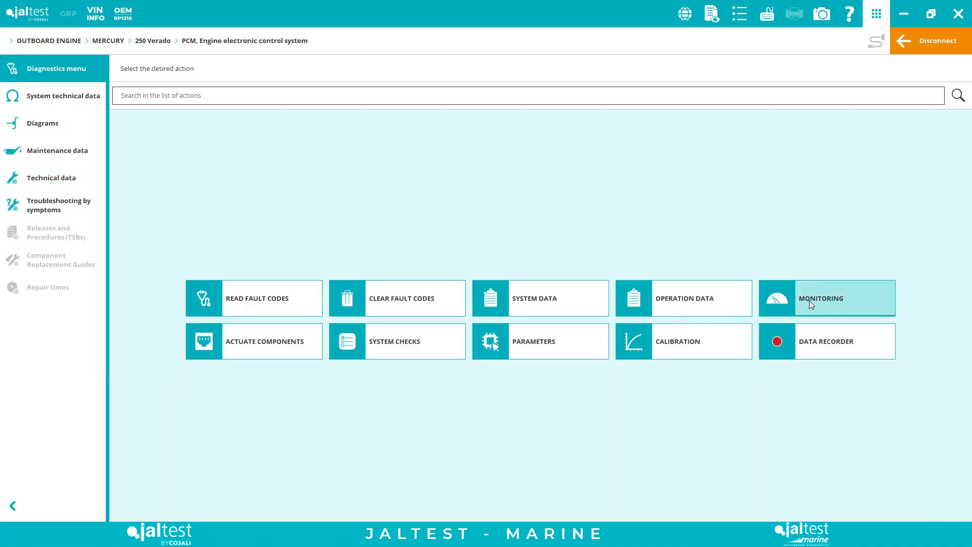
- Select Oil Temperature and Oil Pressure as live data in Monitoring, then return to the monitoring actions
left_click(821, 298)
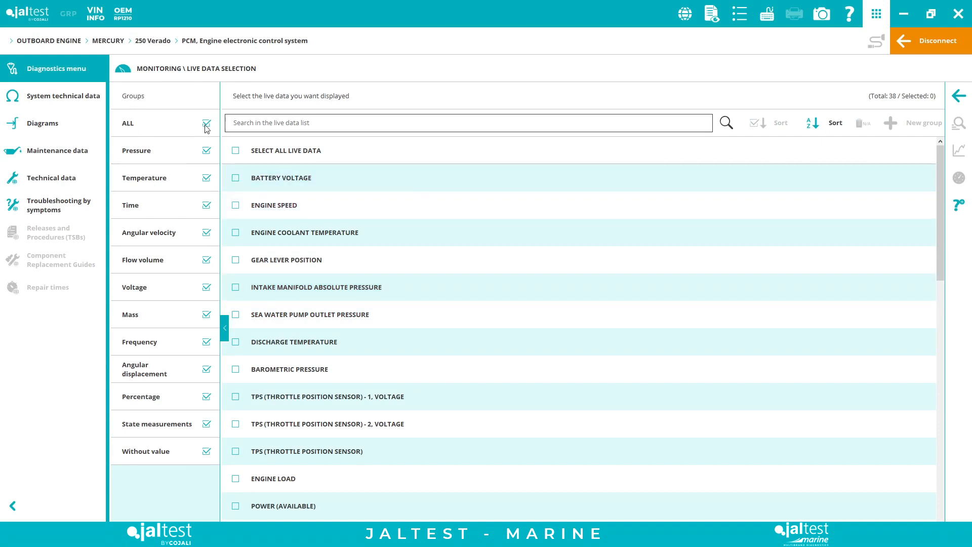
left_click(144, 178)
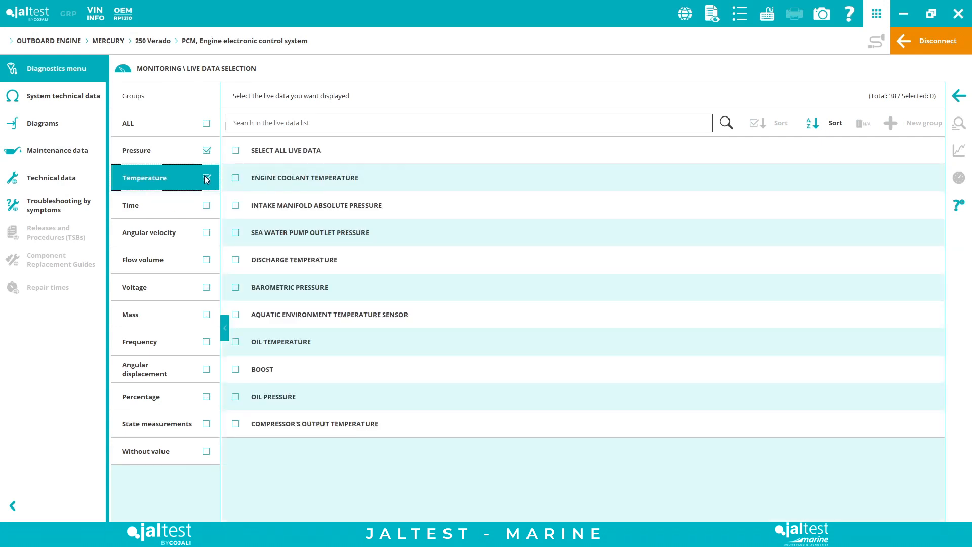
left_click(236, 396)
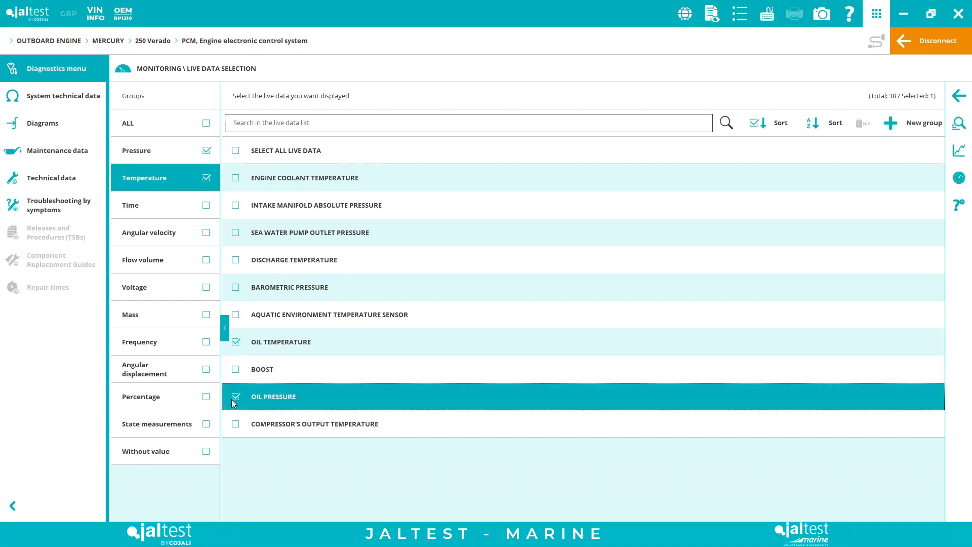
left_click(958, 150)
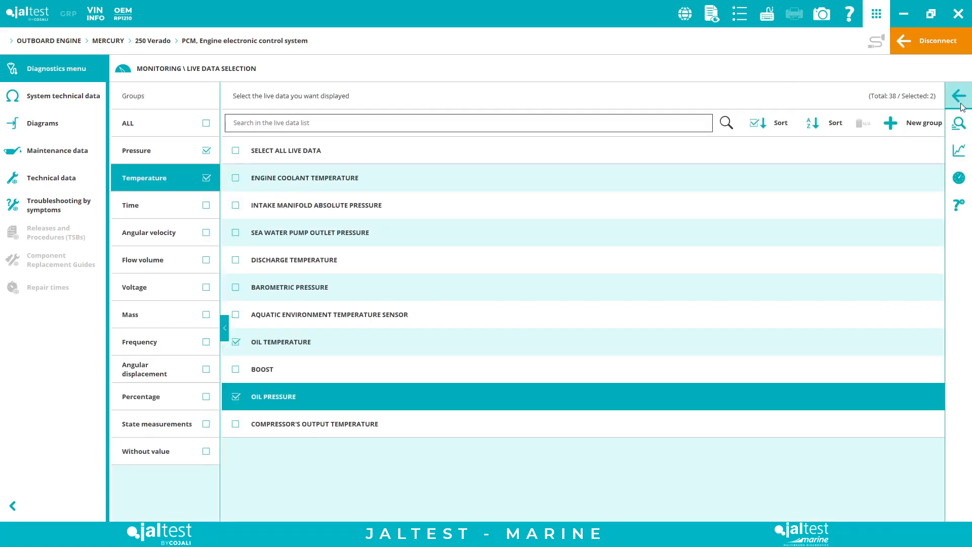
left_click(960, 98)
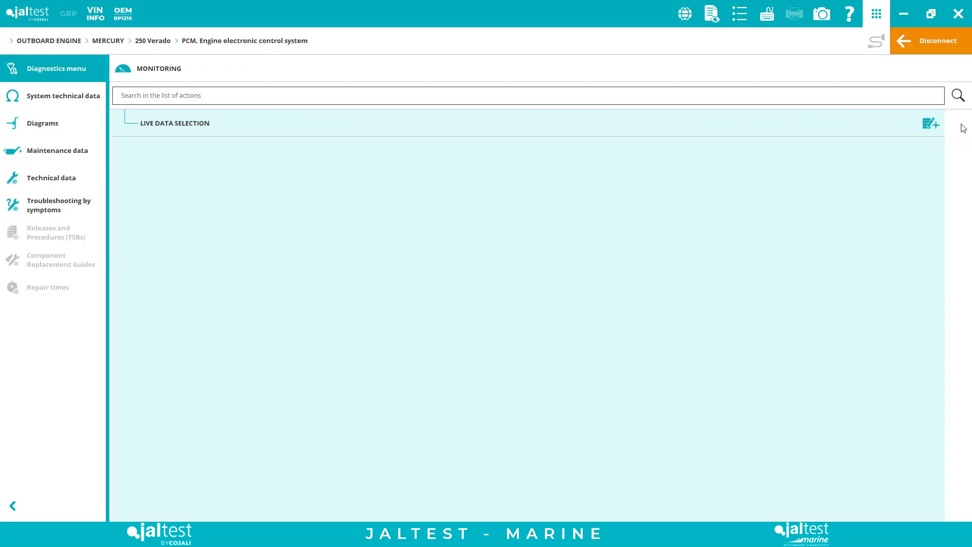
- Return to the main PCM diagnostic action menu
left_click(11, 505)
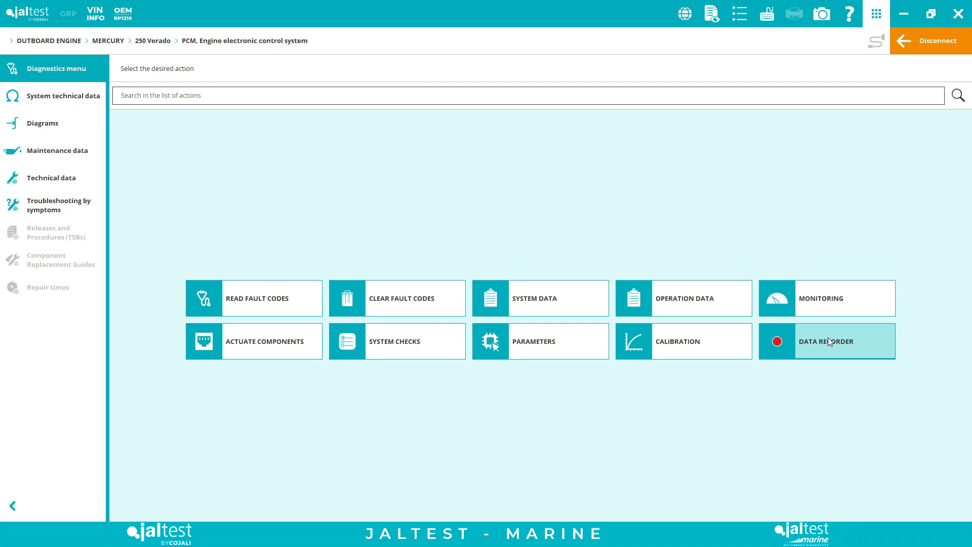
mouse_move(835, 352)
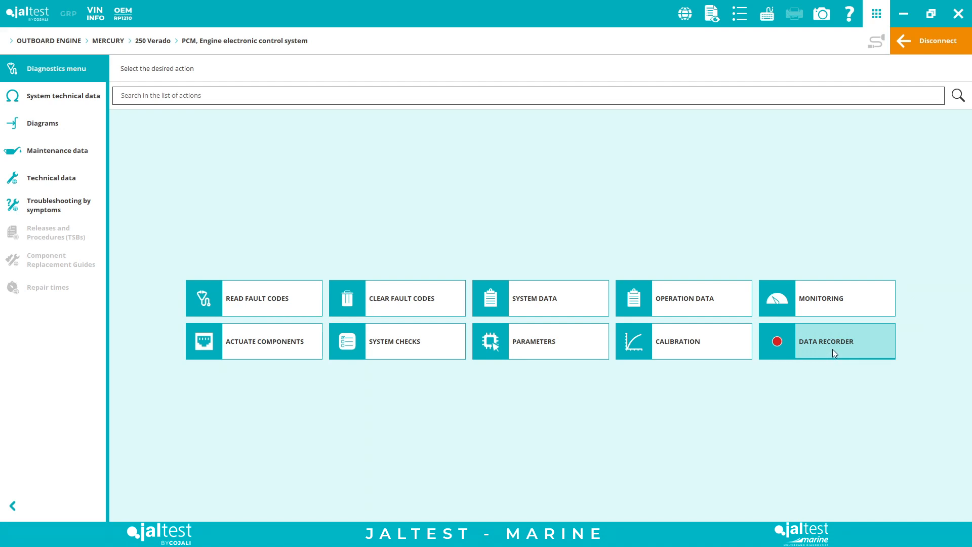
mouse_move(157, 403)
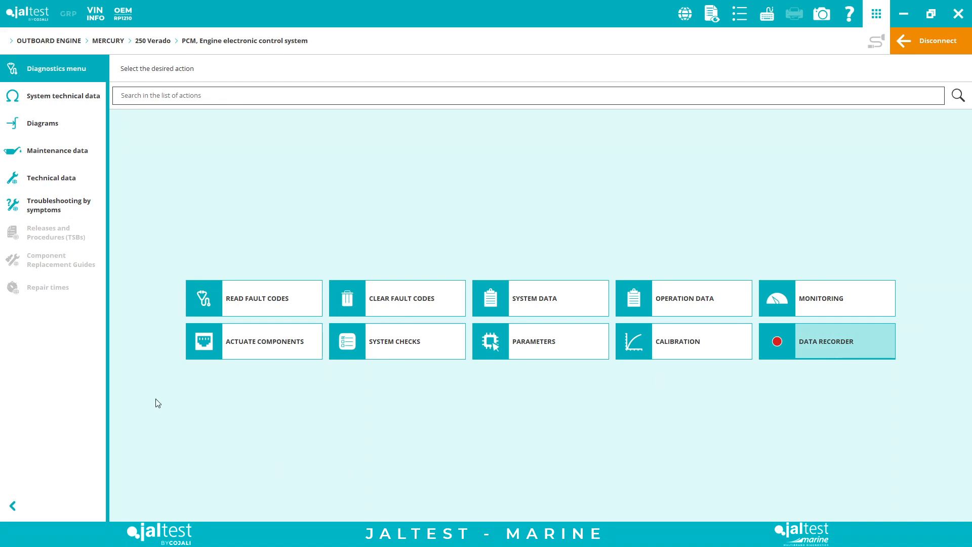
left_click(253, 341)
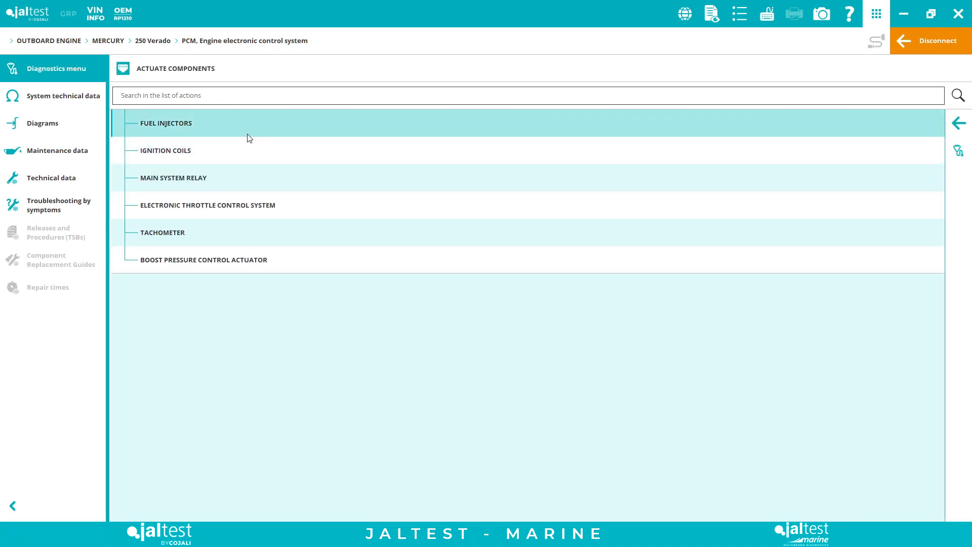
mouse_move(375, 416)
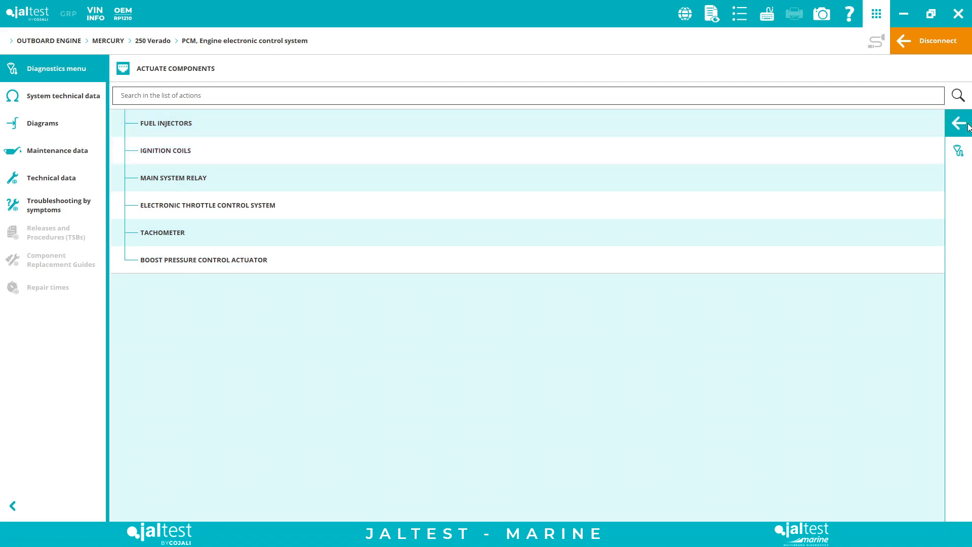
left_click(959, 122)
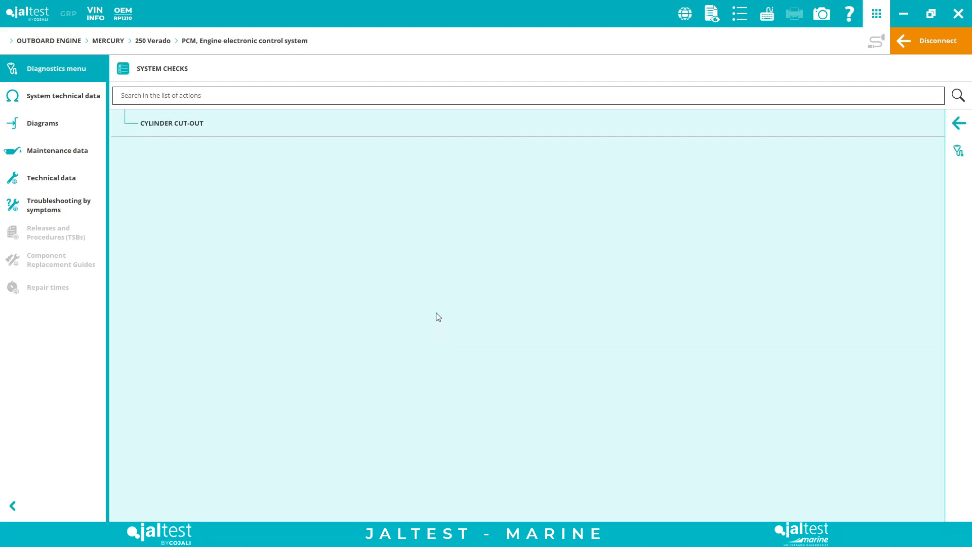
left_click(958, 123)
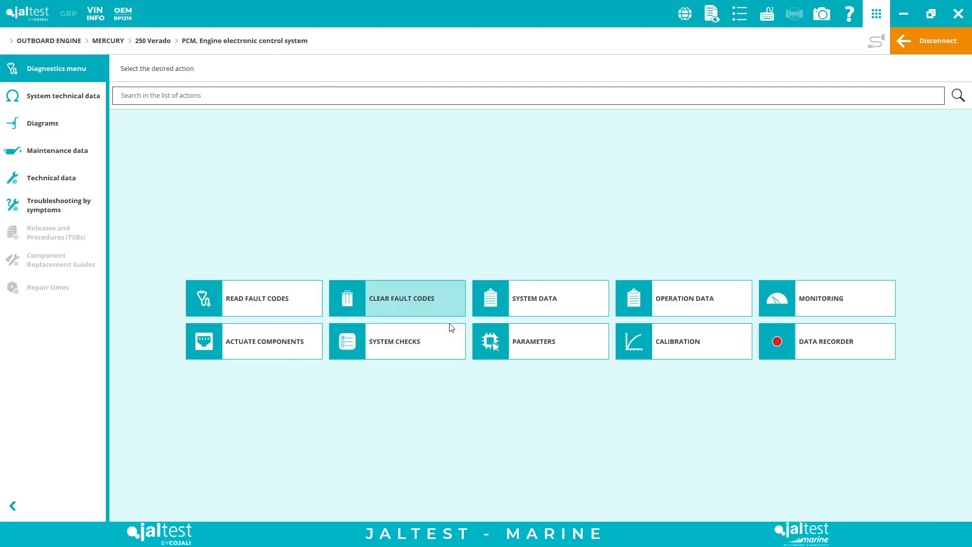
left_click(533, 341)
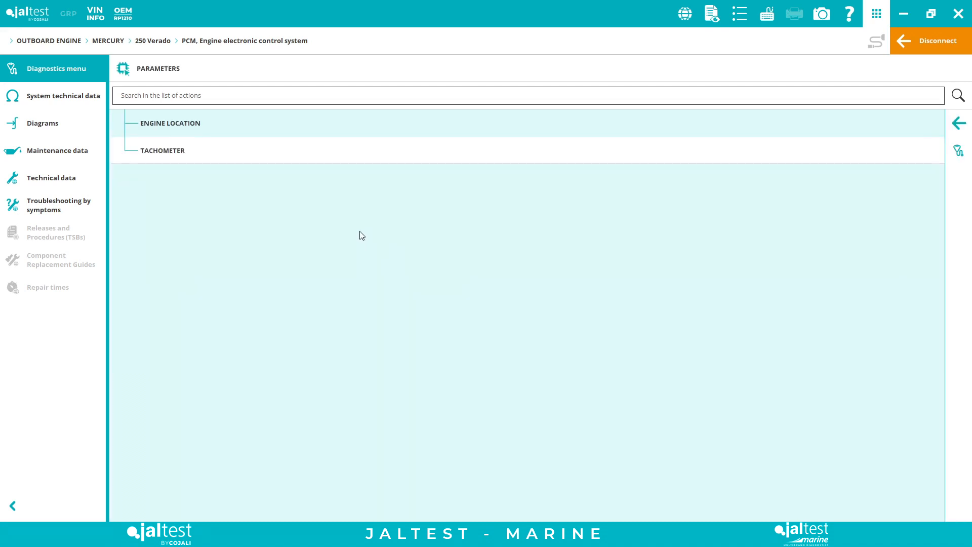
mouse_move(368, 240)
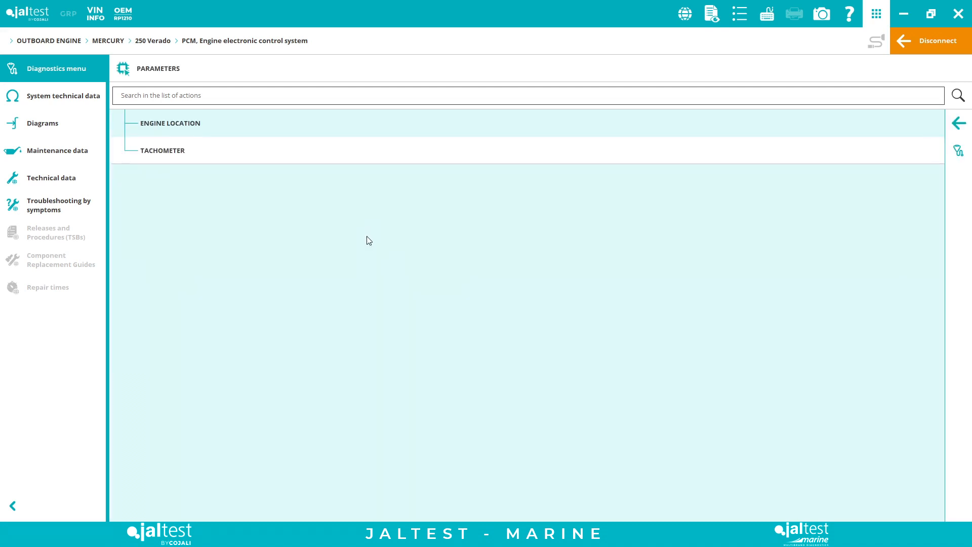
mouse_move(304, 120)
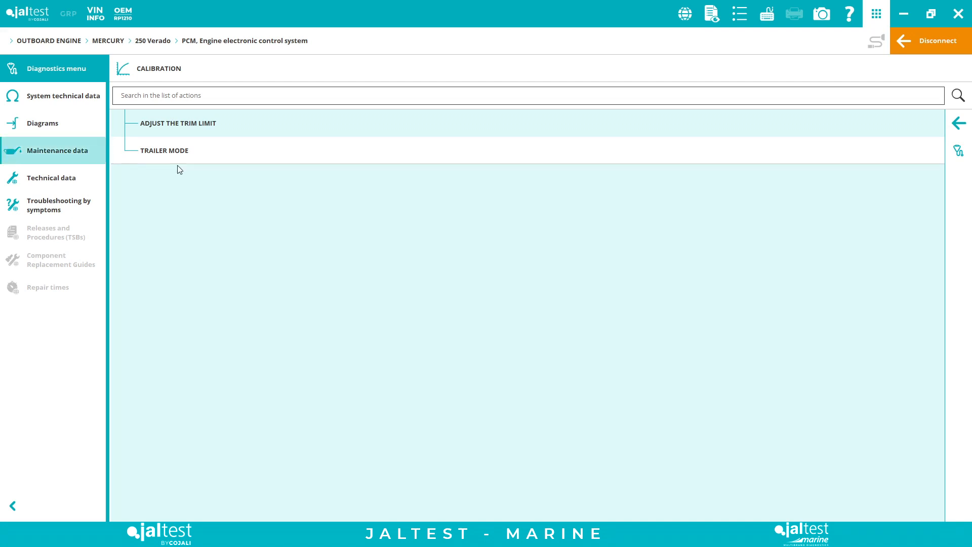
mouse_move(784, 172)
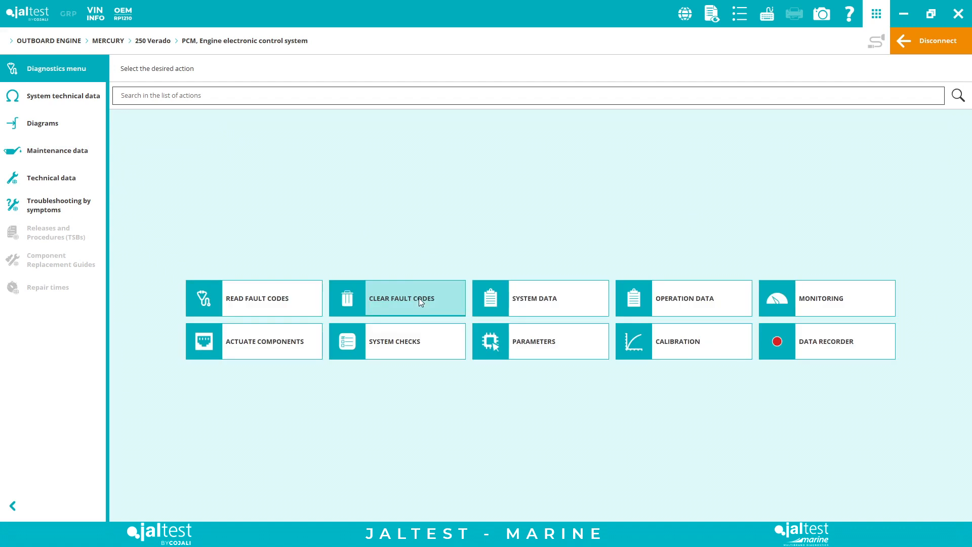
mouse_move(63, 95)
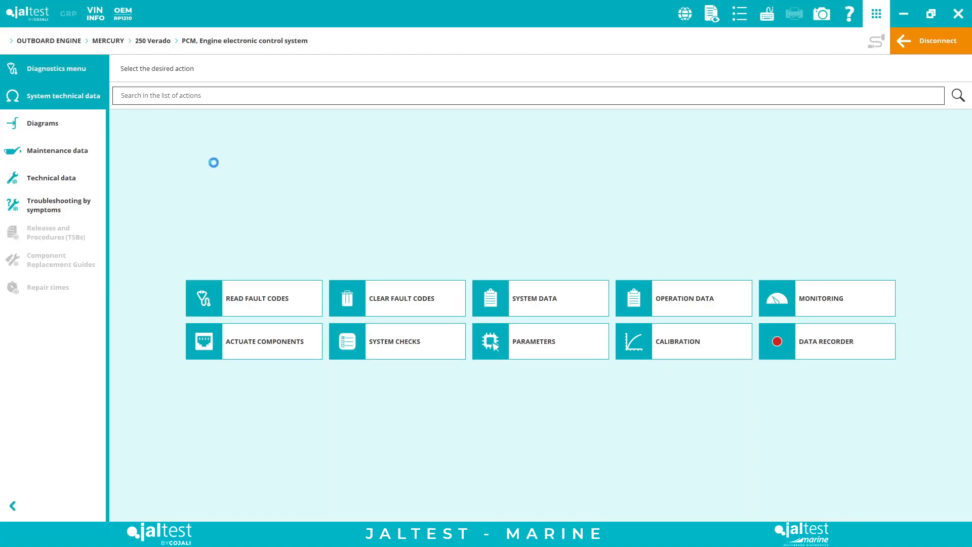
- View the PCM System technical data with the CA1k control unit details, then go to Maintenance data
left_click(63, 95)
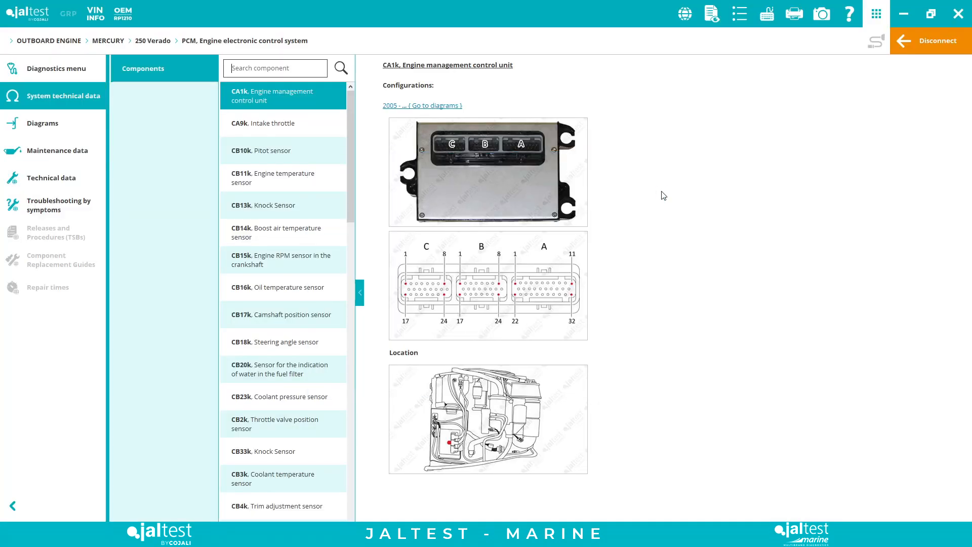
left_click(444, 105)
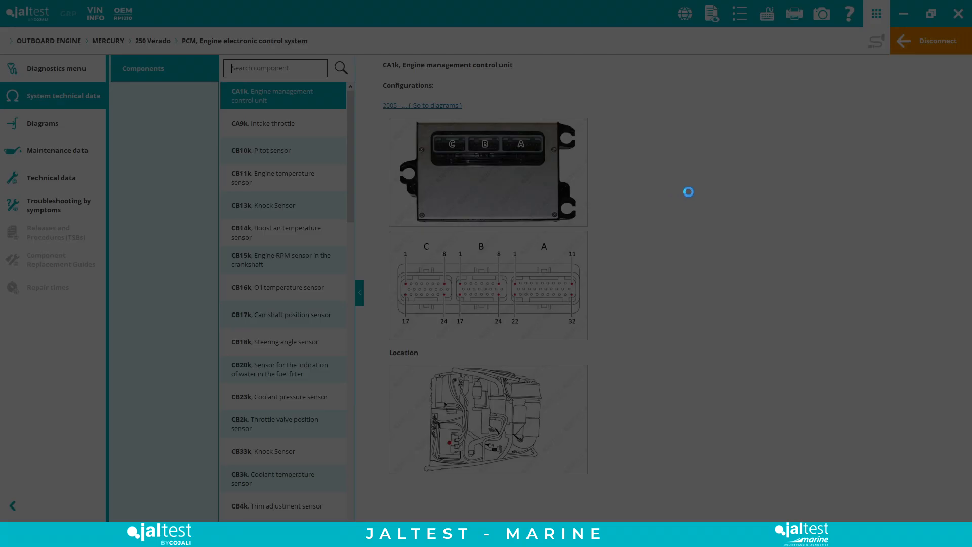
left_click(447, 105)
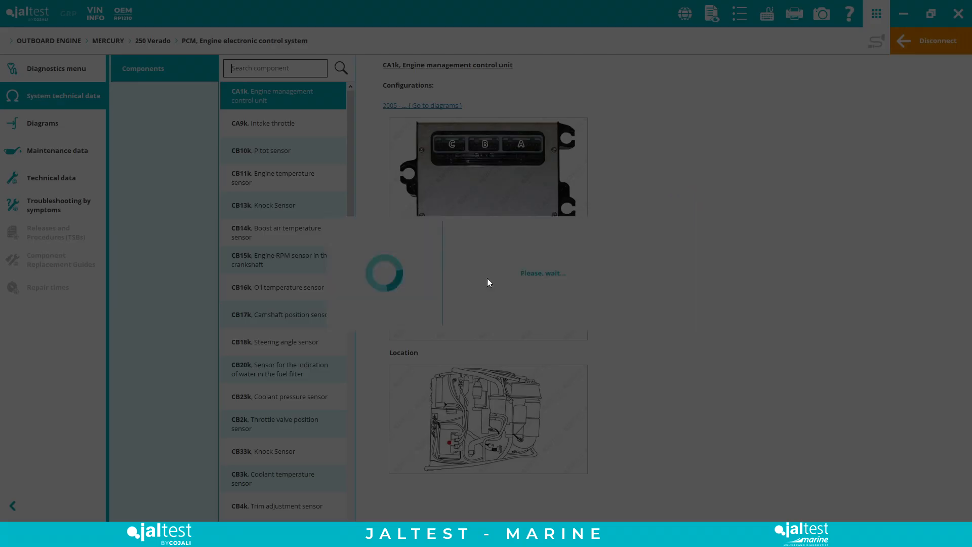
- Show the engine compartment tasks under General > Interval: 100 hours / 1 year
left_click(56, 149)
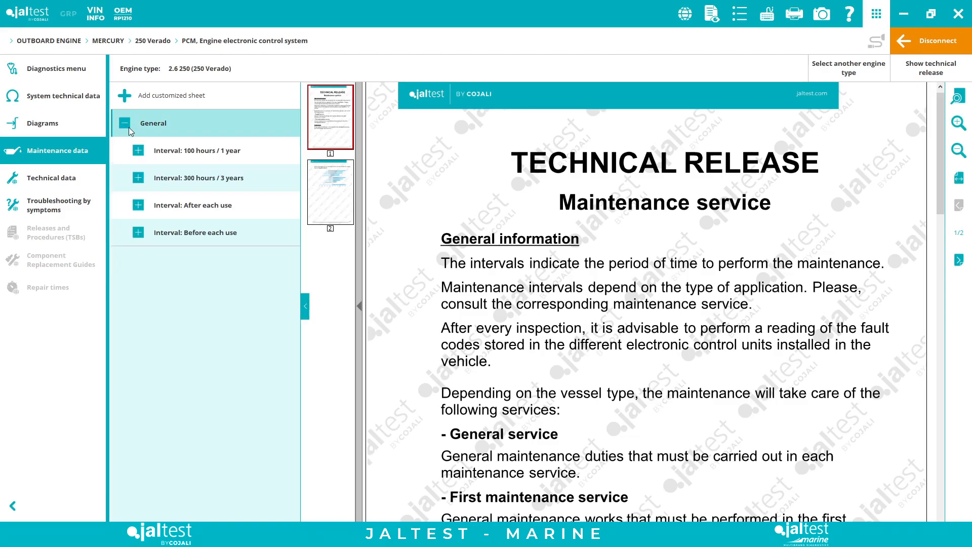
left_click(137, 150)
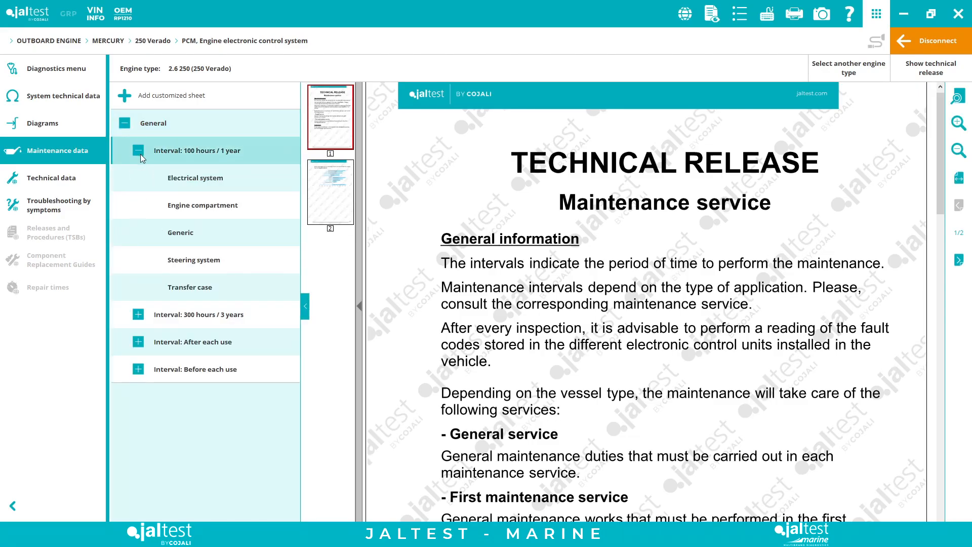
left_click(202, 206)
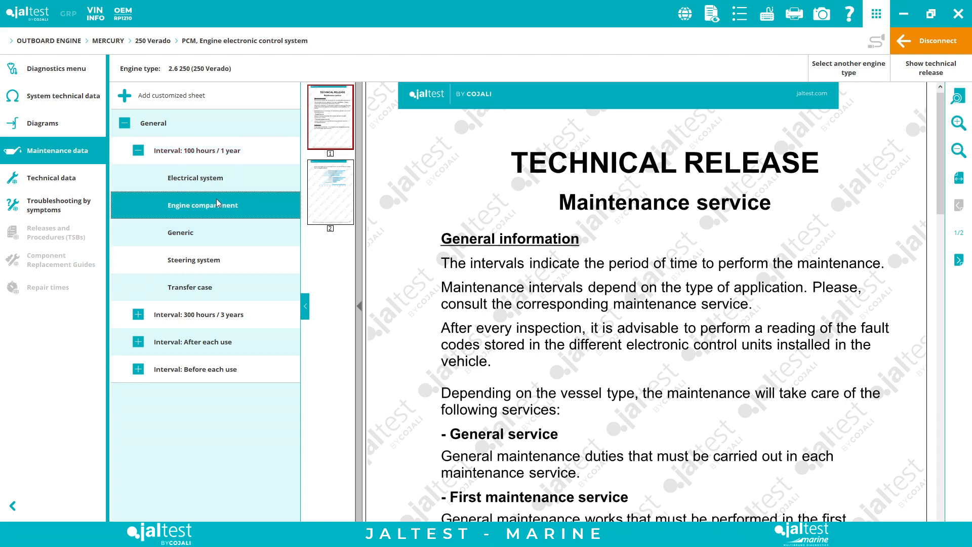
left_click(203, 205)
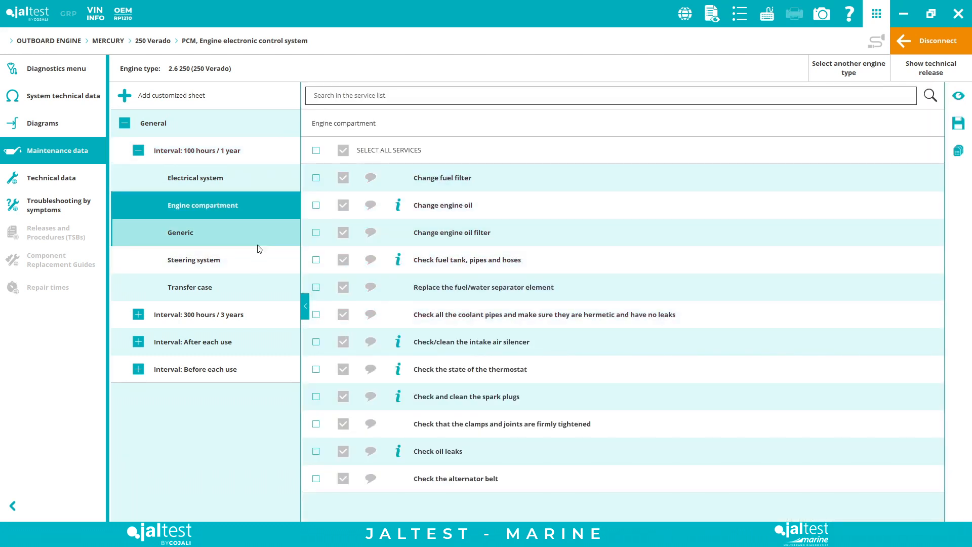
left_click(181, 232)
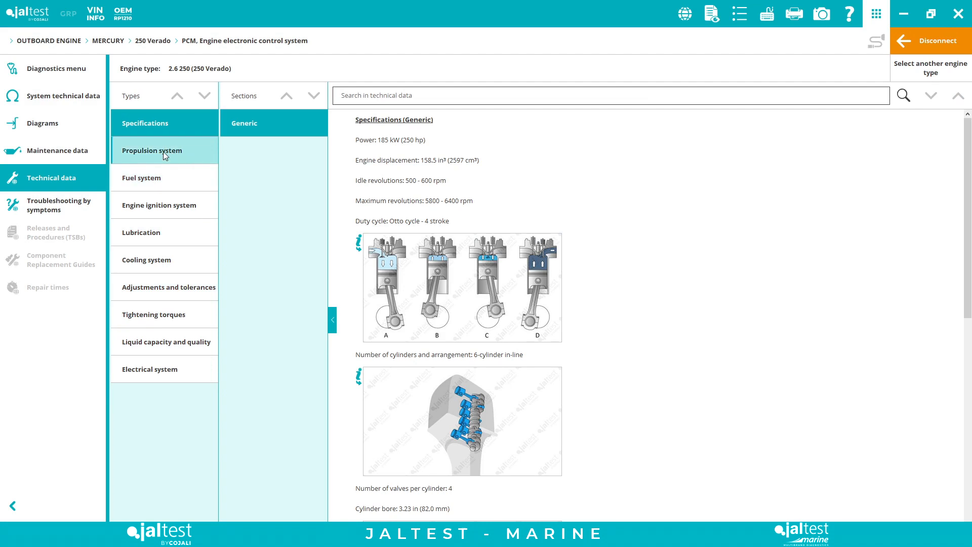
mouse_move(152, 233)
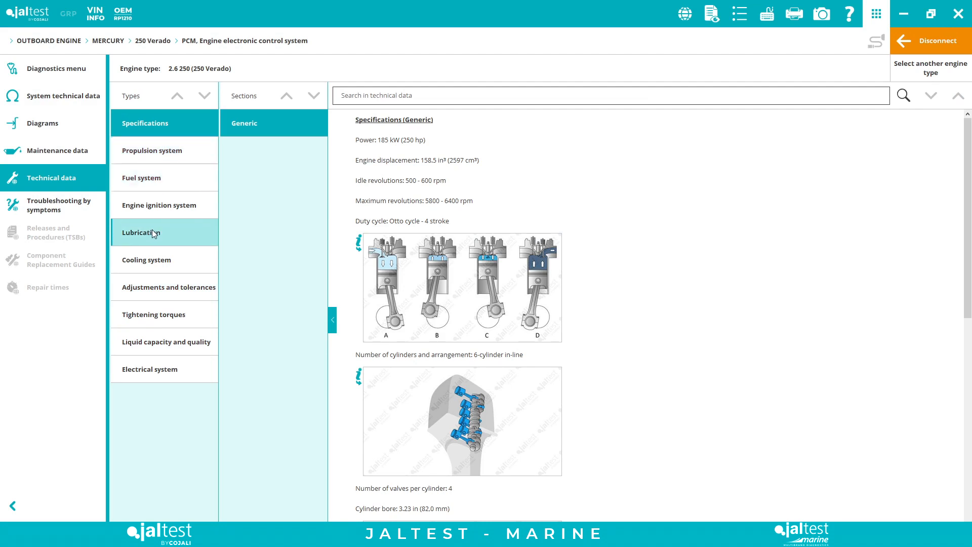
- View tightening torques for the cylinder head cover and crankshaft, then the valve adjustment tolerances
left_click(153, 314)
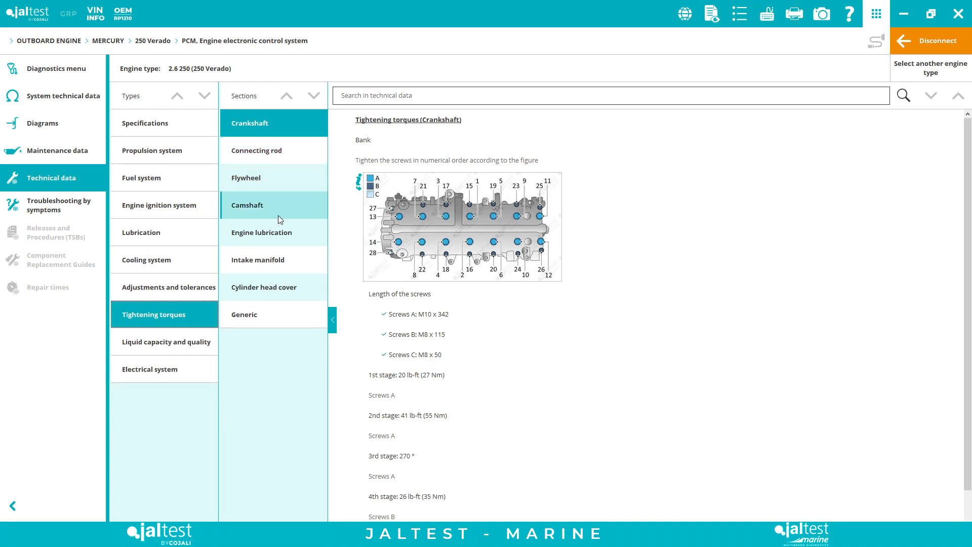
mouse_move(263, 287)
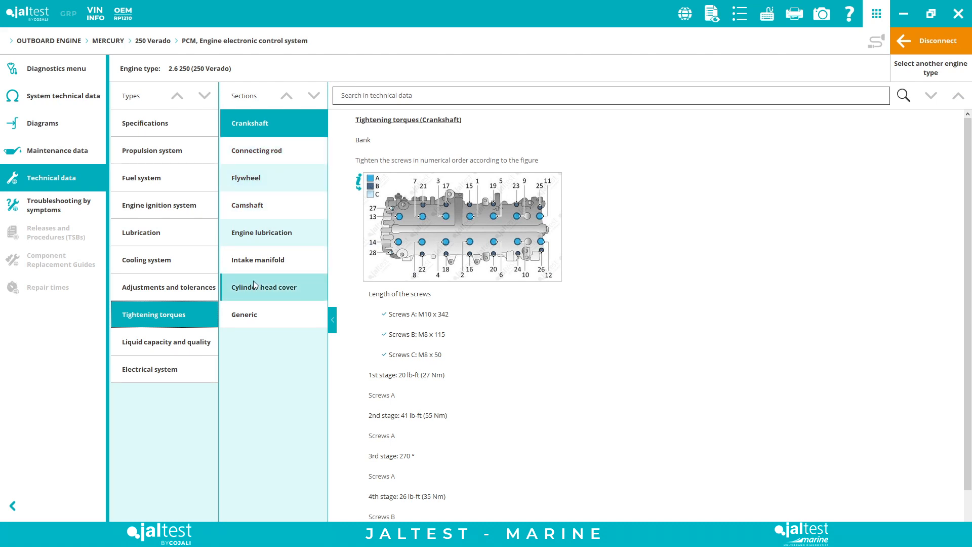
left_click(263, 287)
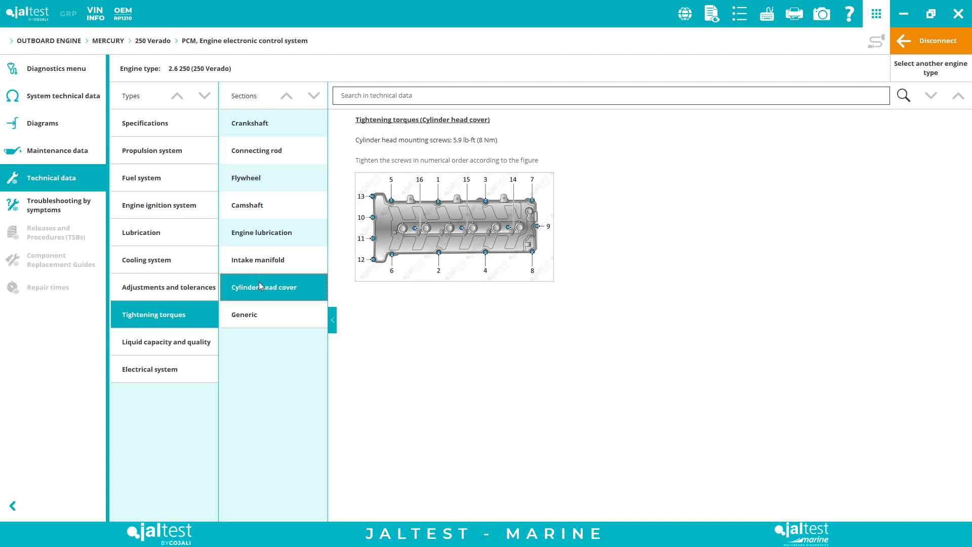
mouse_move(305, 291)
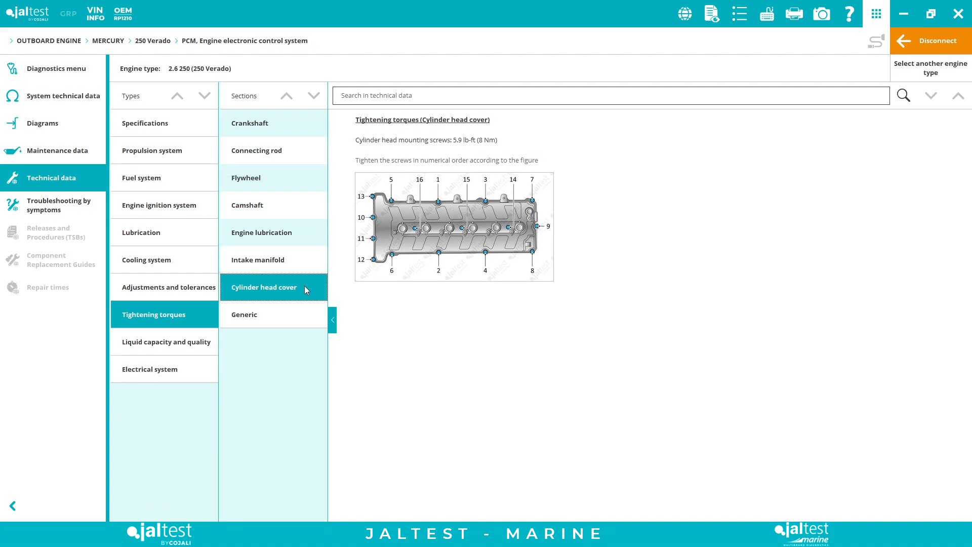
left_click(250, 123)
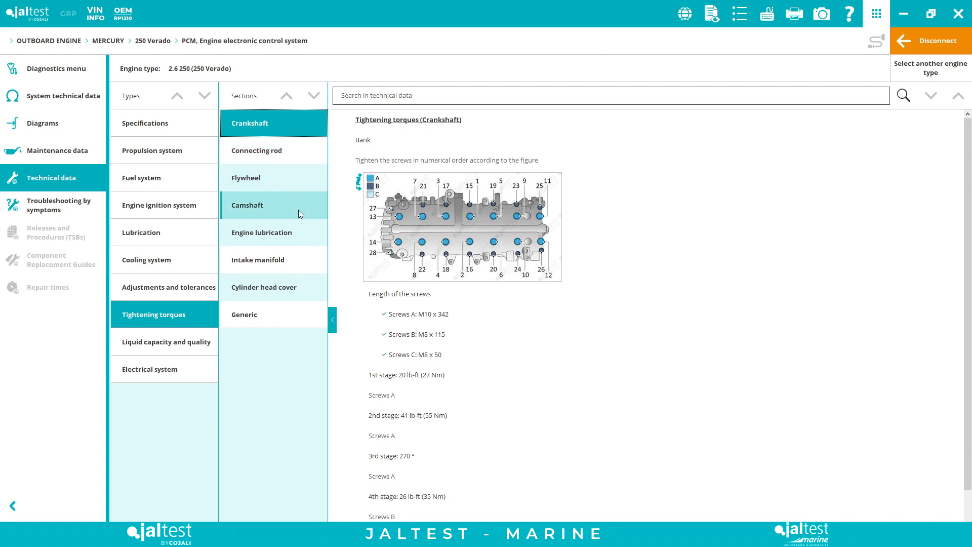
left_click(164, 287)
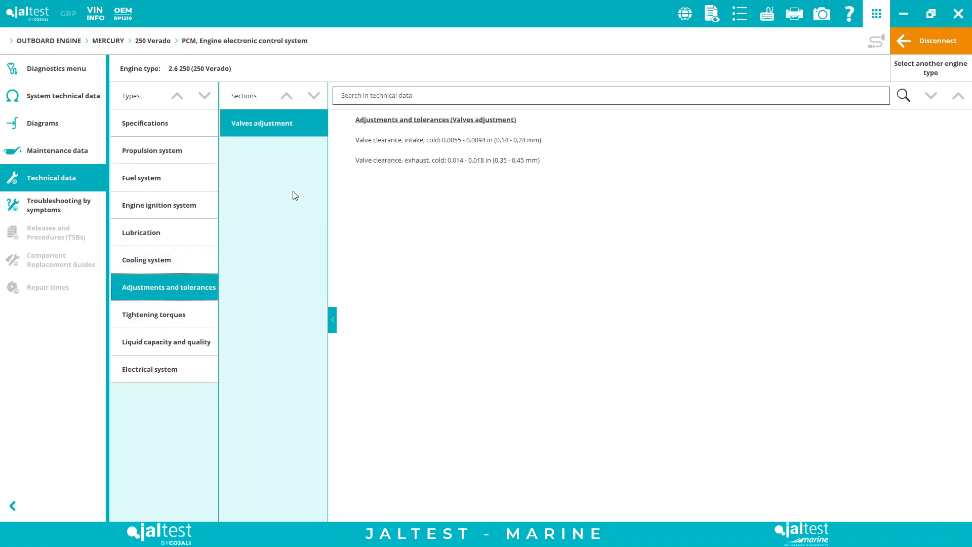
mouse_move(222, 273)
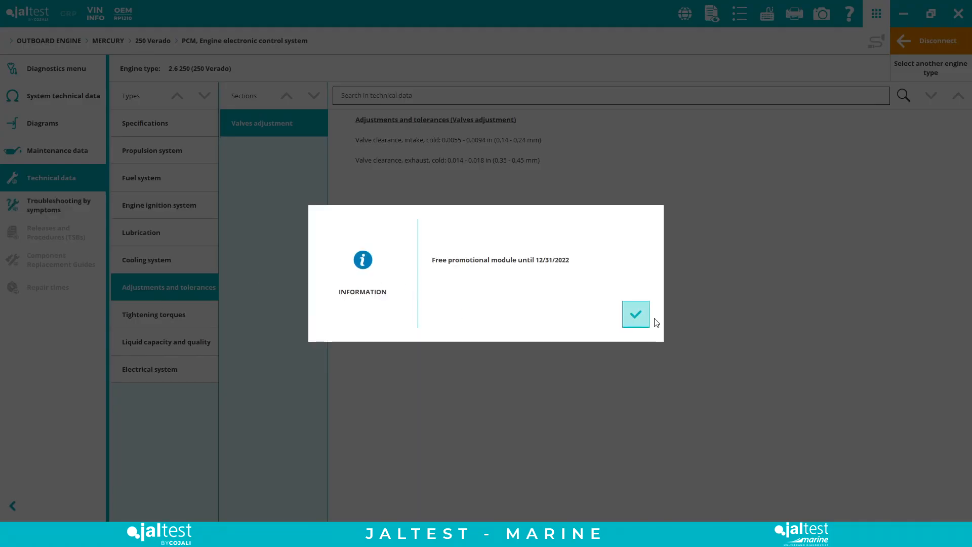
left_click(635, 314)
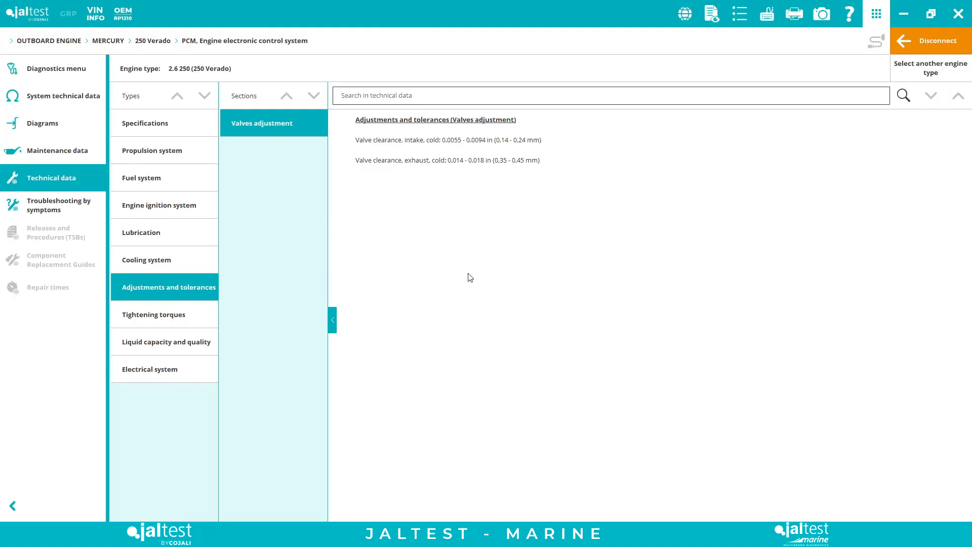
left_click(53, 205)
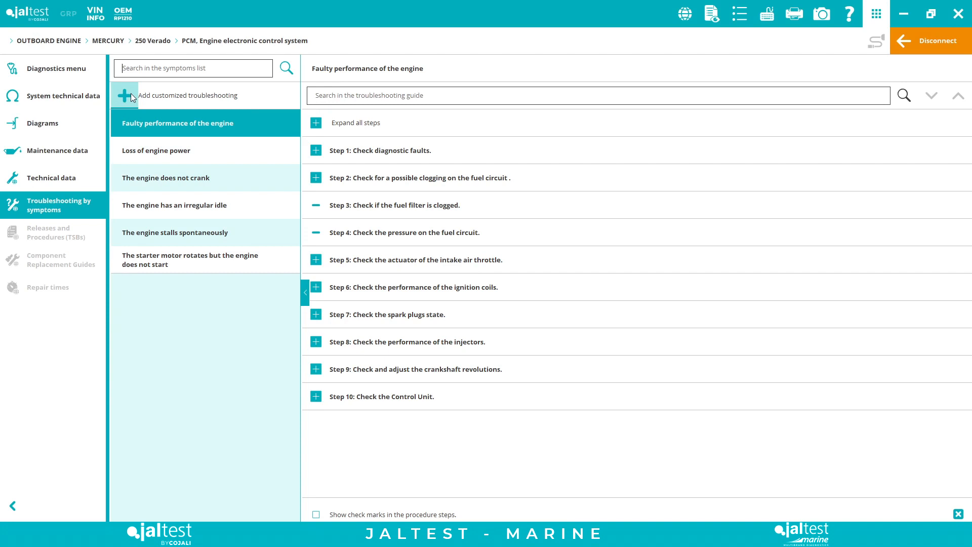
mouse_move(847, 128)
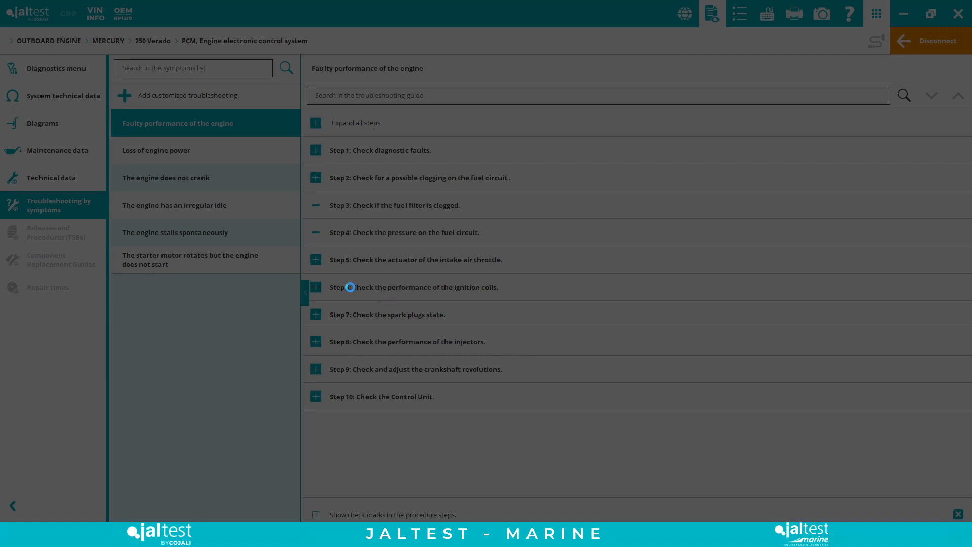
- Generate the diagnostic report and show its print preview for the Mercury 250 Verado PCM
left_click(333, 287)
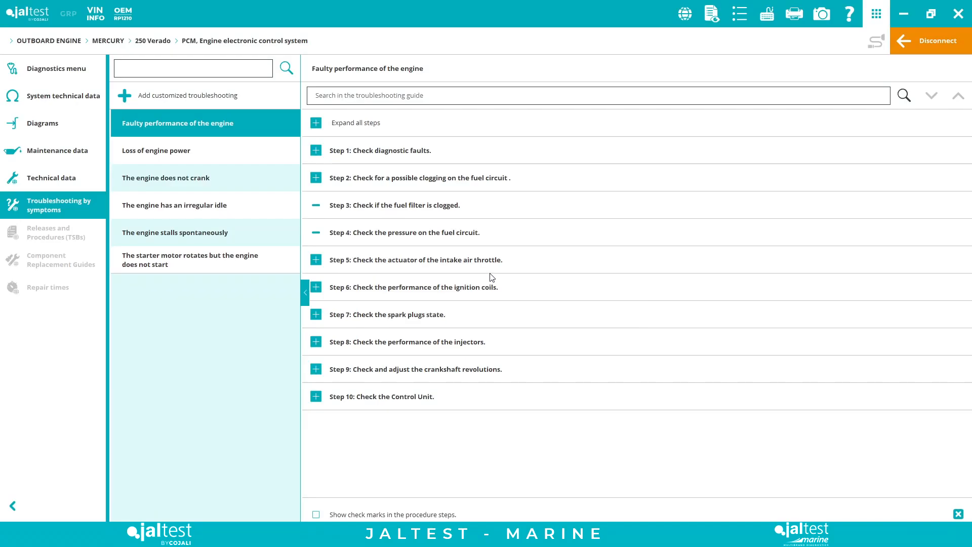
left_click(794, 13)
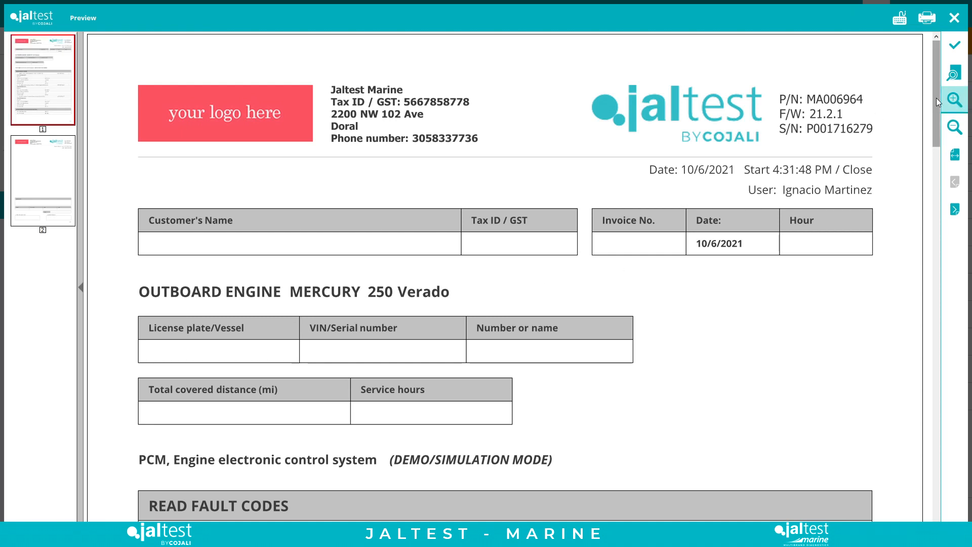
scroll("up", 3)
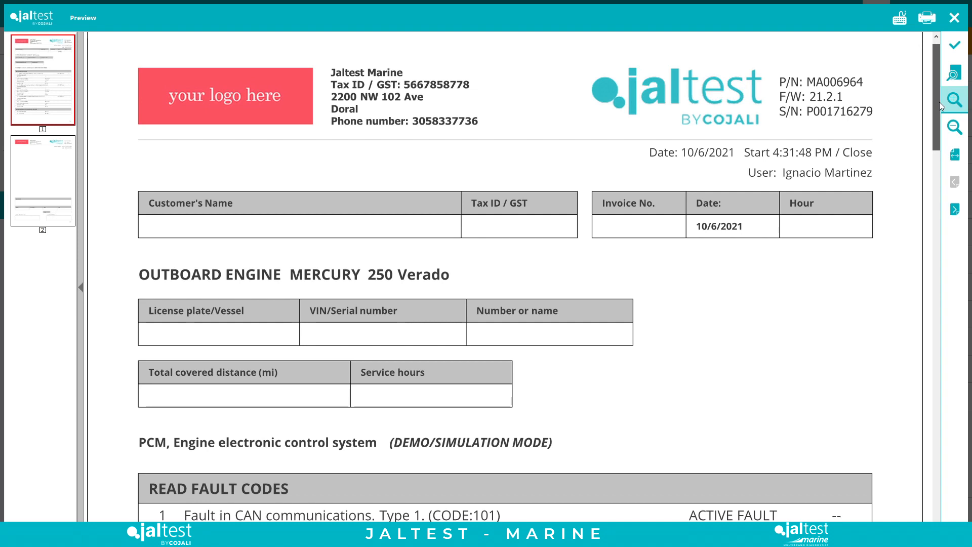
scroll("down", 3)
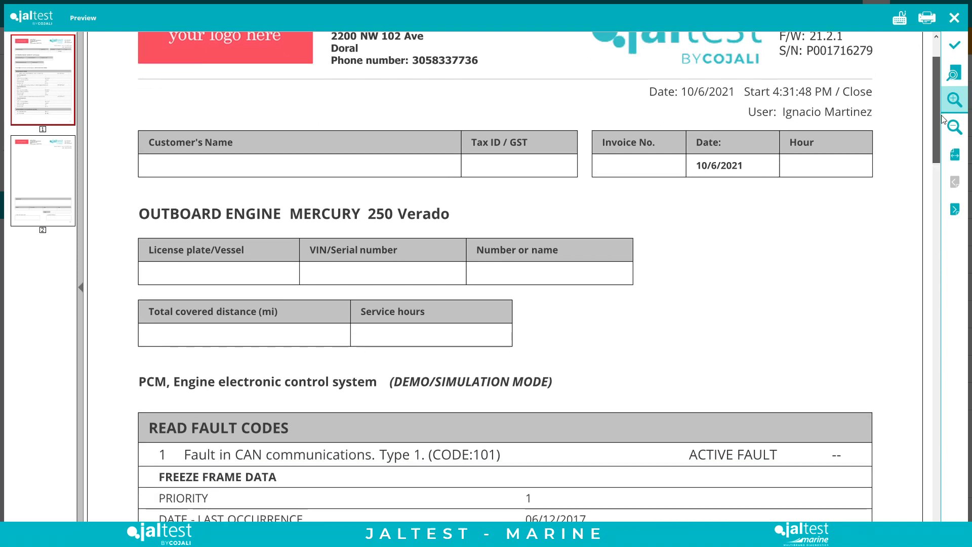
scroll("down", 3)
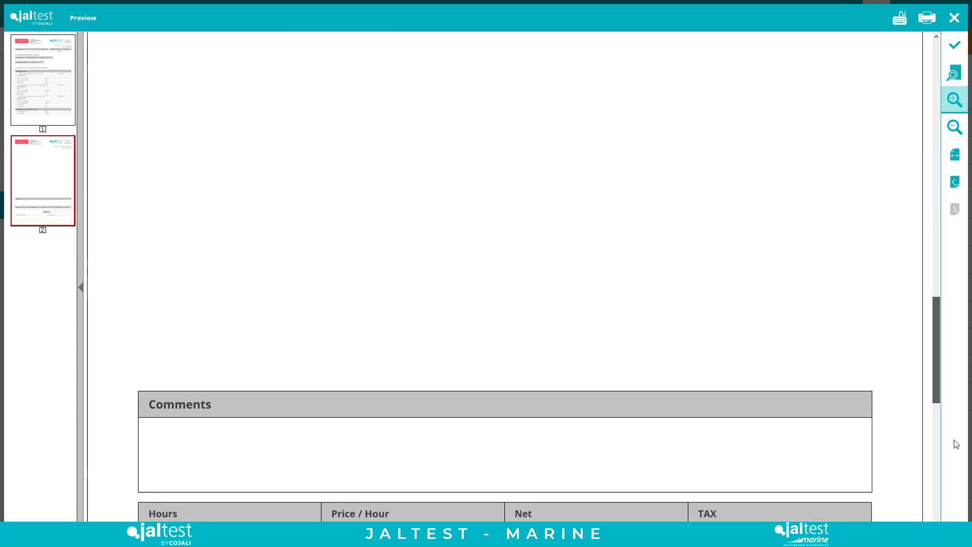
mouse_move(954, 17)
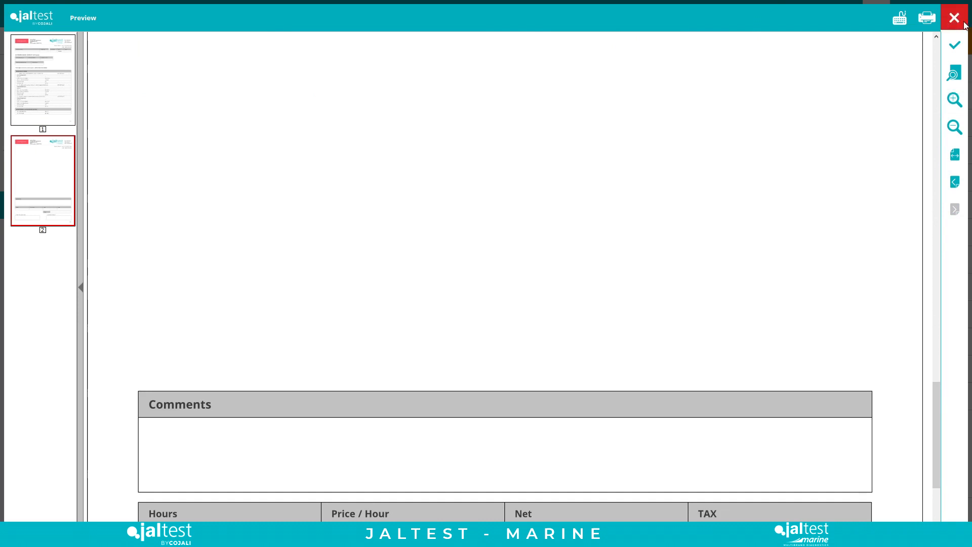
left_click(954, 17)
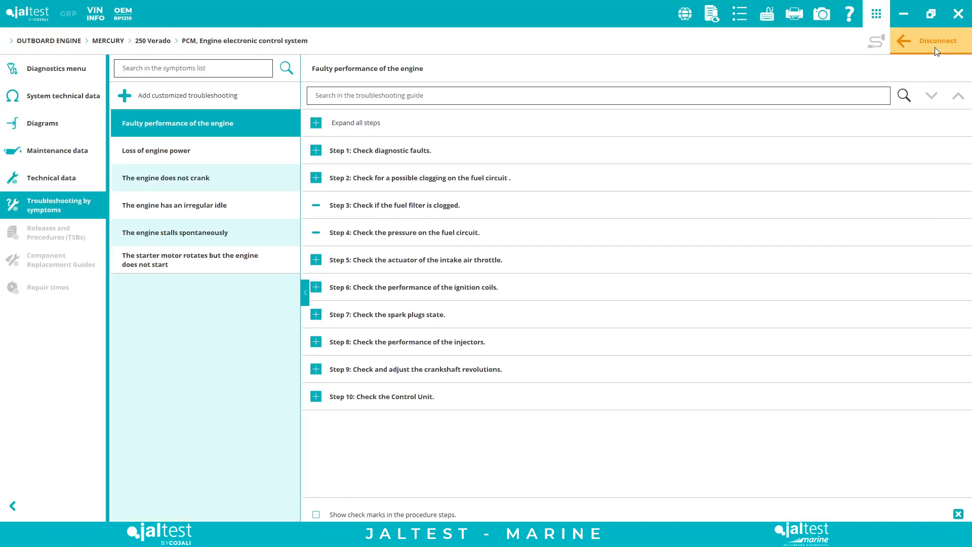
- Disconnect from the PCM, answer the save-report warning, and return to the start window
left_click(929, 40)
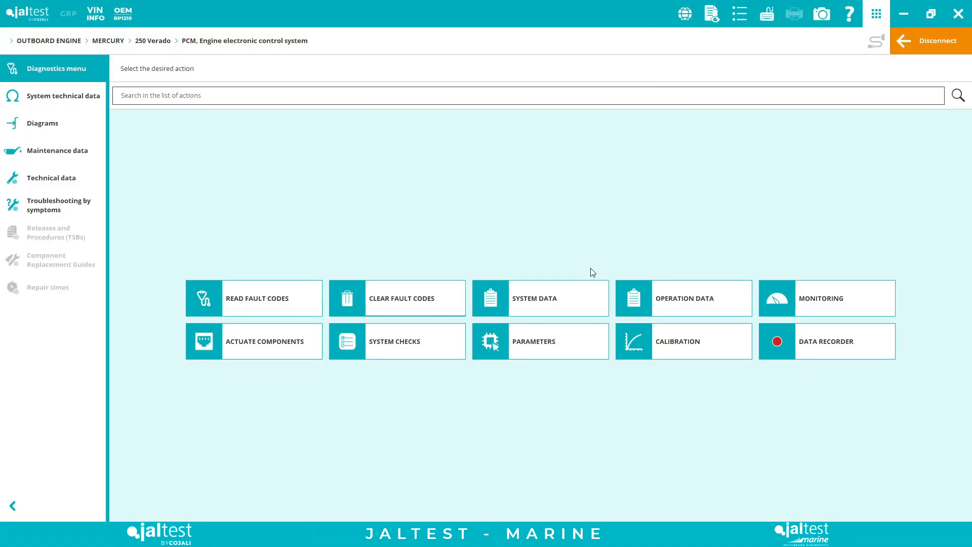
left_click(13, 40)
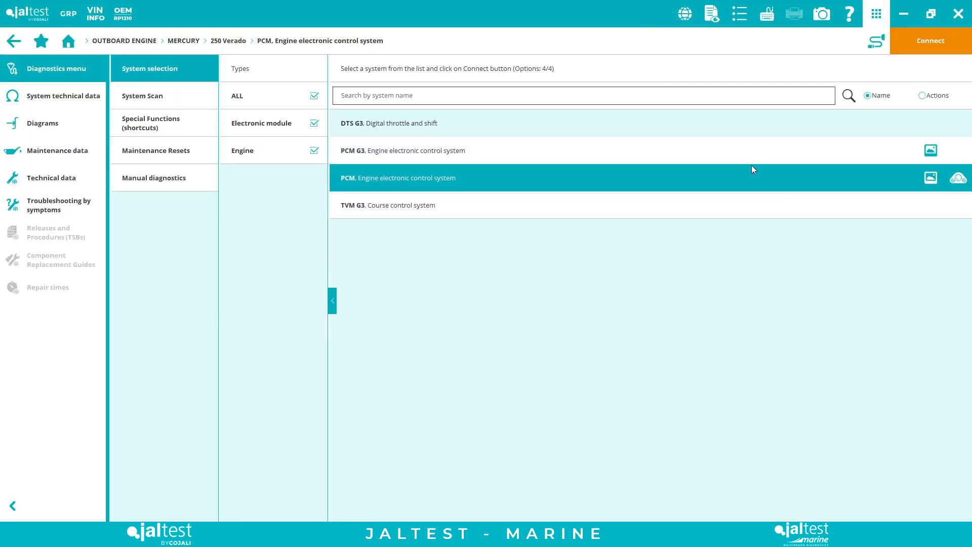
mouse_move(695, 123)
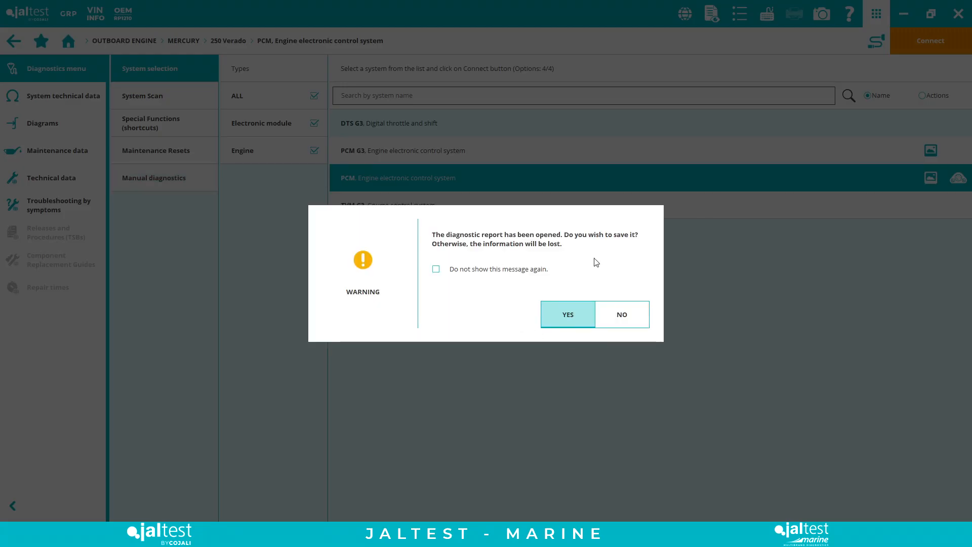
left_click(620, 314)
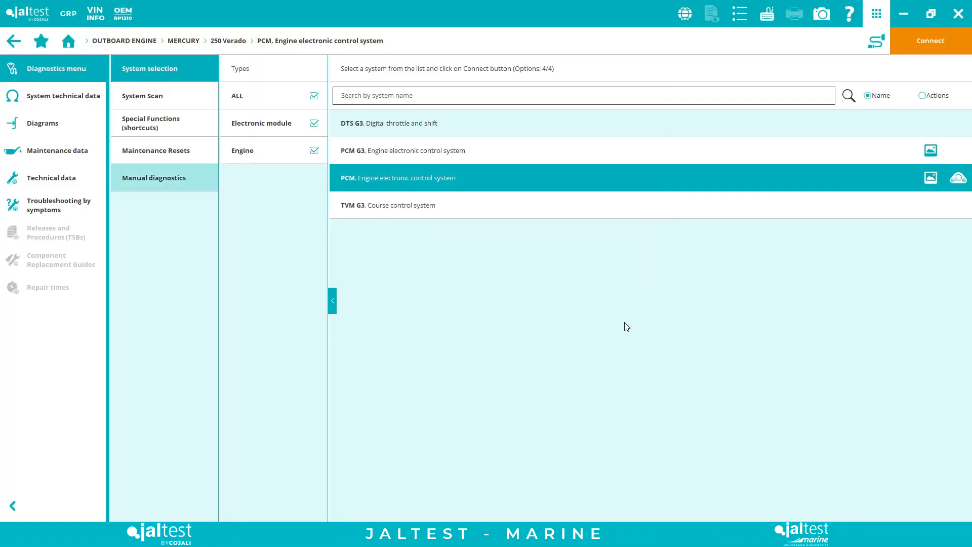
left_click(68, 40)
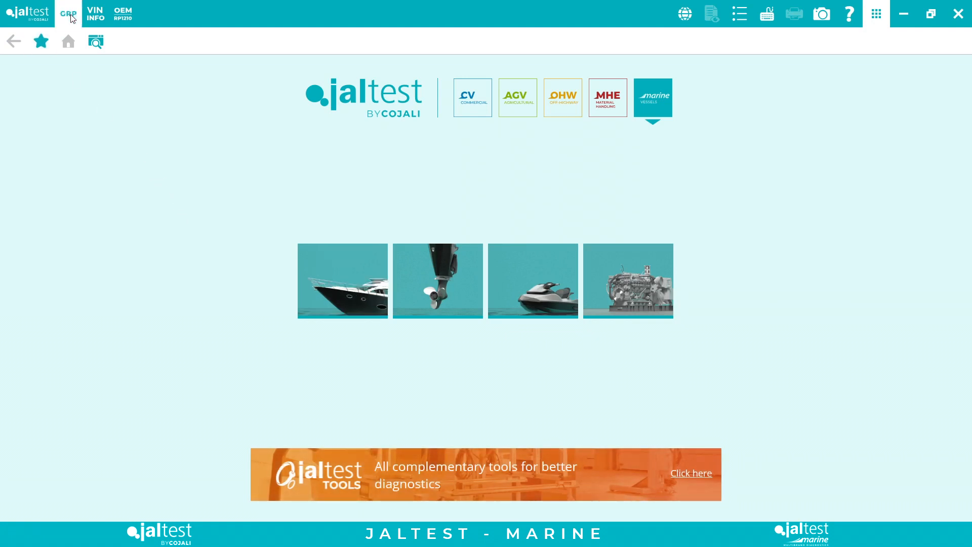
- Visit the GRP workshop management module, leave it, and bring up the Help menu
left_click(68, 13)
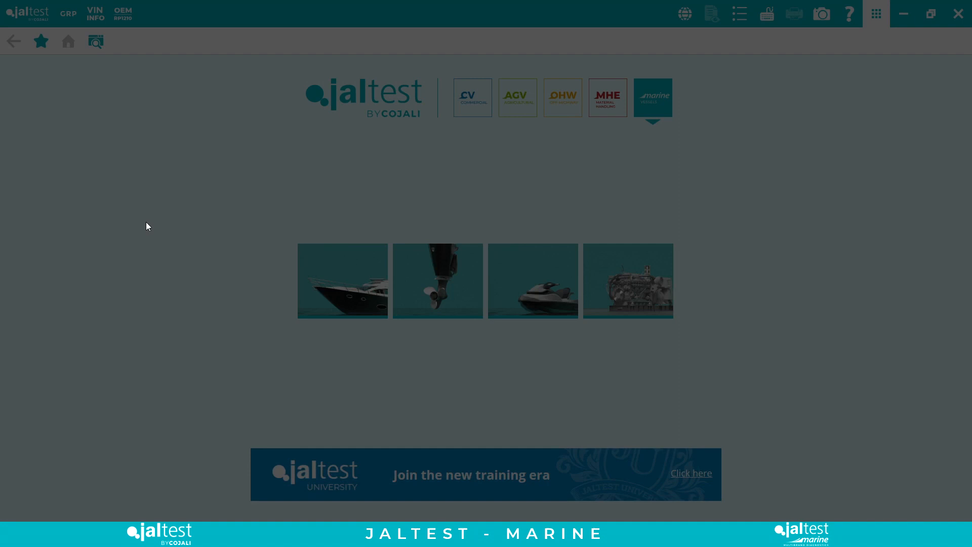
left_click(68, 13)
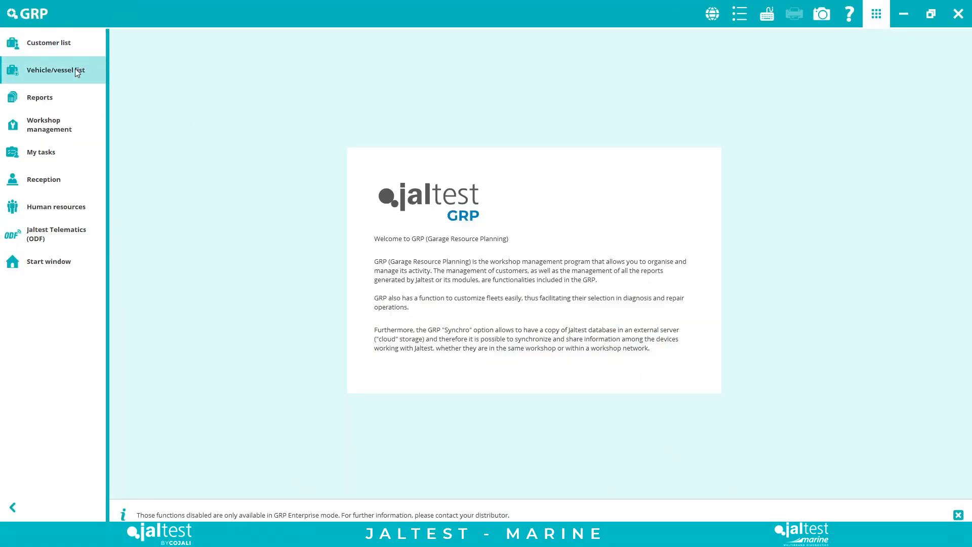
mouse_move(72, 97)
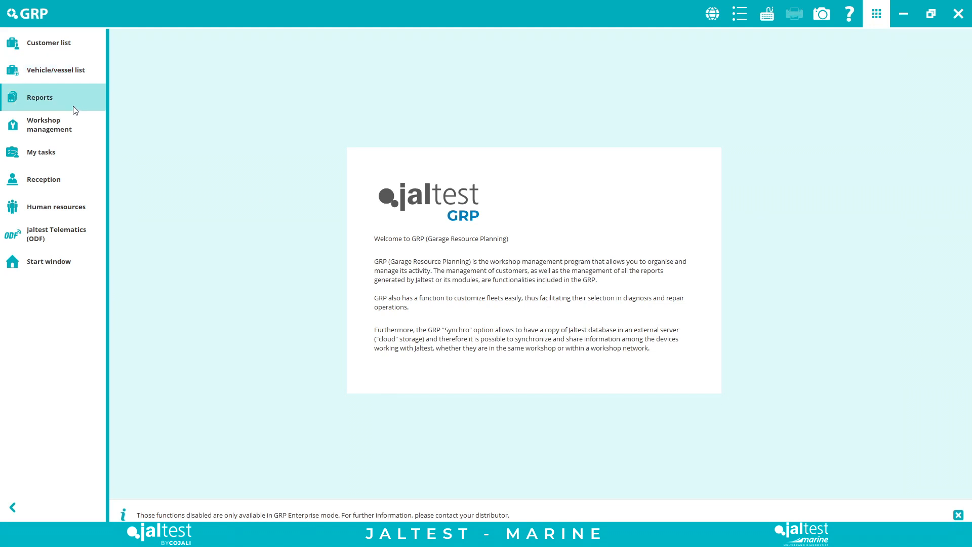
mouse_move(55, 206)
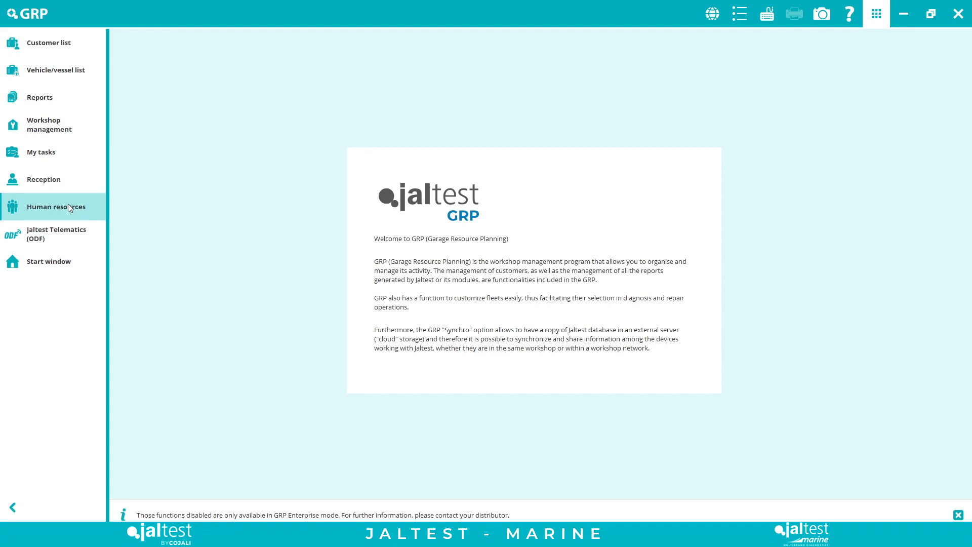
mouse_move(71, 206)
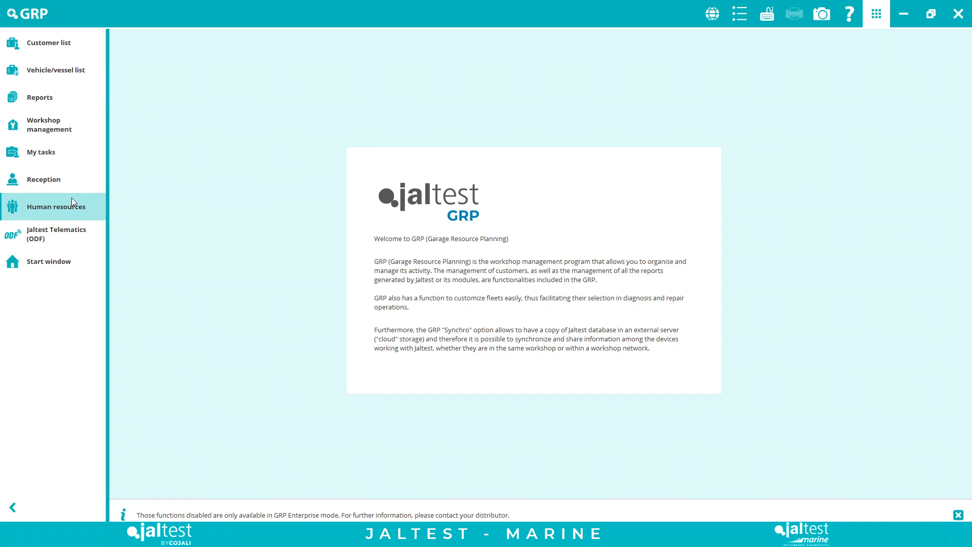
mouse_move(51, 124)
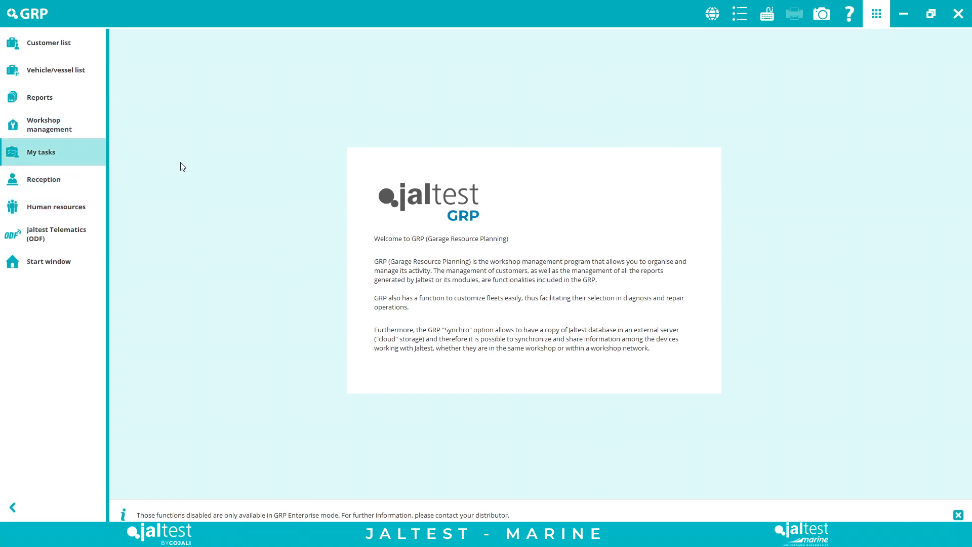
mouse_move(849, 165)
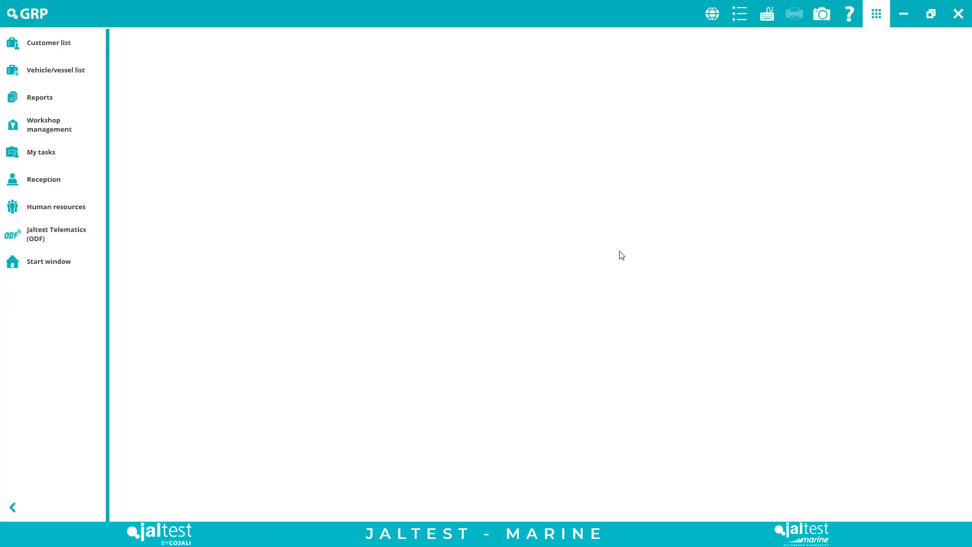
left_click(849, 13)
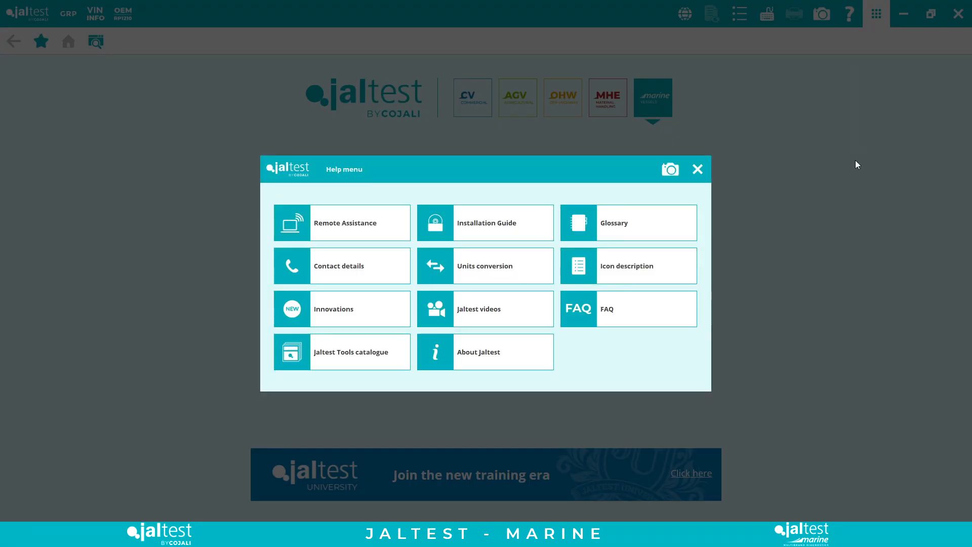
mouse_move(771, 265)
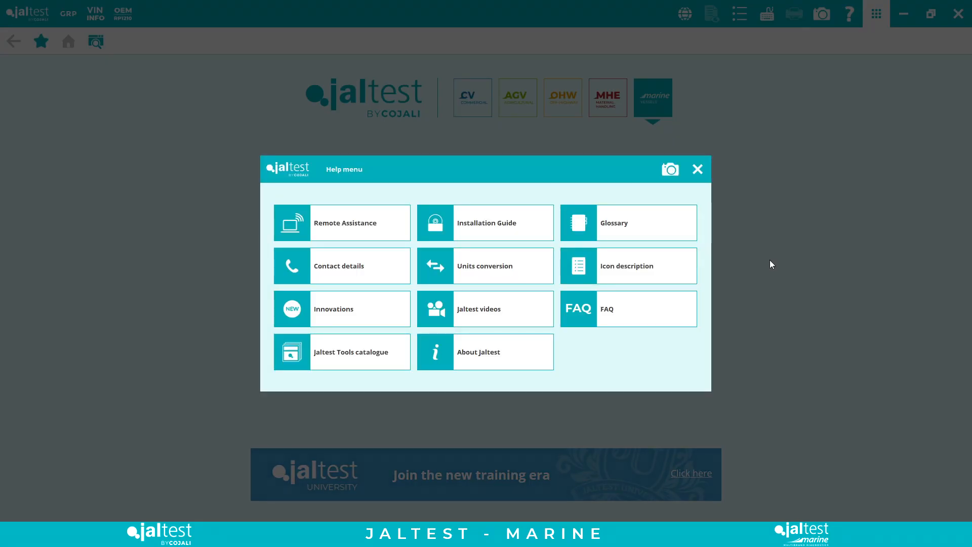
- Look over the Help menu options and close it, leaving the marine vessel categories showing
left_click(338, 266)
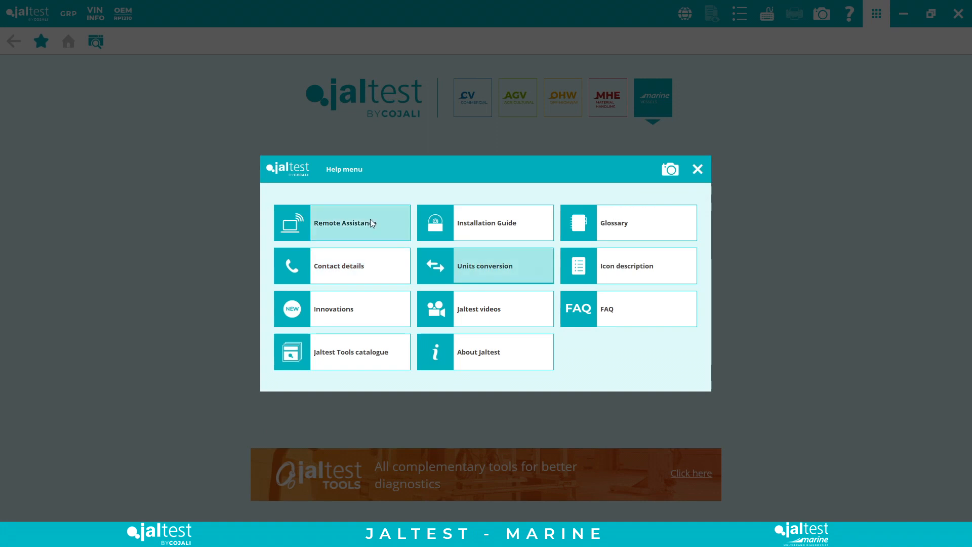
left_click(696, 169)
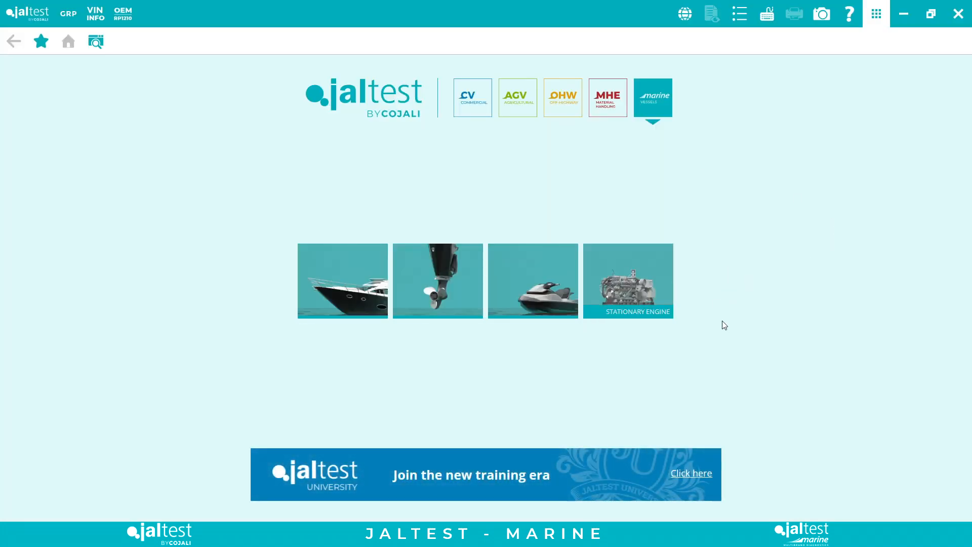
mouse_move(861, 341)
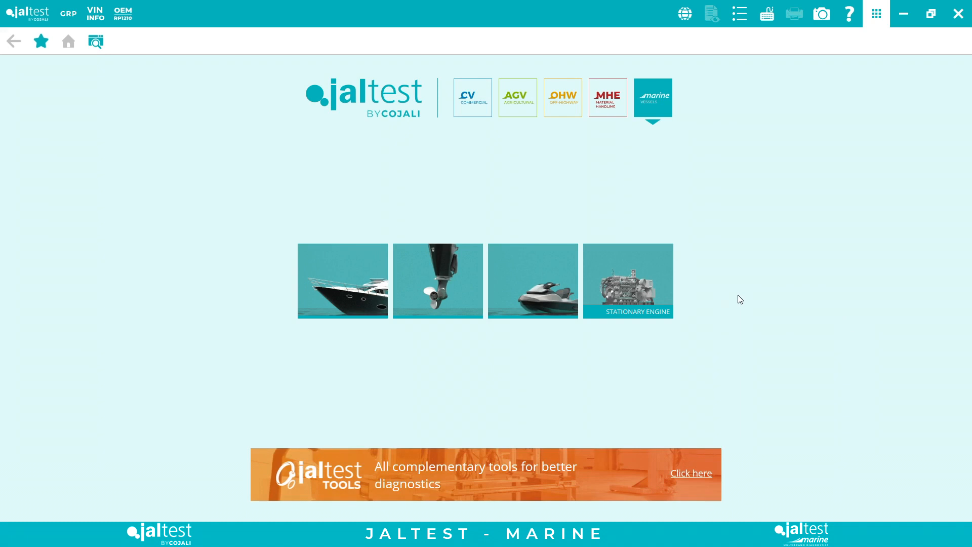
mouse_move(754, 292)
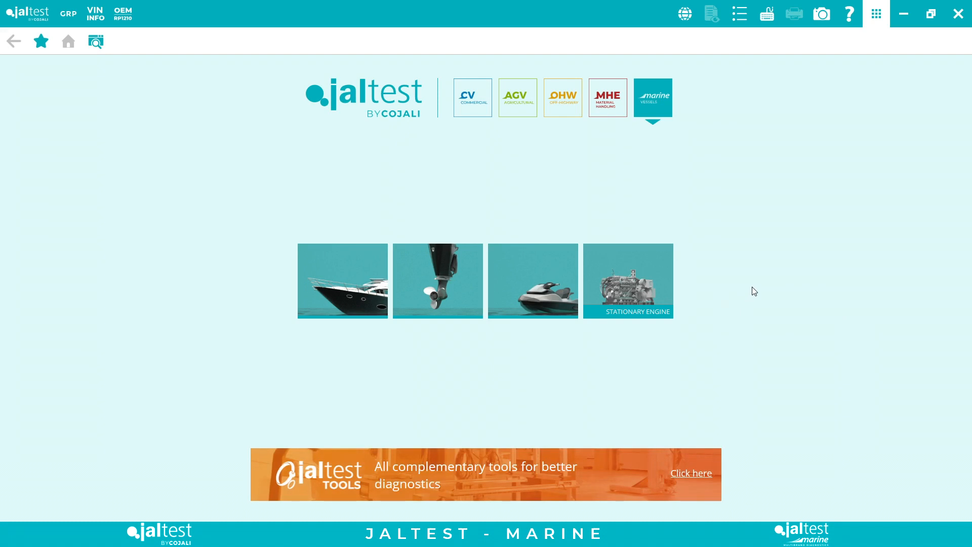
mouse_move(784, 277)
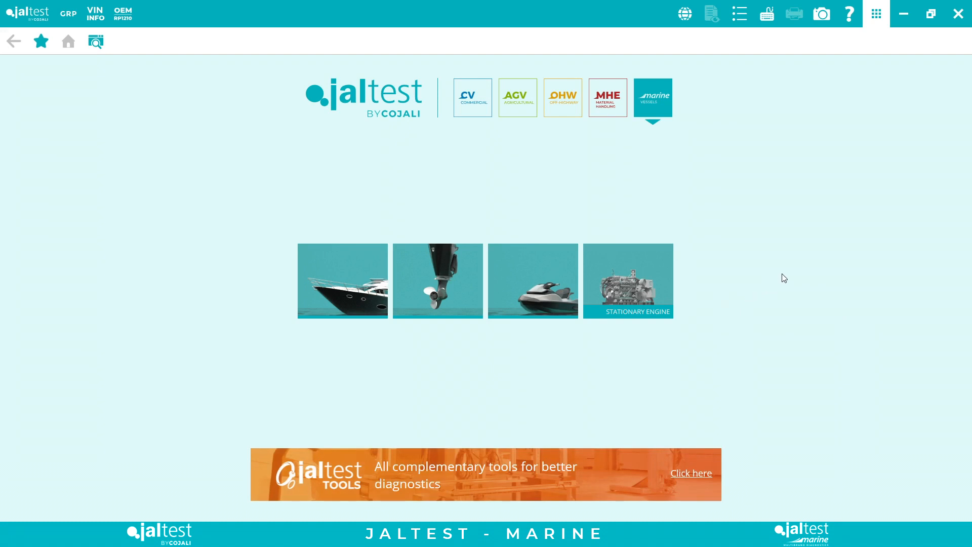